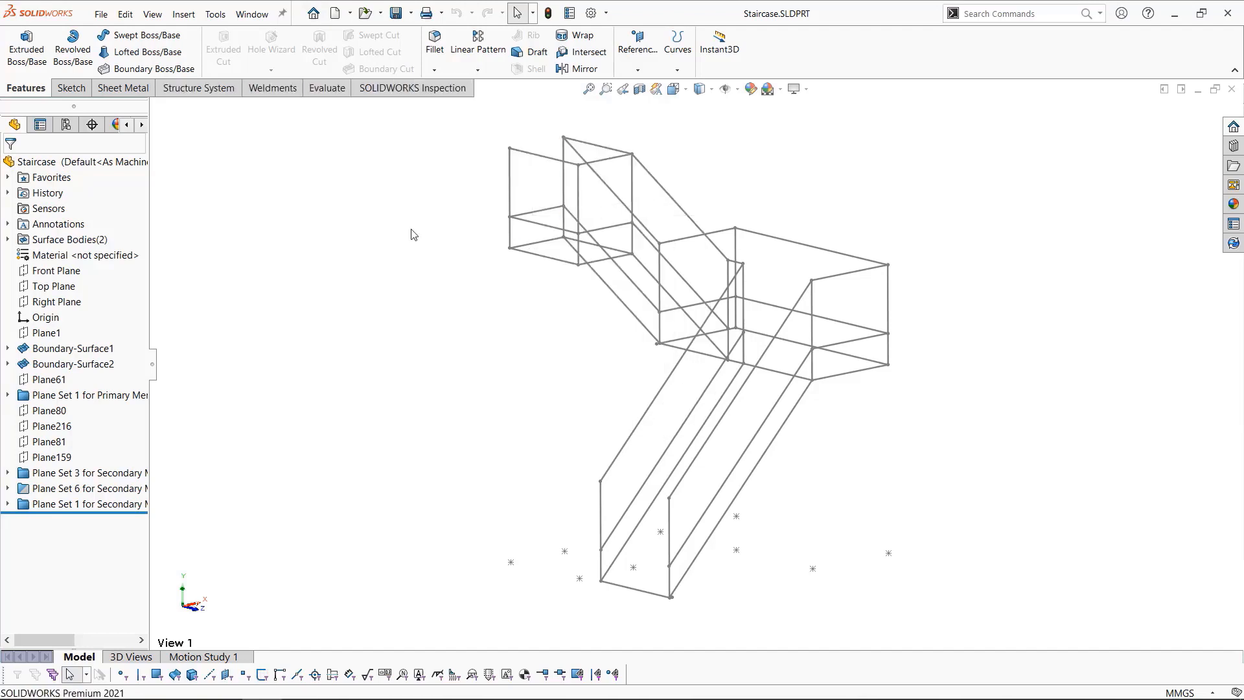
Start a new structure system on the staircase wireframe and begin adding primary members
click(197, 88)
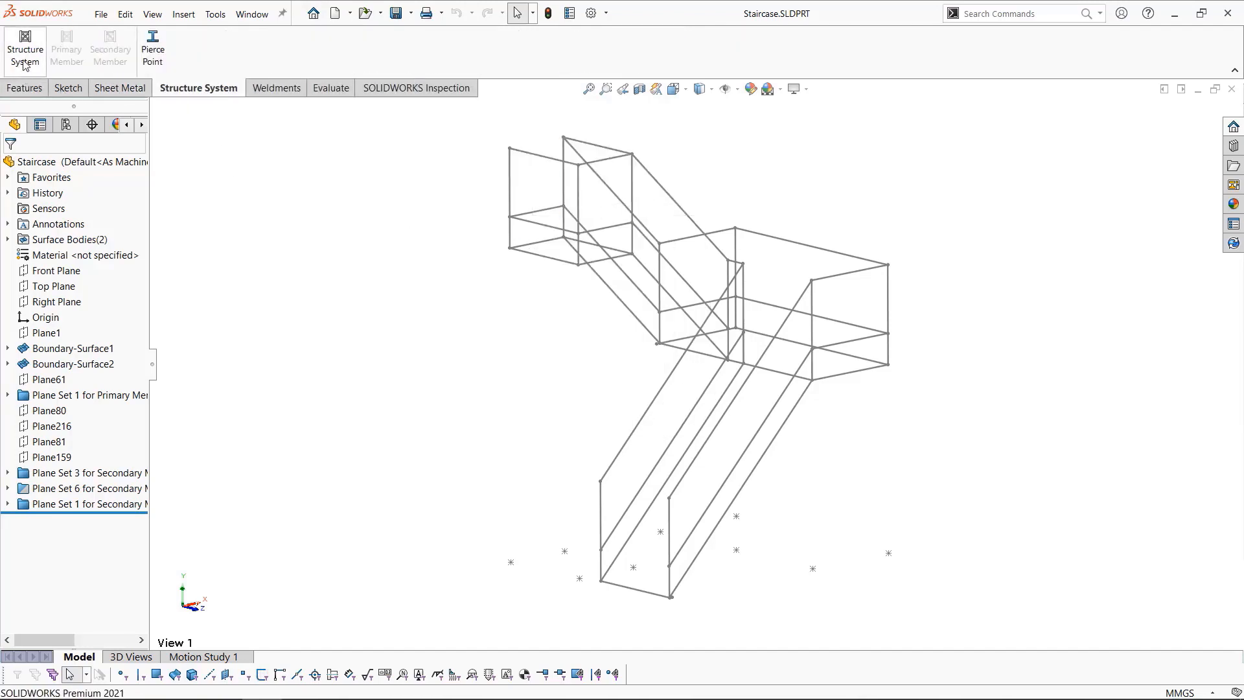
click(23, 50)
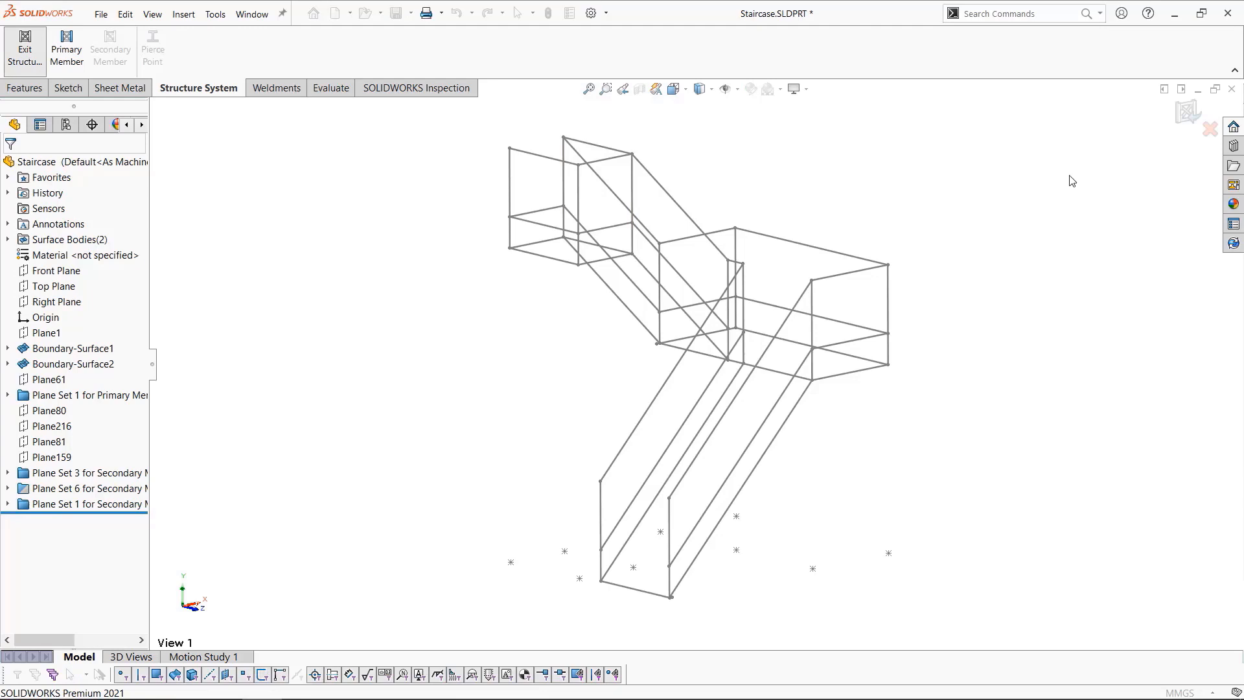
mouse_move(630, 275)
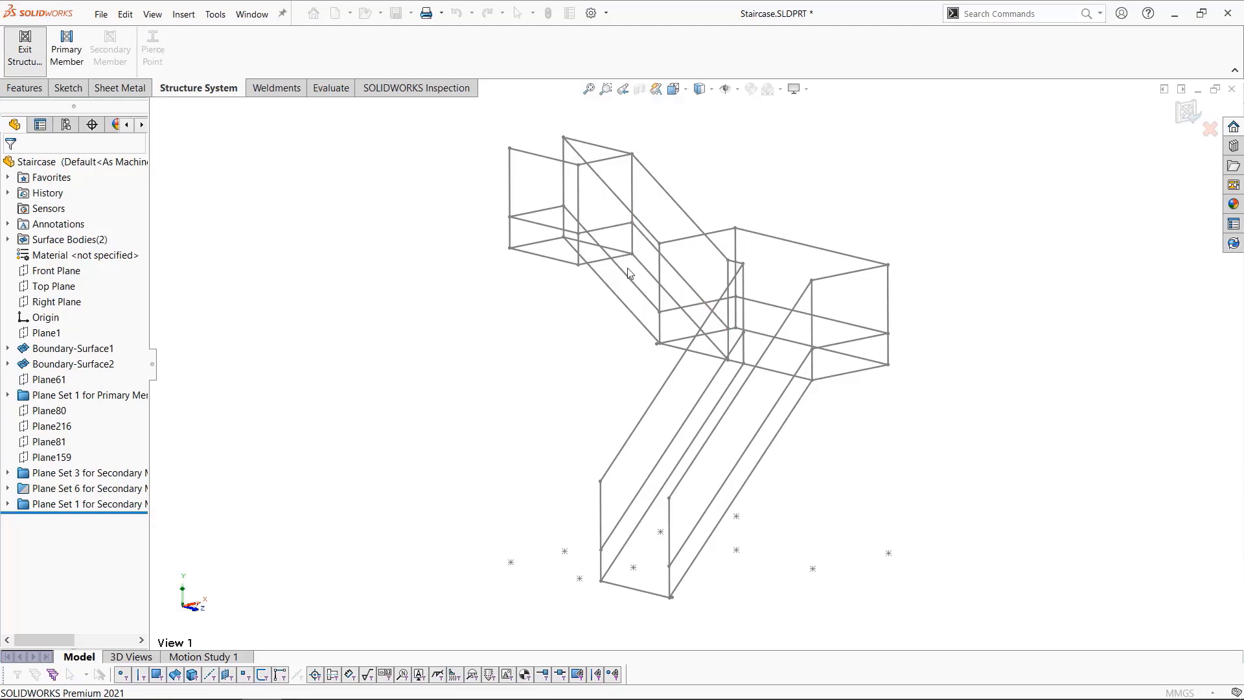
click(65, 46)
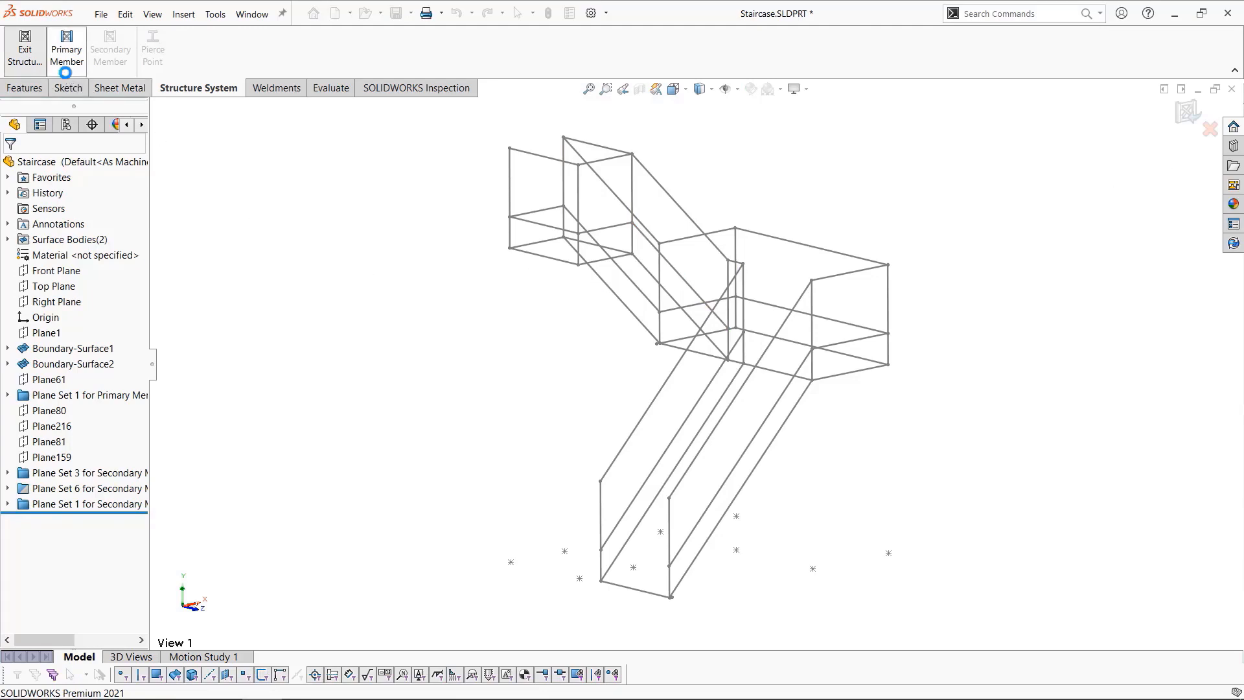
Review the plane and face-intersection member types, then return to path-segment members
click(65, 49)
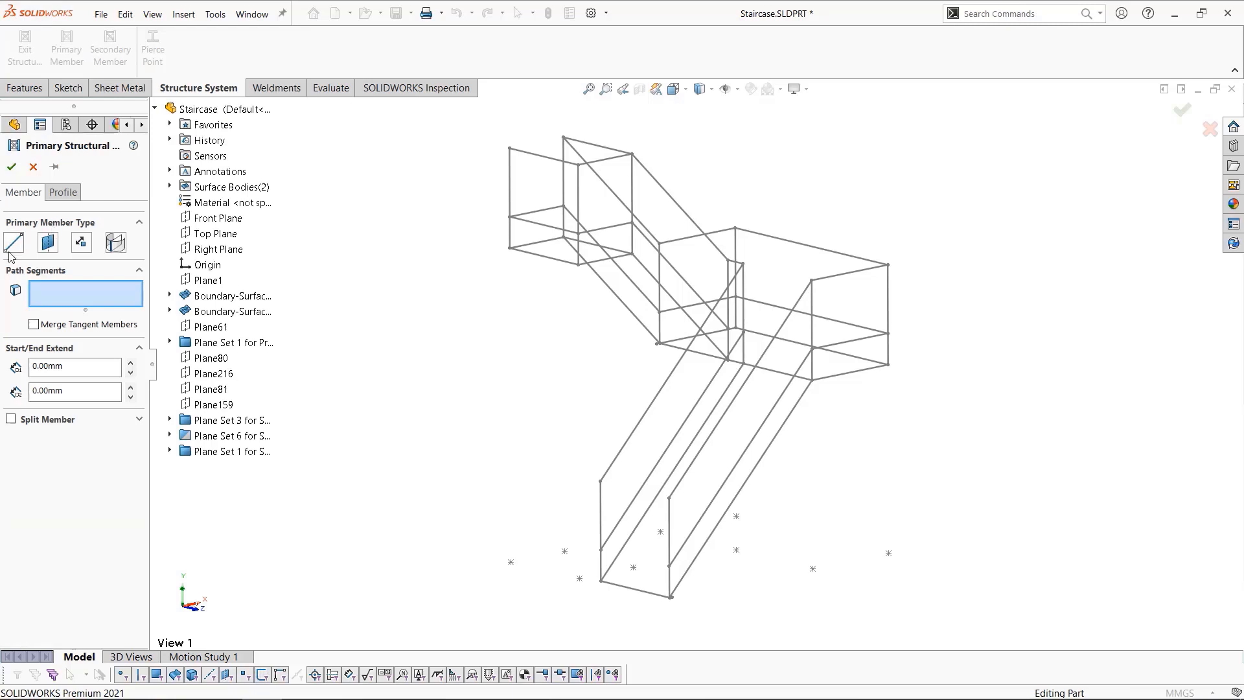
mouse_move(12, 249)
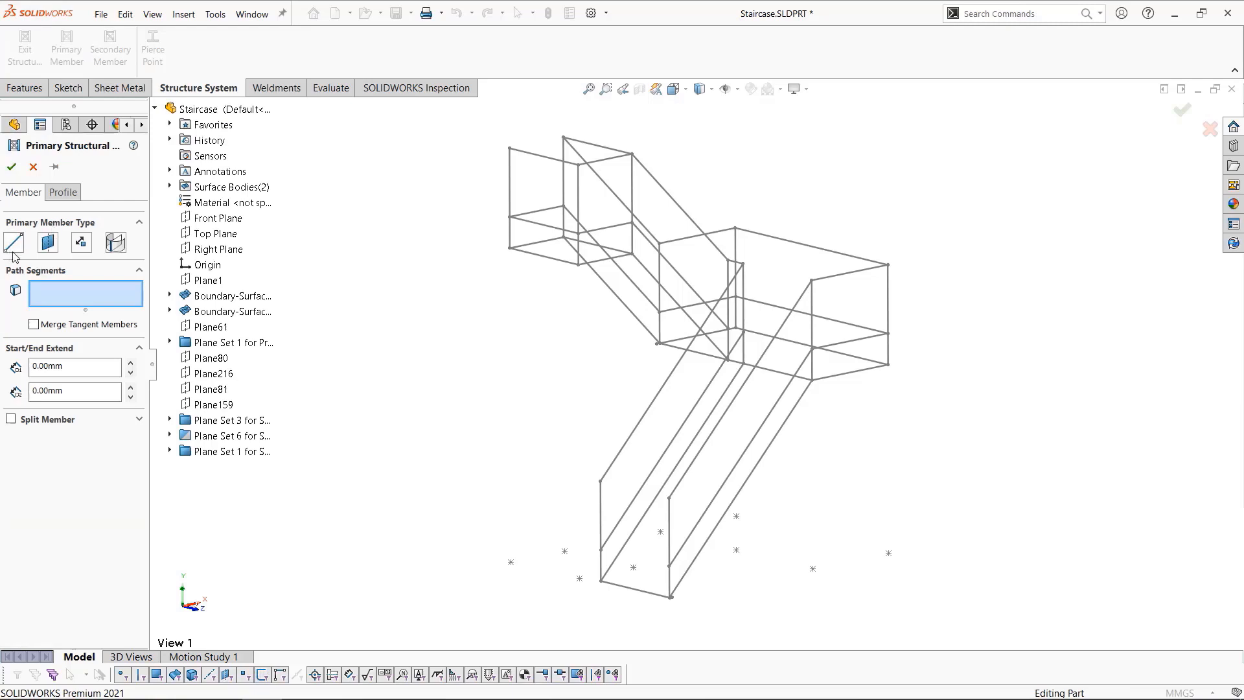
click(50, 243)
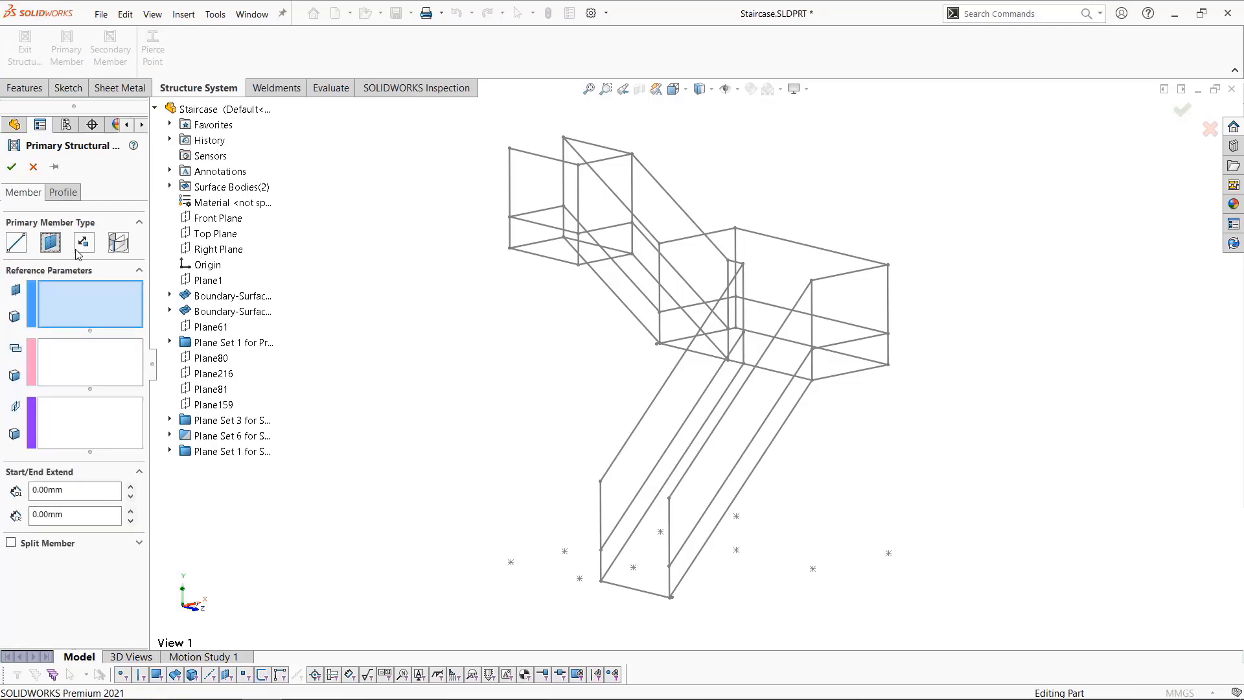
click(118, 243)
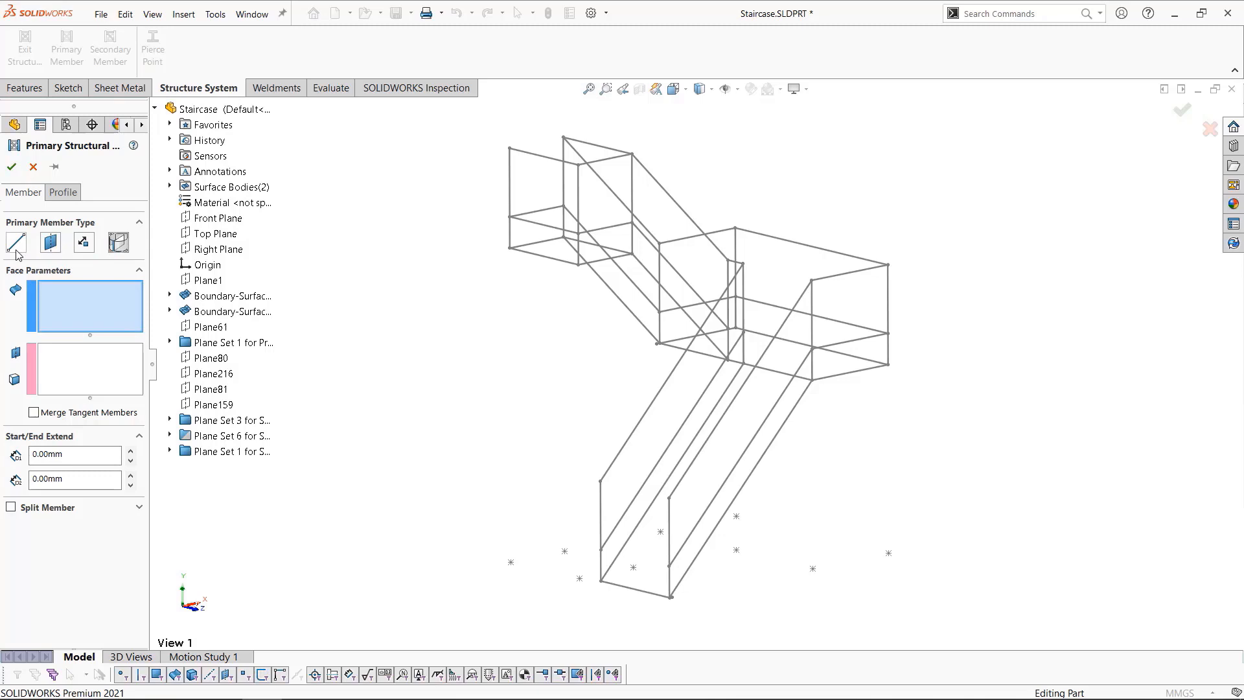
click(62, 192)
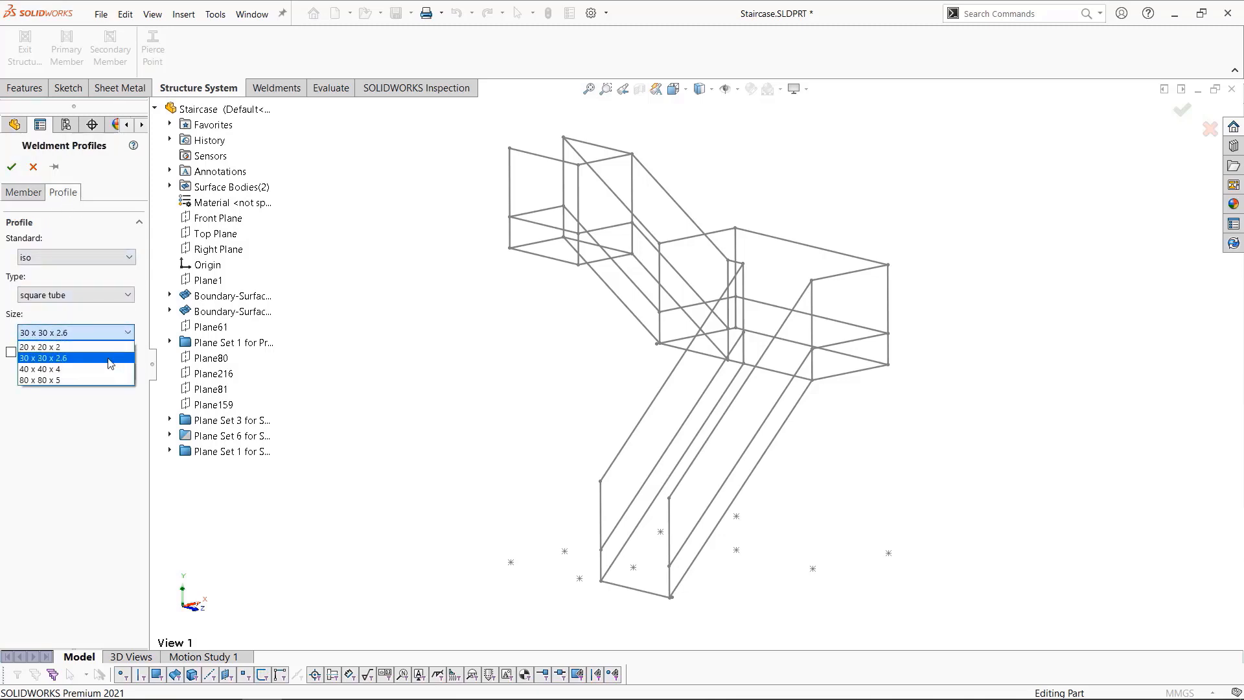
Choose the 30 x 30 x 2.6 ISO square tube size for the railing members
click(39, 367)
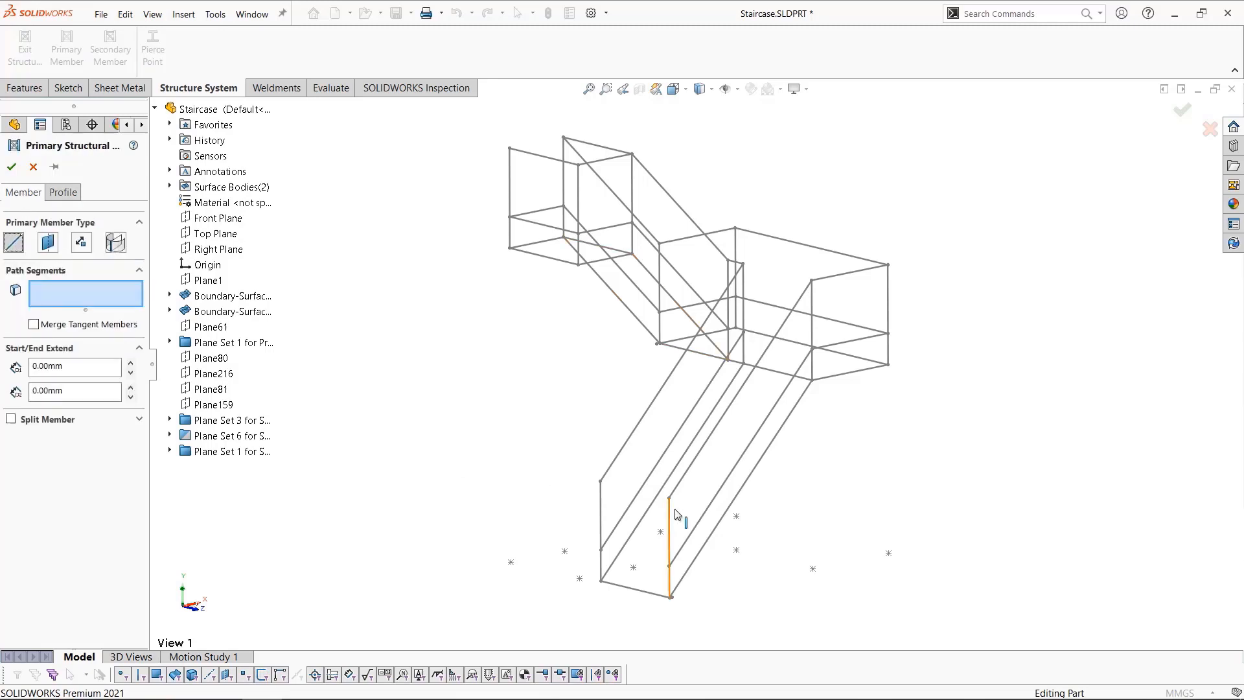
mouse_move(673, 517)
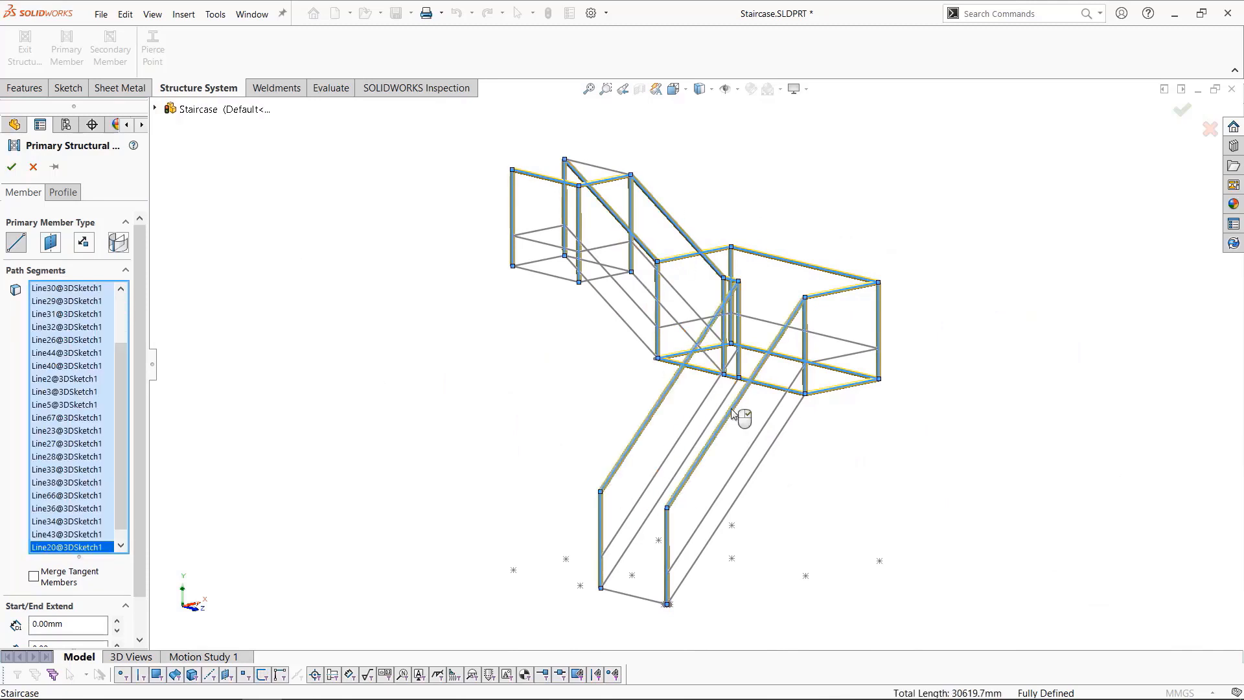
Confirm the railing primary members and pair the railing posts for secondary members
click(13, 167)
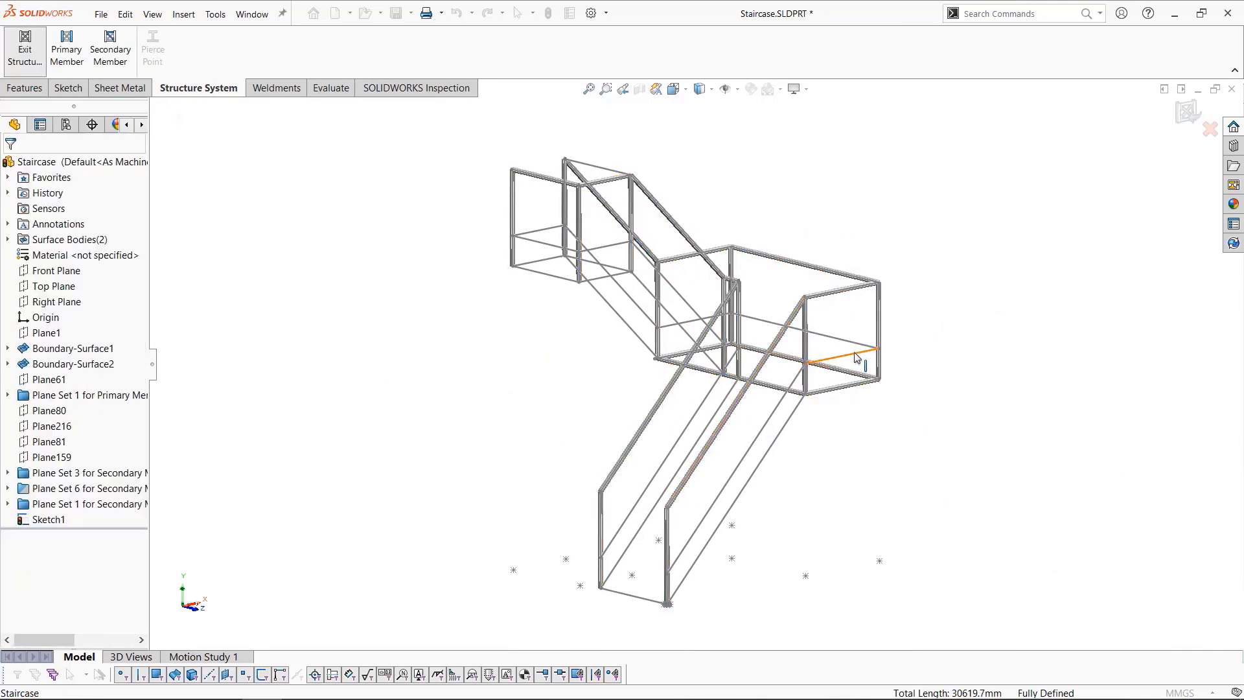
mouse_move(65, 61)
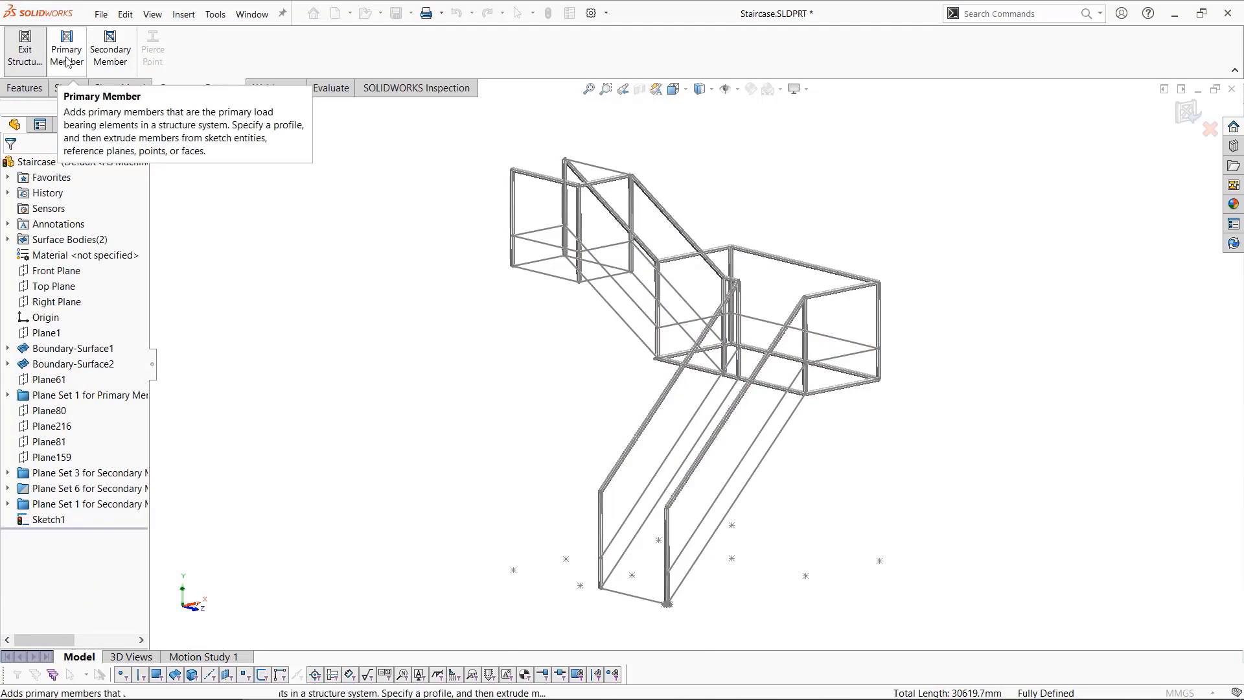
mouse_move(110, 49)
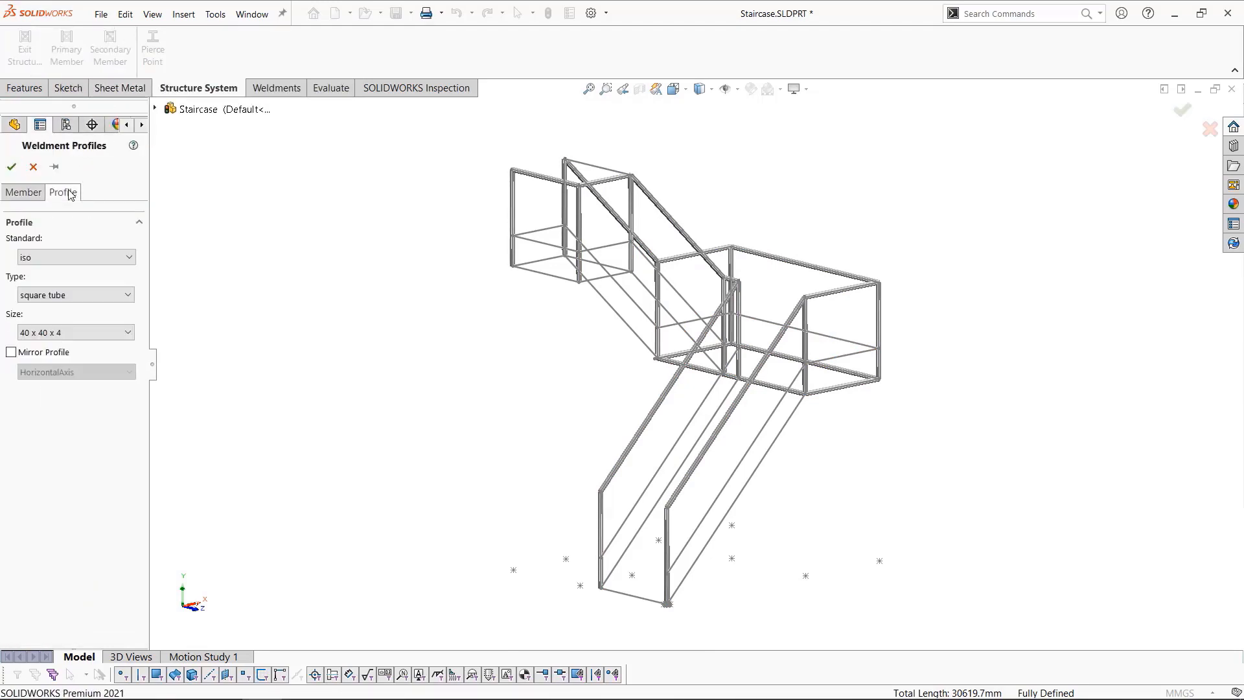
click(75, 332)
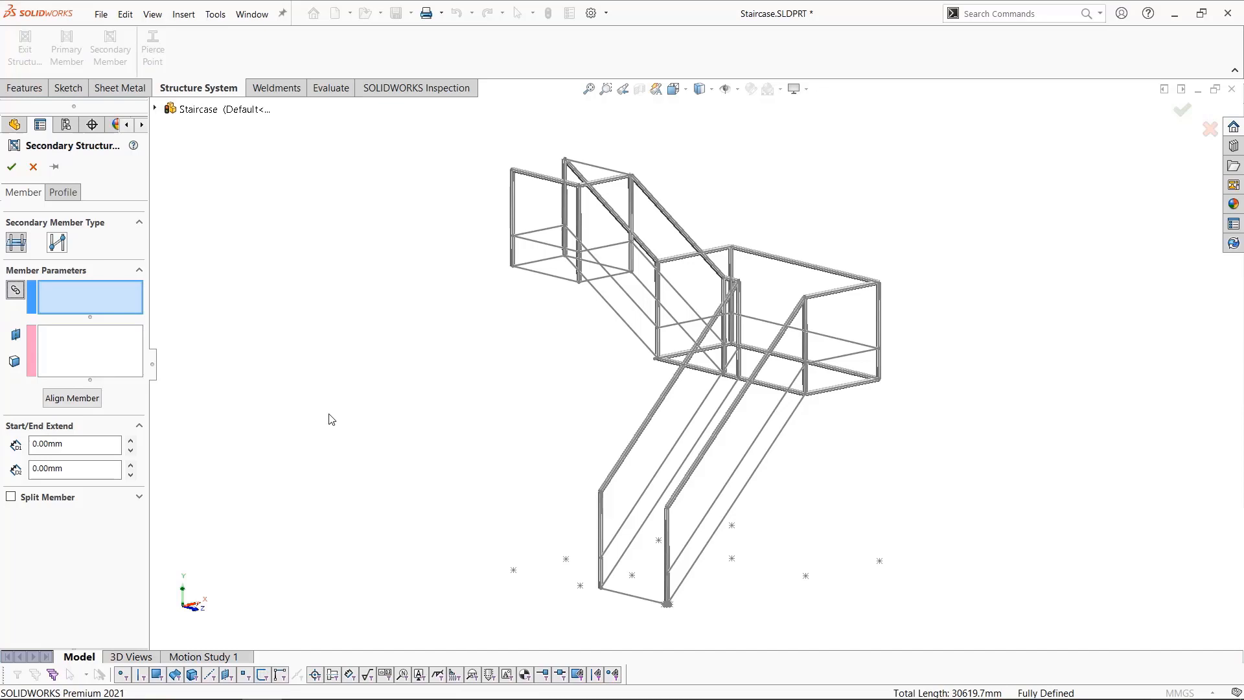
click(666, 554)
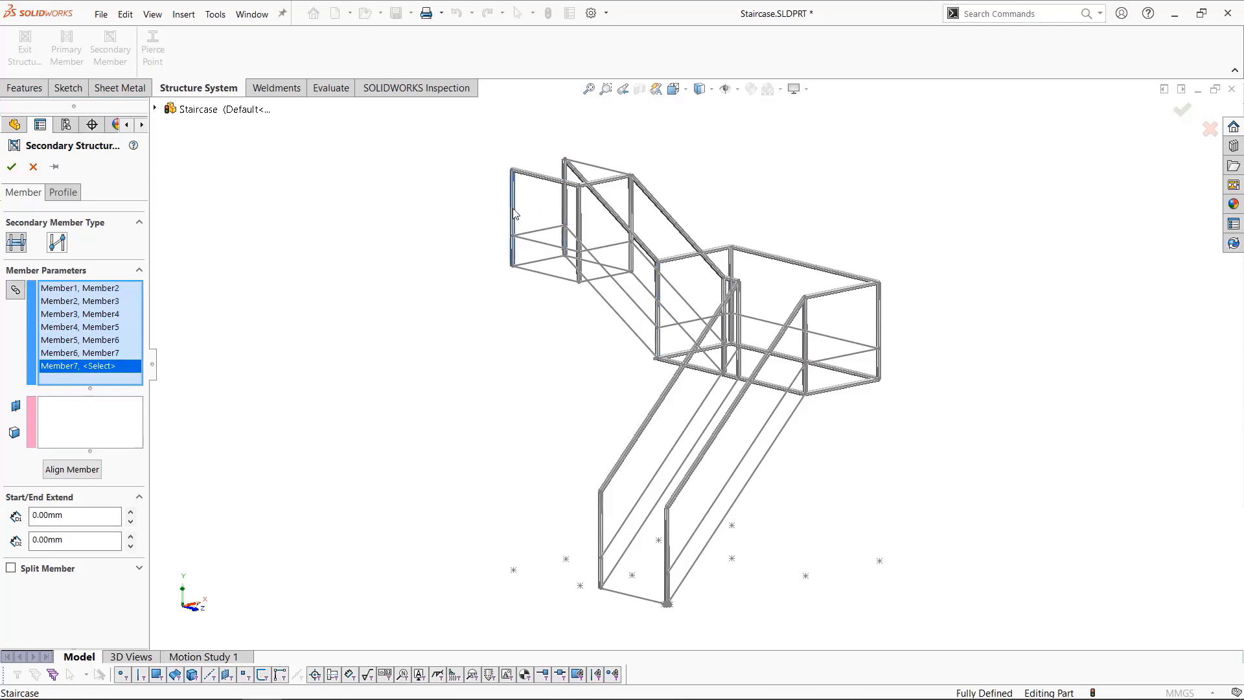
click(728, 295)
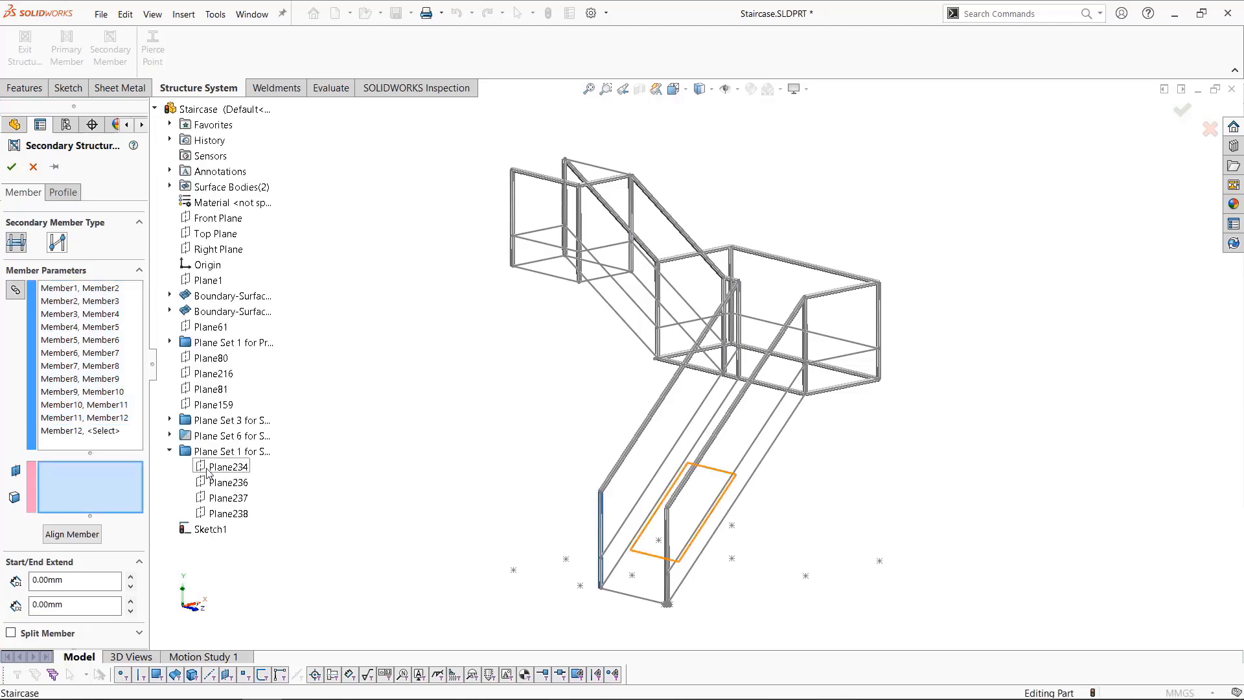
Bound the intermediate rails by the four reference planes Plane234–Plane238 and create them
click(228, 482)
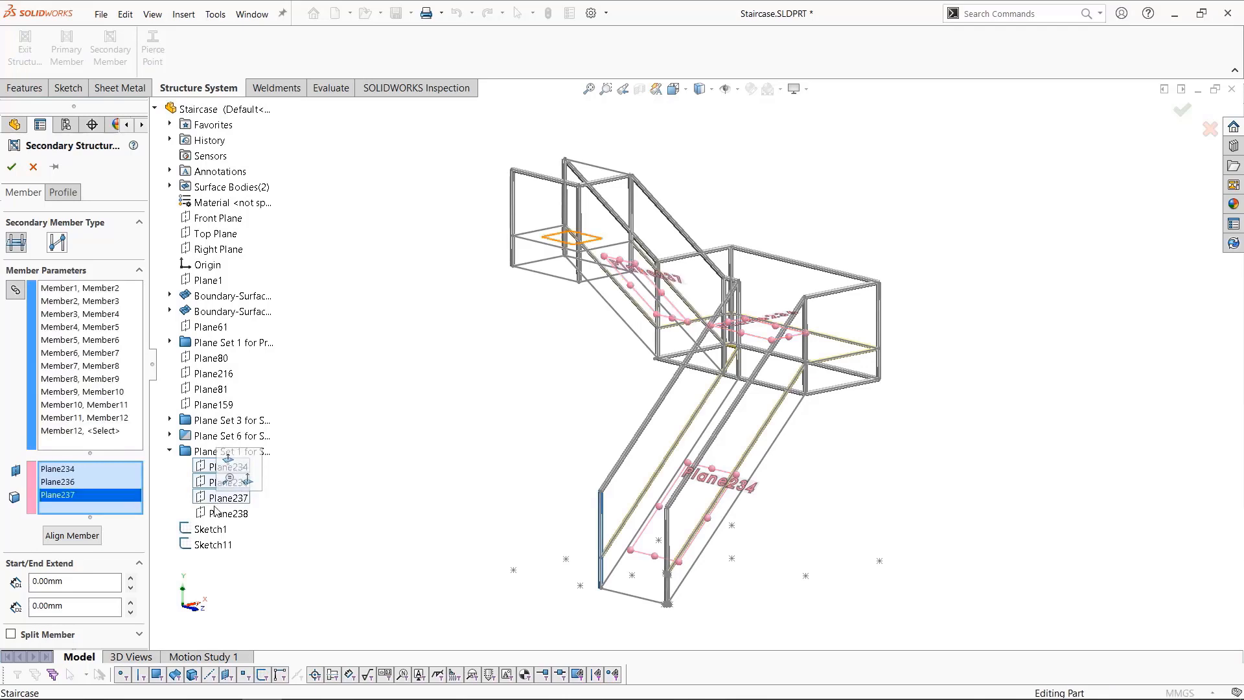
click(228, 513)
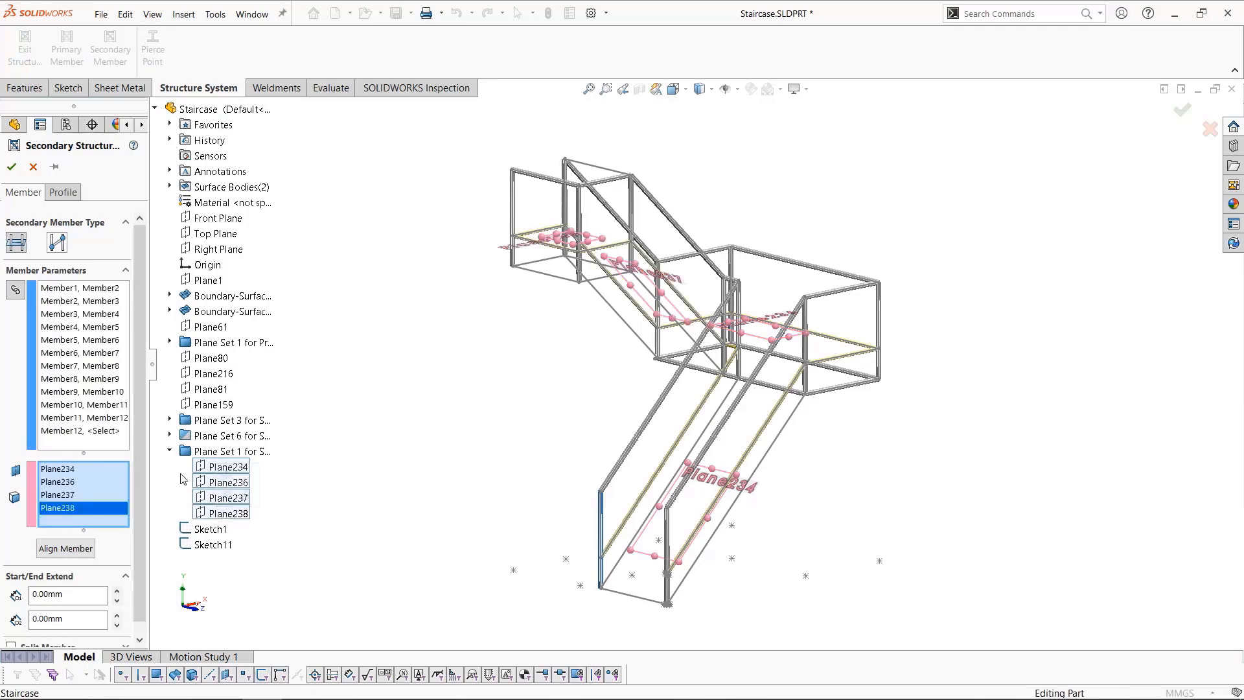
click(11, 167)
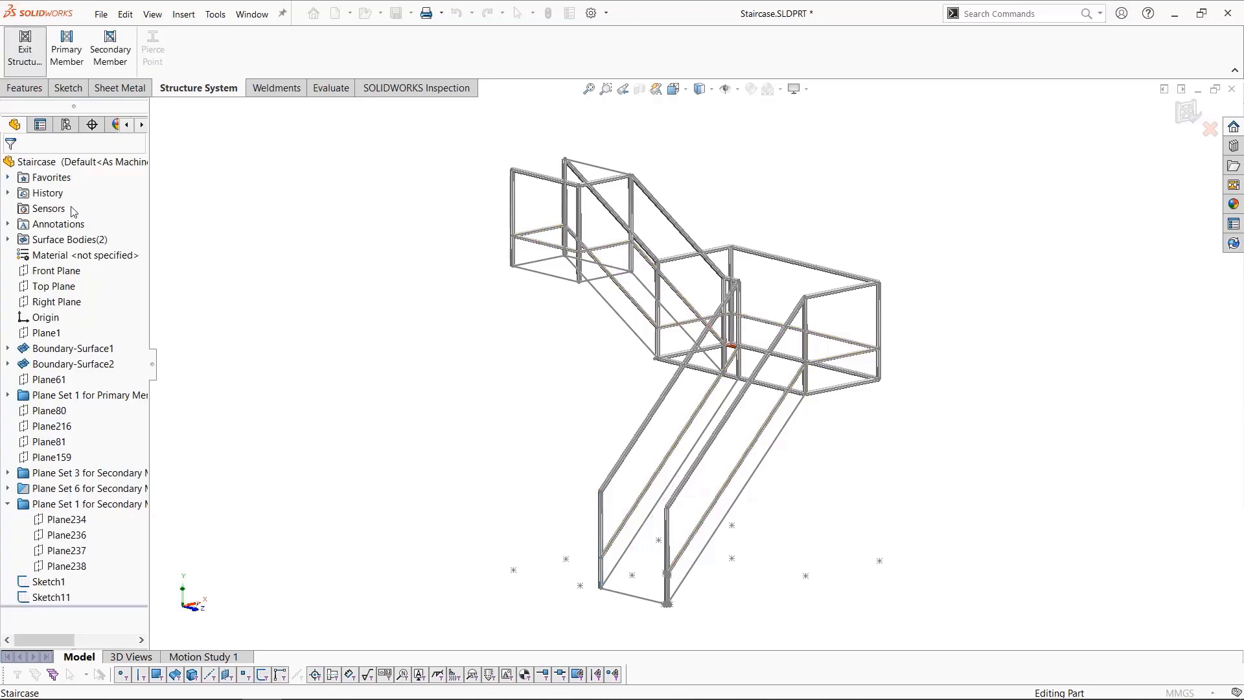
mouse_move(293, 334)
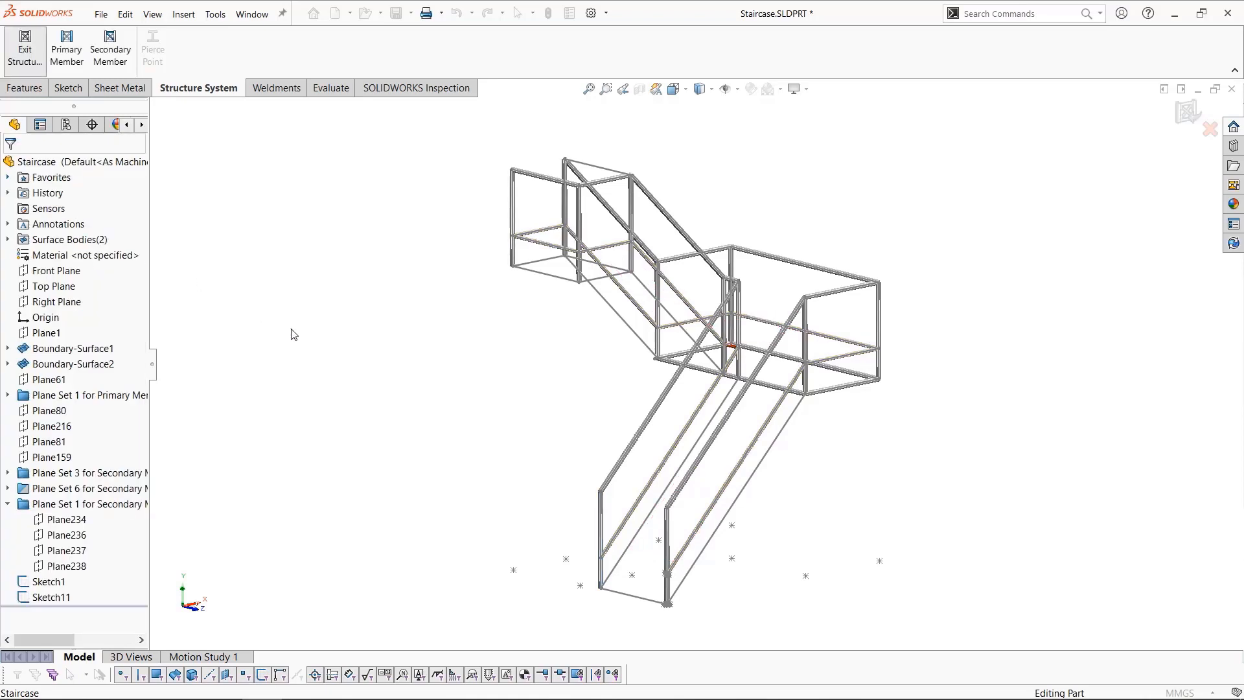
mouse_move(125, 155)
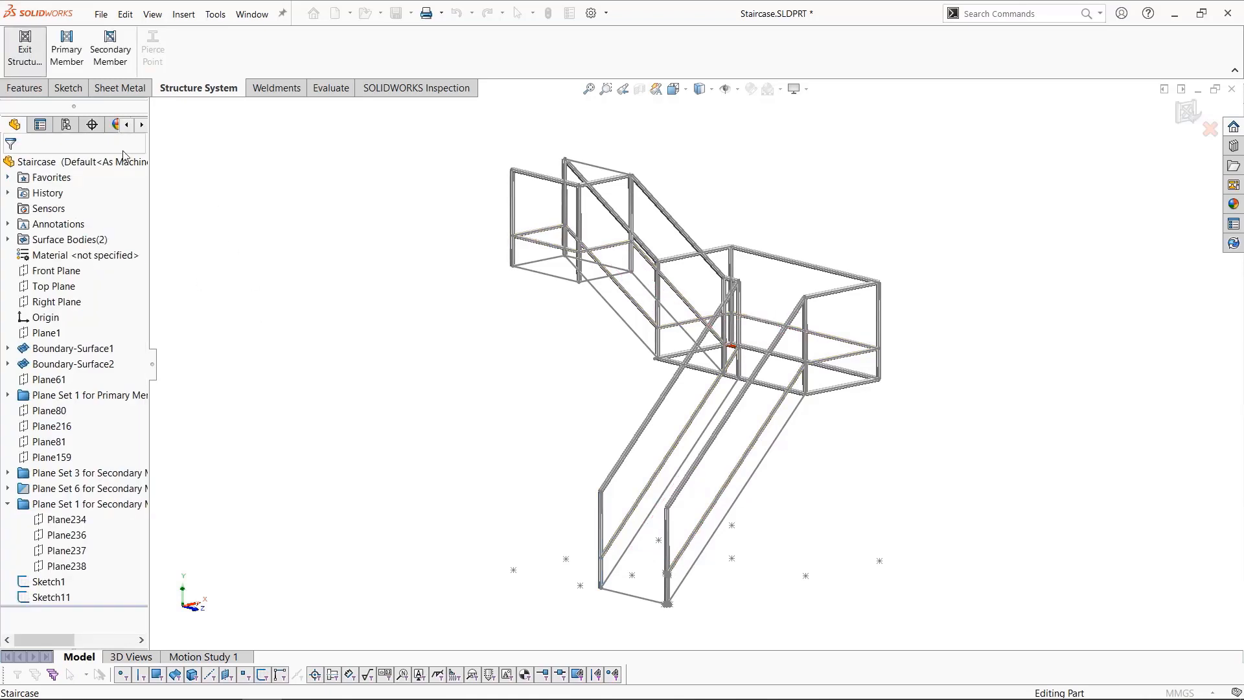
Define side_plate 150X3 treads where Plane62–Plane72 intersect the lower ramp face, rotated 90°
click(66, 50)
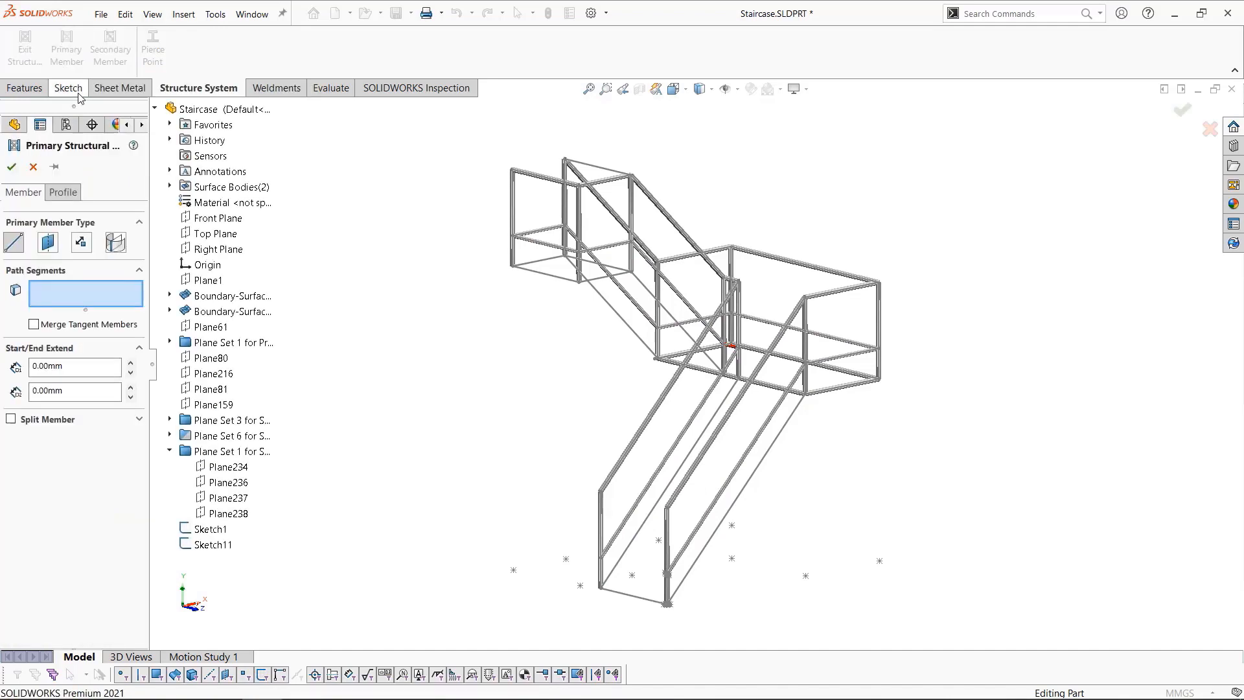
click(116, 242)
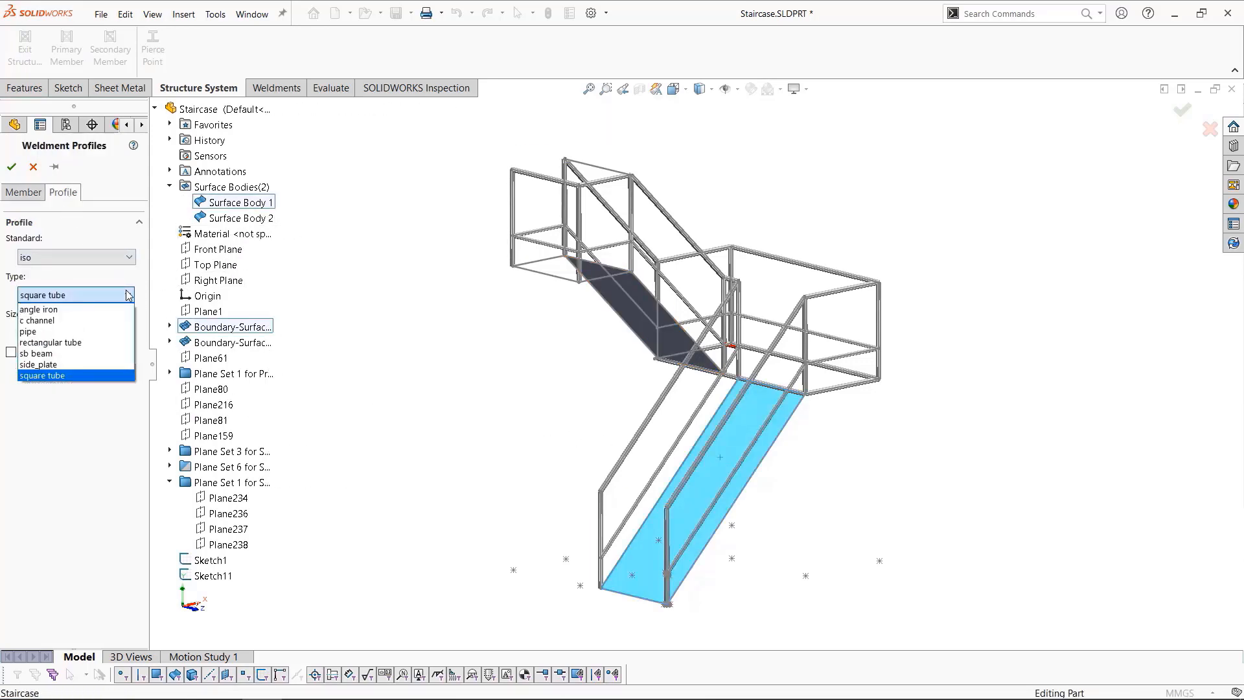
click(39, 360)
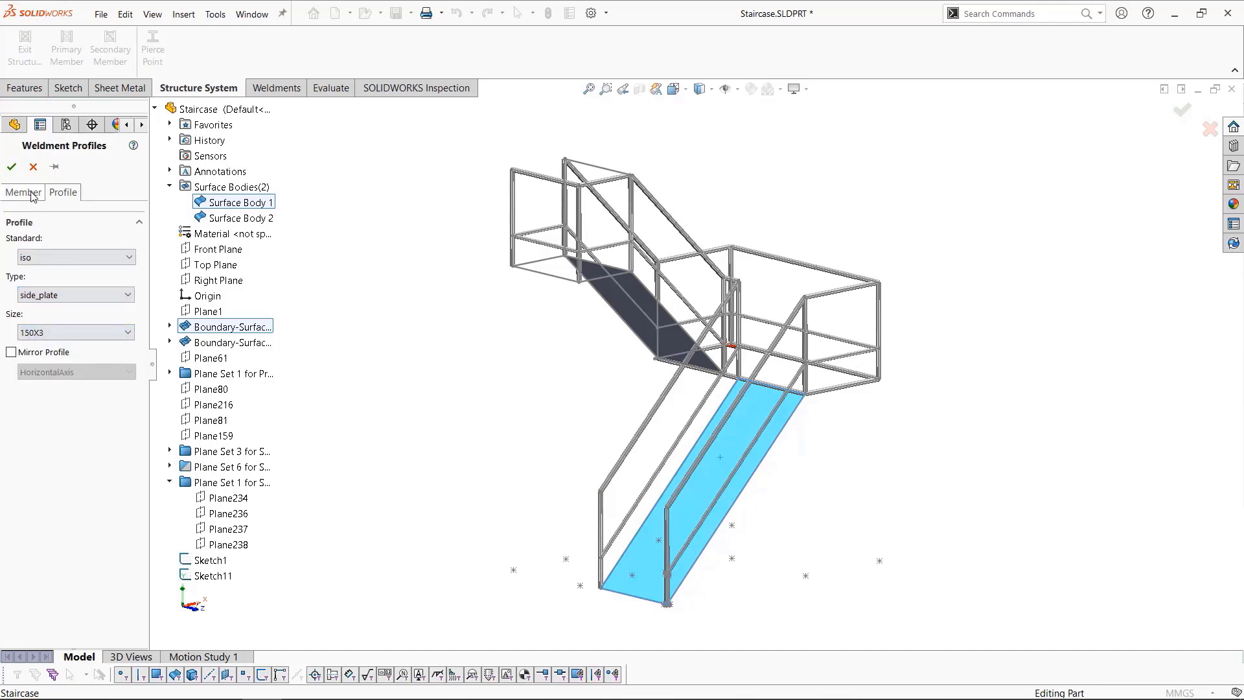
click(22, 192)
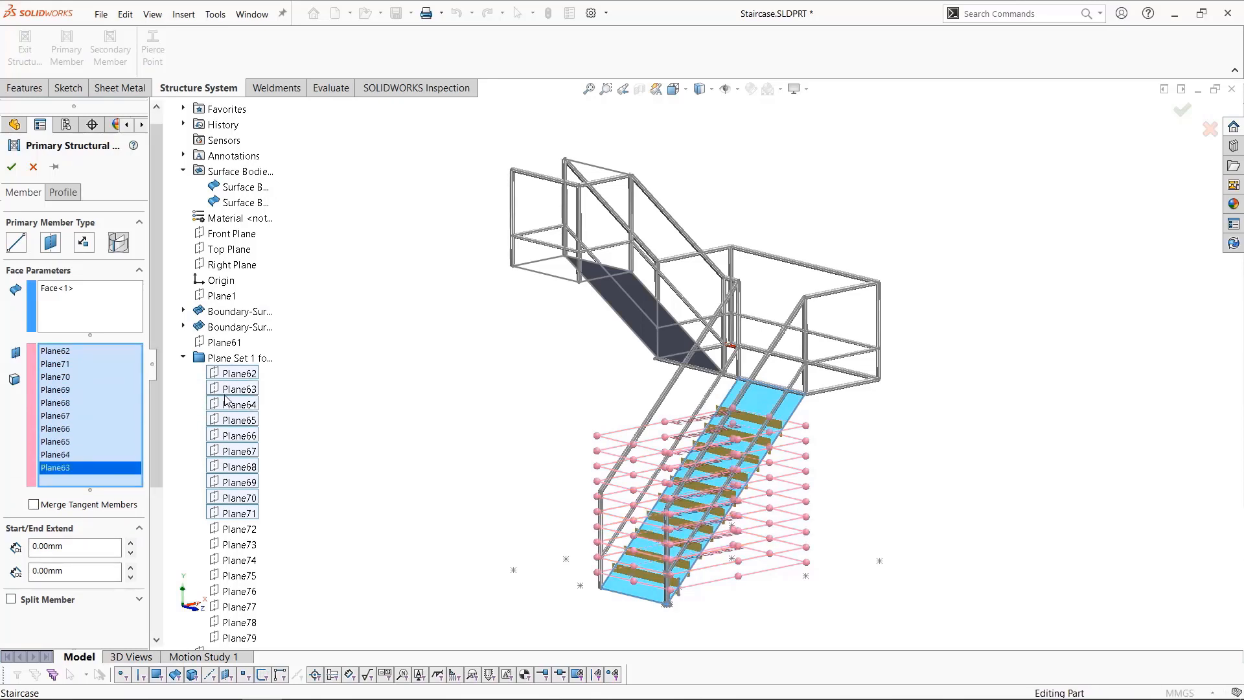
click(239, 529)
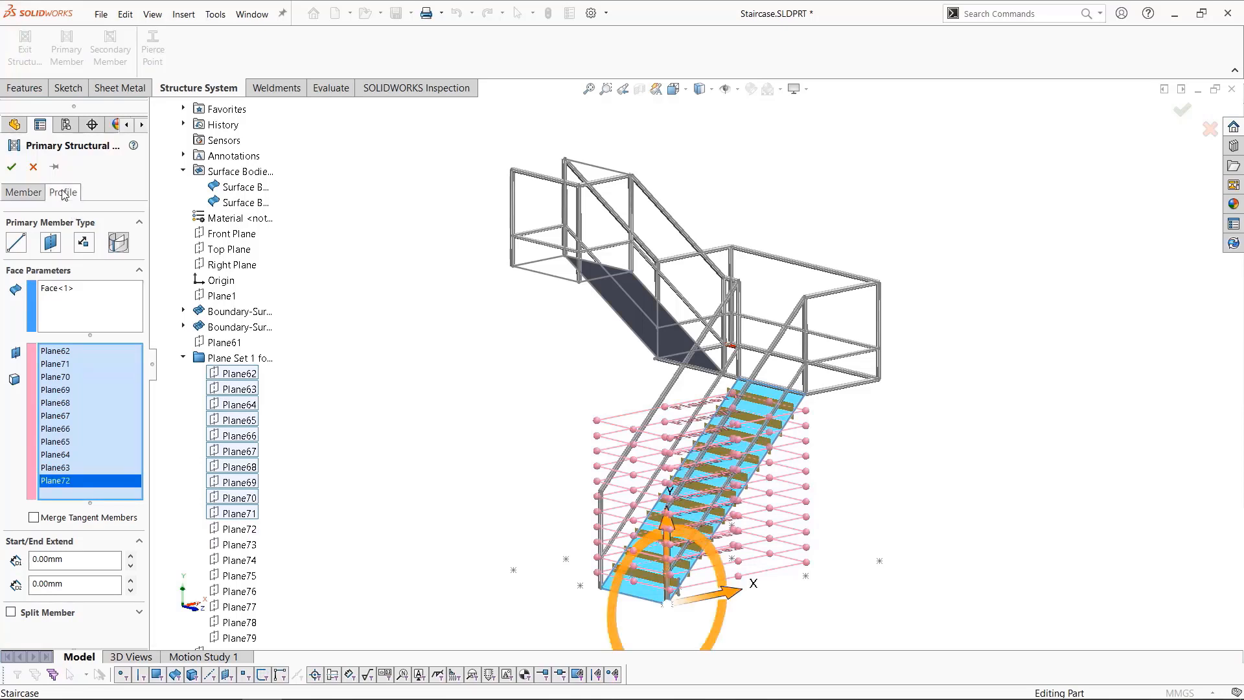
click(62, 192)
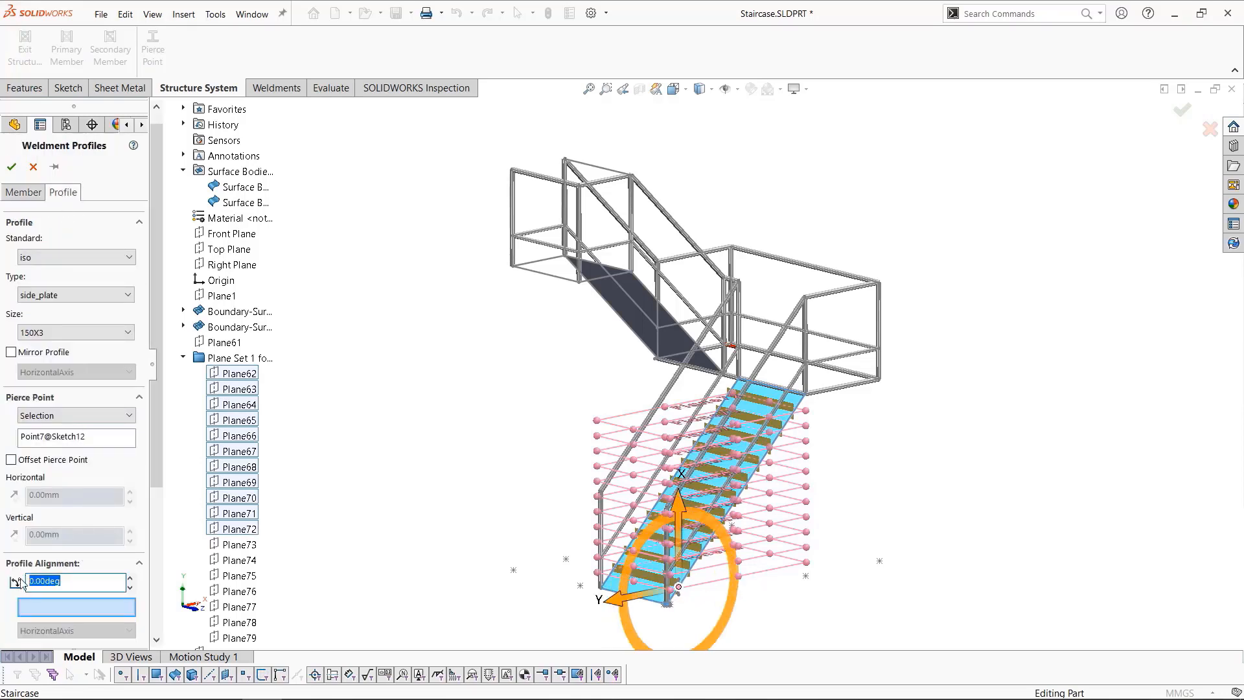
text(90)
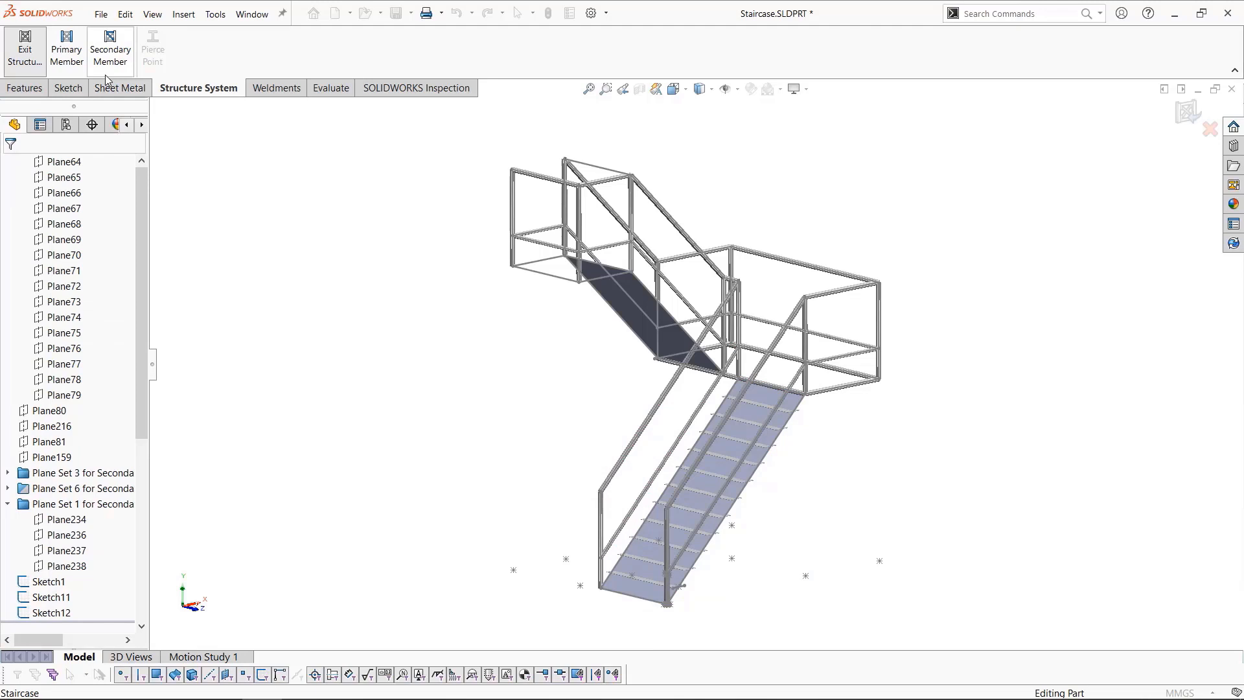
Create side_plate 150X3 treads on the upper ramp's planes with 90deg profile alignment
click(65, 49)
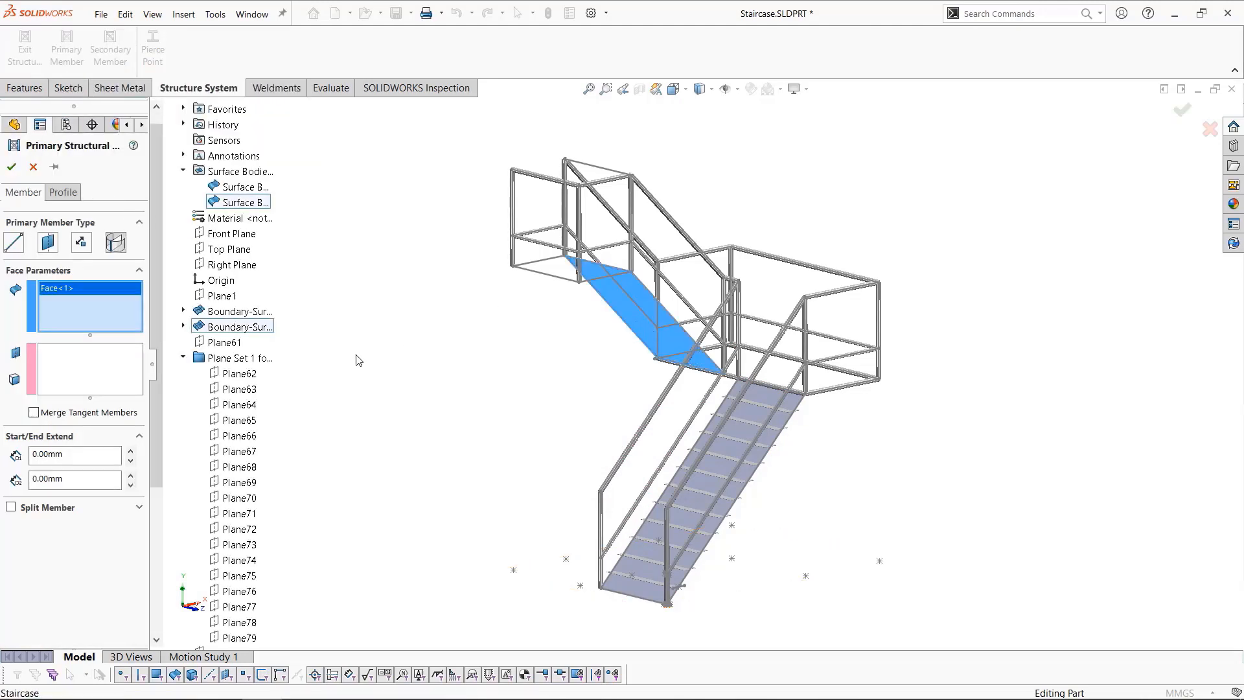
mouse_move(95, 368)
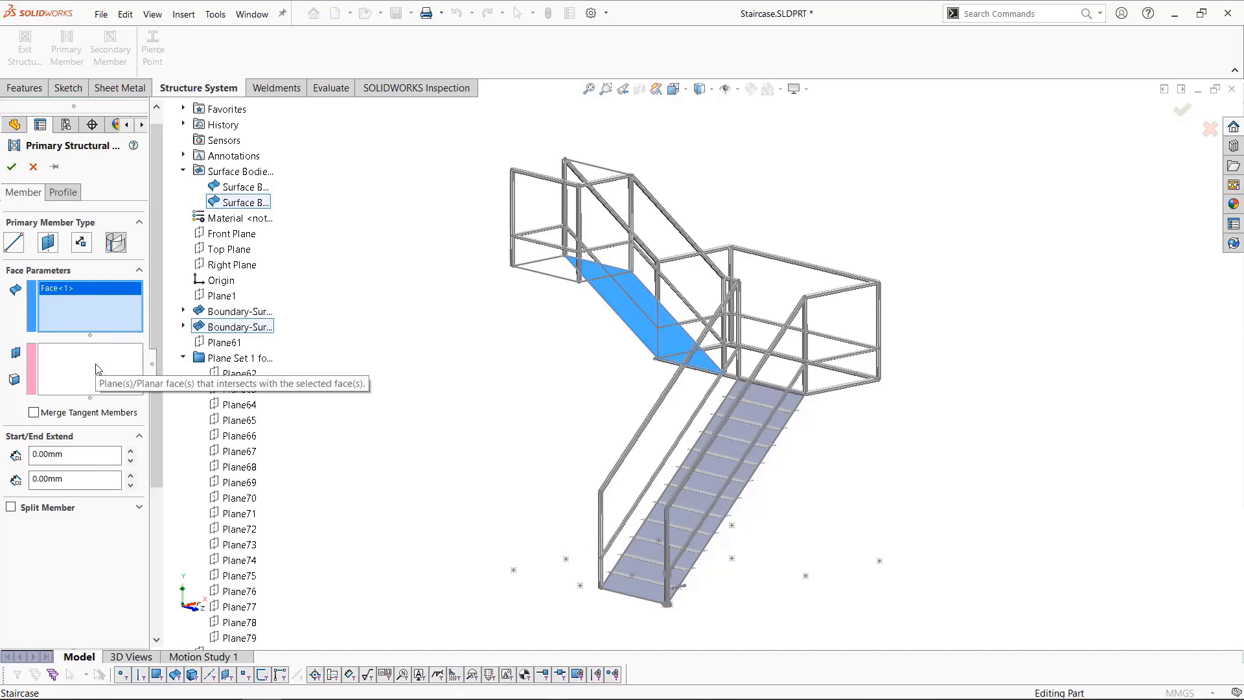
click(238, 543)
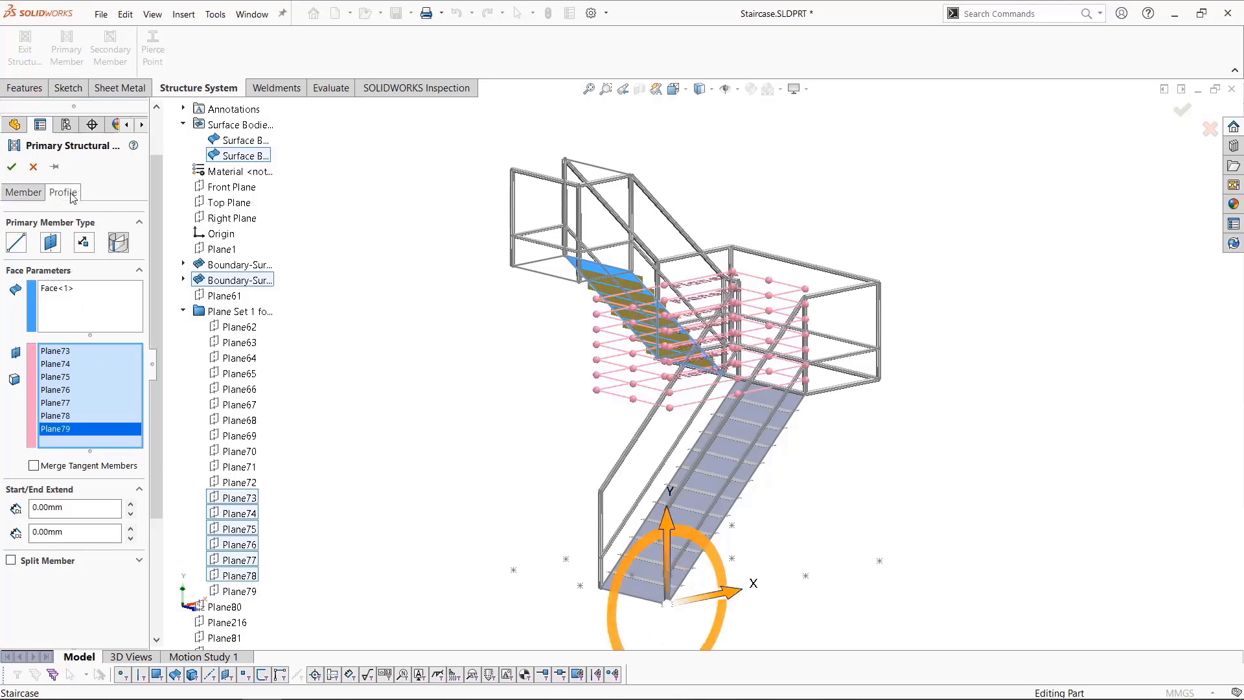
click(64, 192)
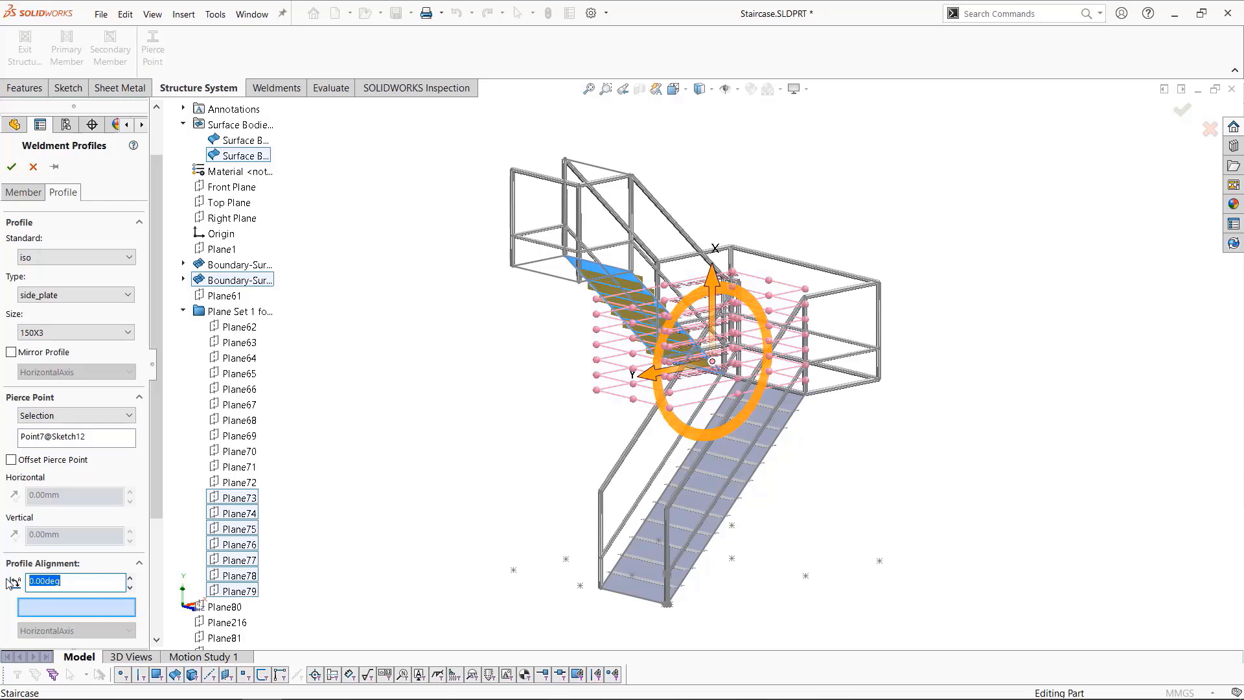
text(90.00deg)
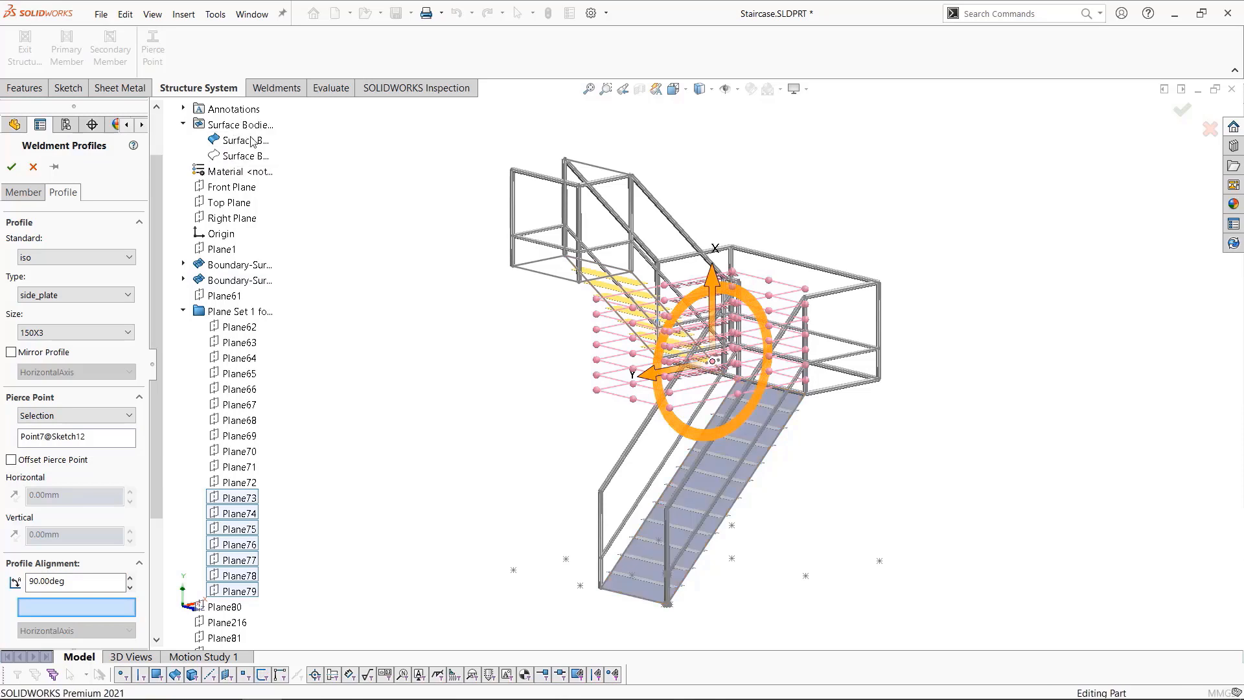
click(10, 166)
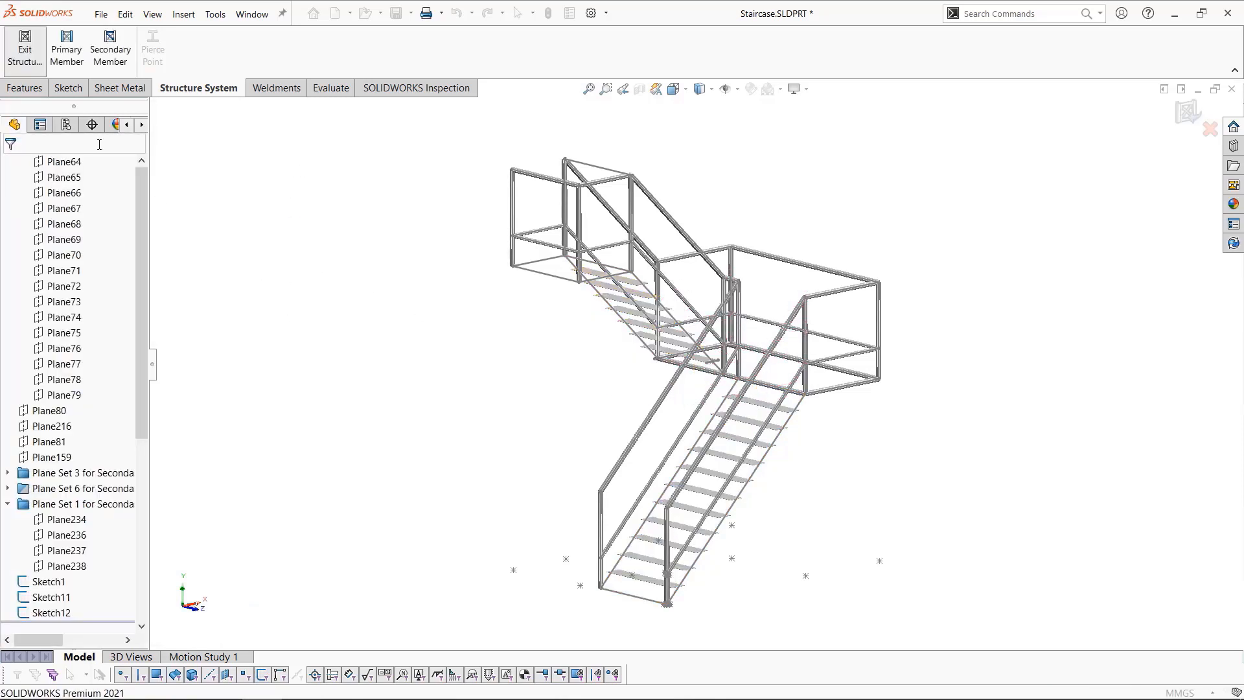
Define points-and-length members from four base points along a vertical direction line
click(64, 45)
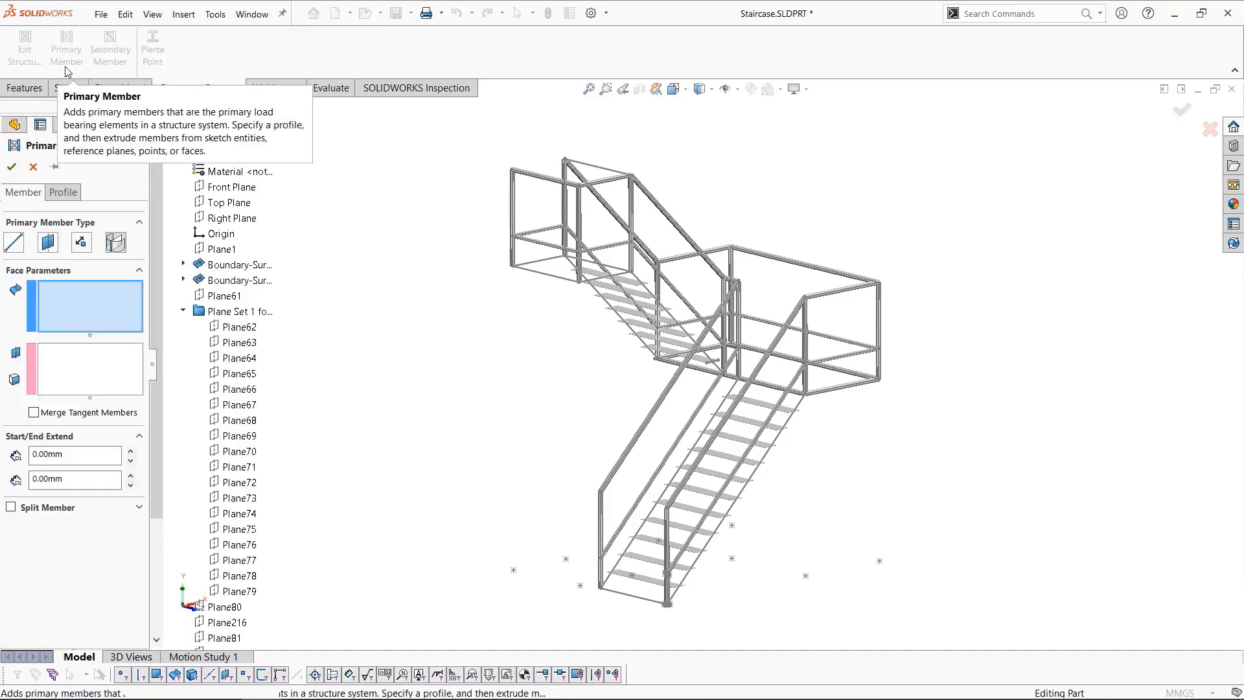
click(83, 243)
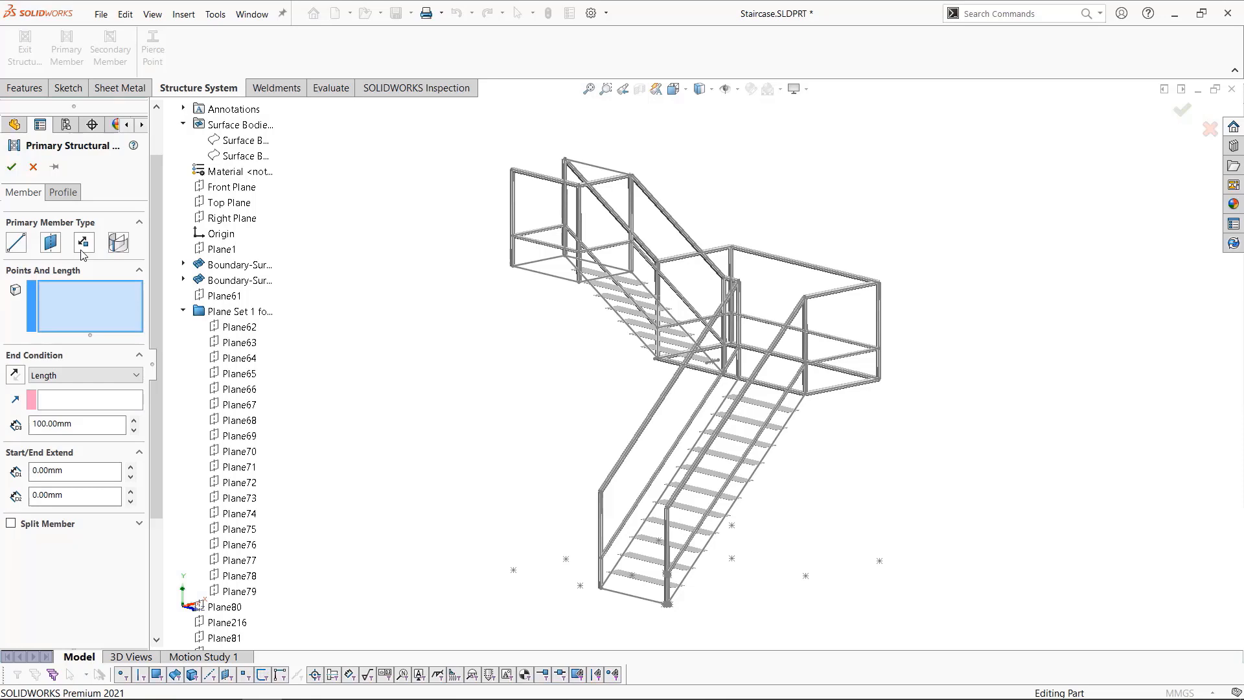
mouse_move(76, 301)
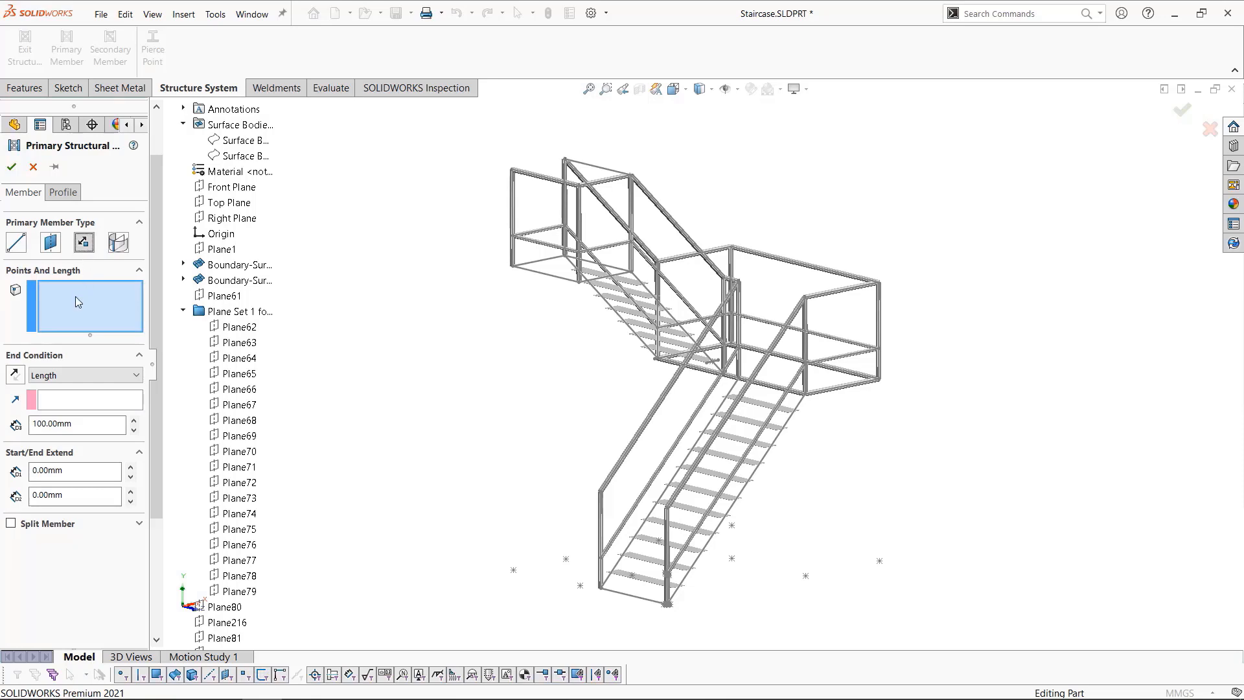
click(657, 539)
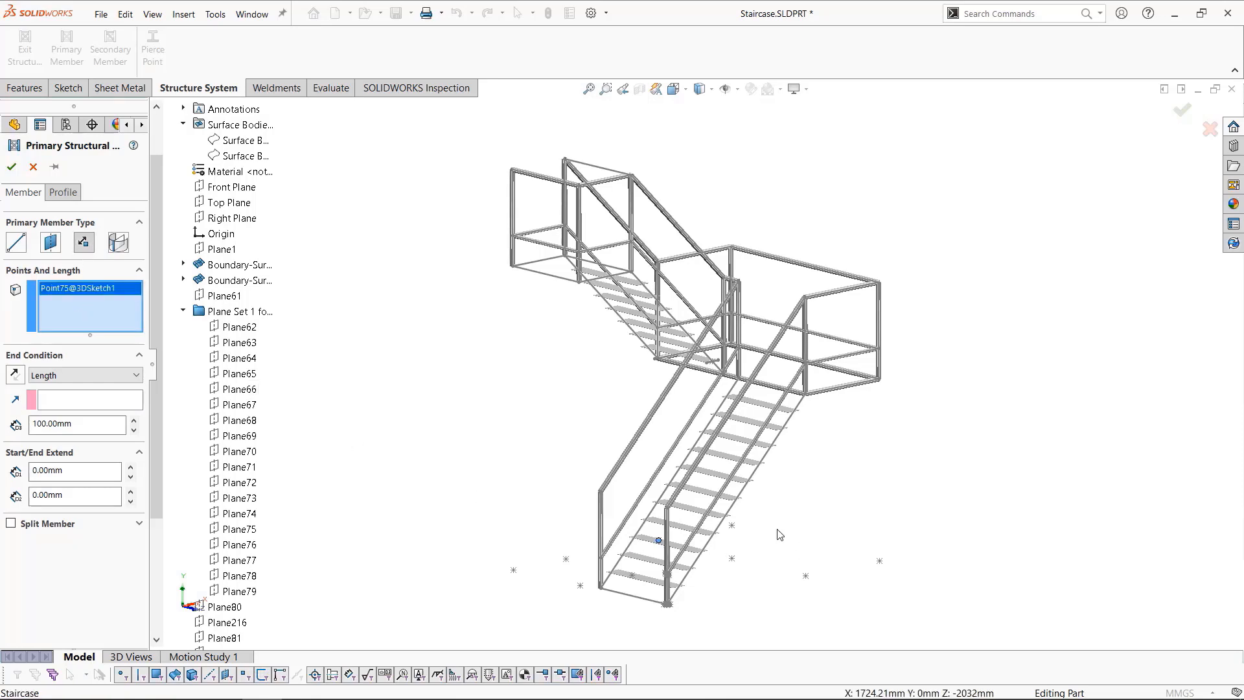
click(730, 525)
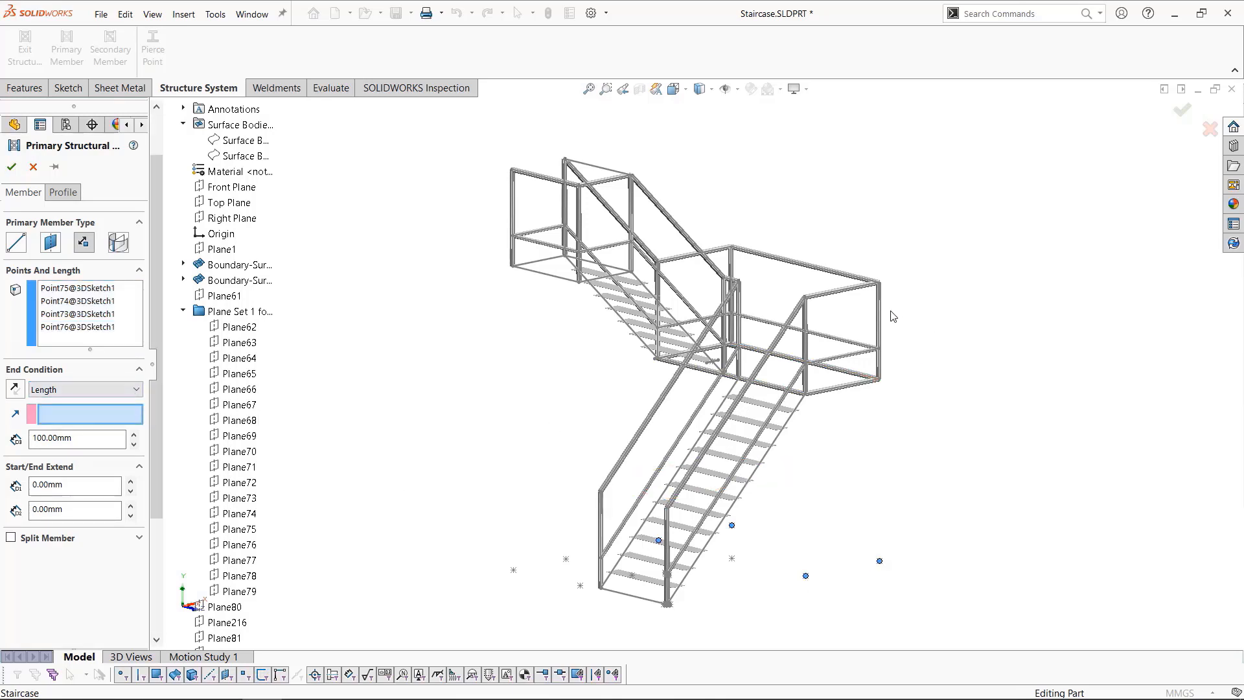
click(877, 337)
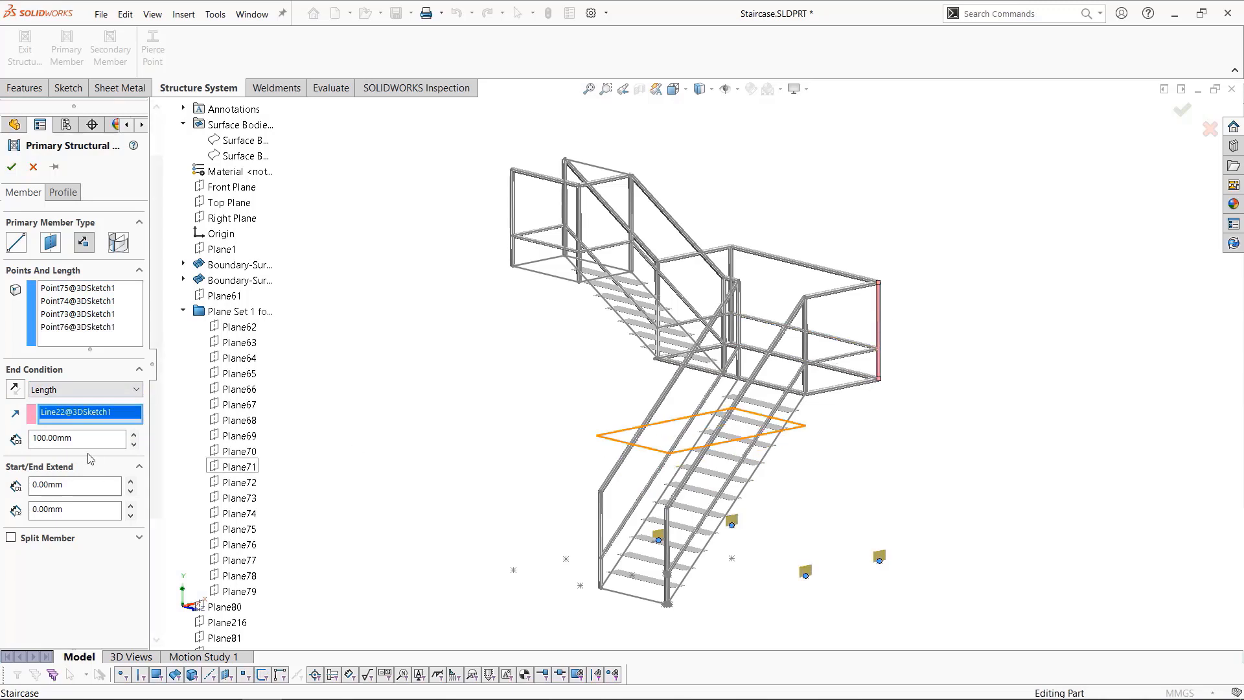
Set the column length to 1700 mm with sb beam 120 x 12 profile and create the four columns
click(73, 438)
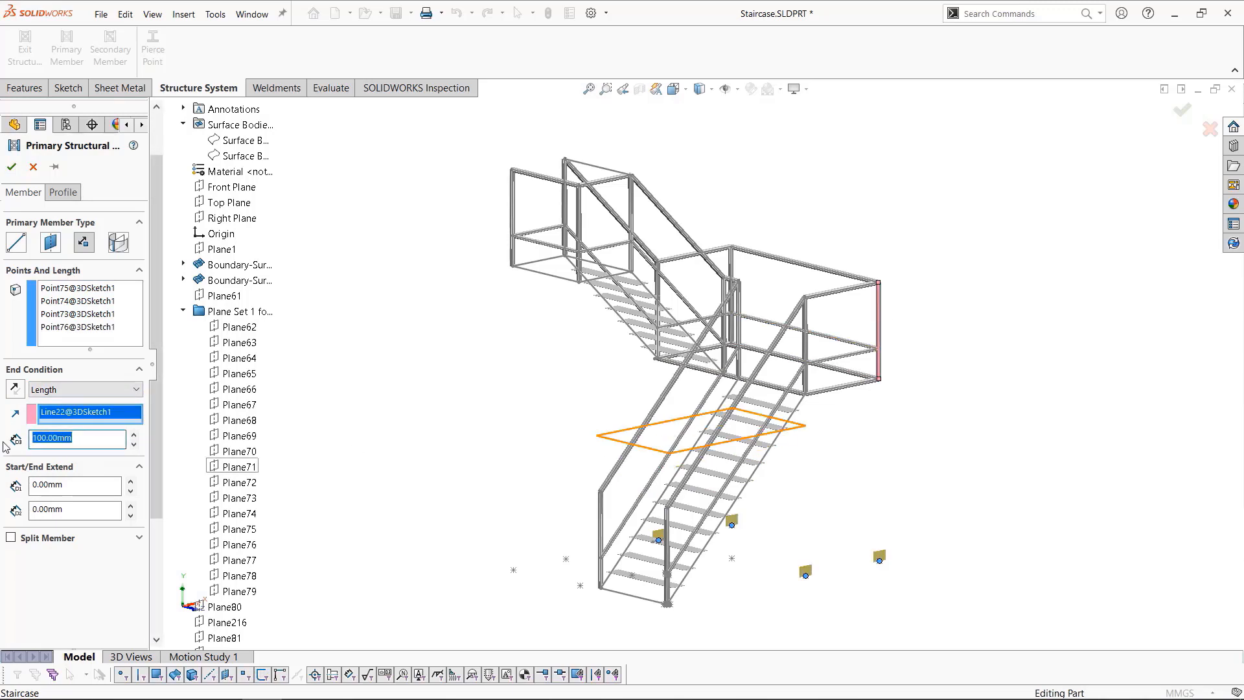
text(17)
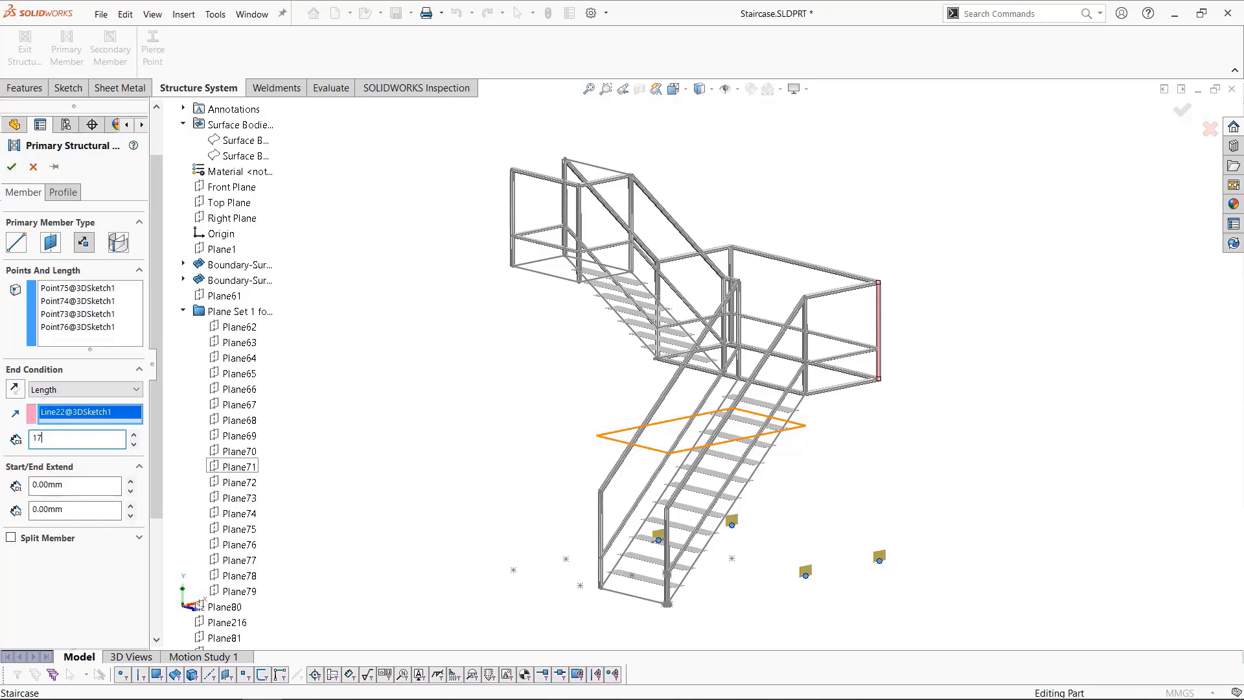
text(1700.00mm)
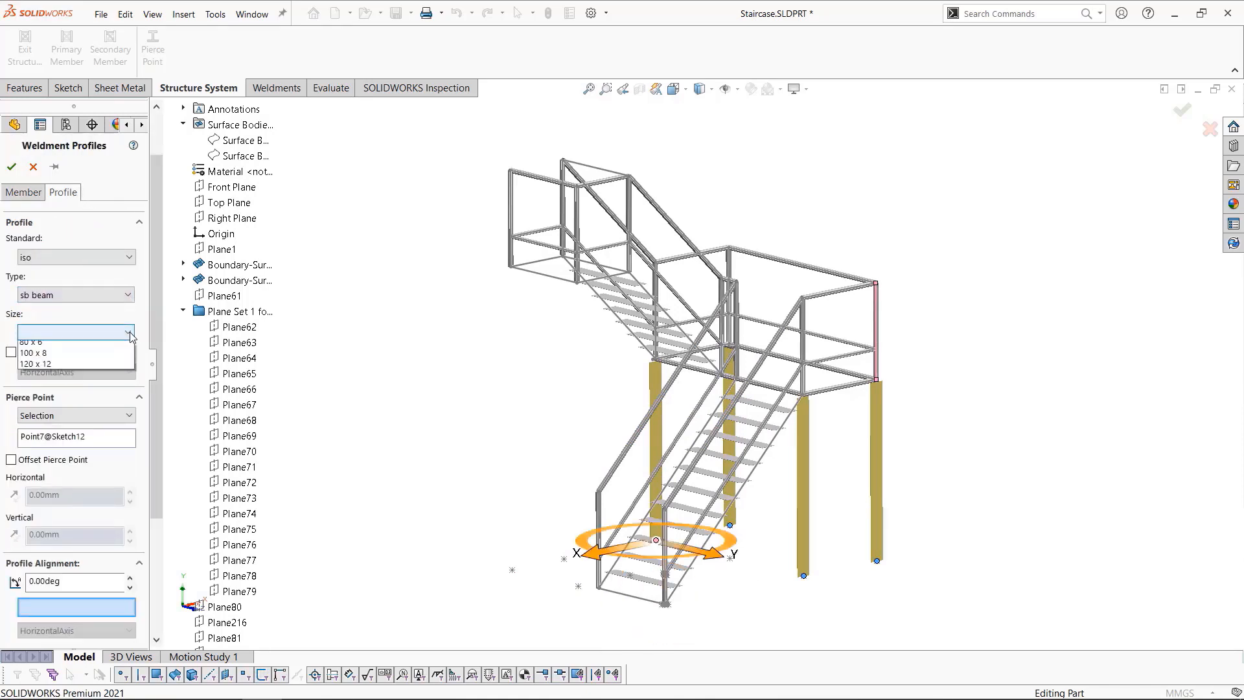
click(68, 363)
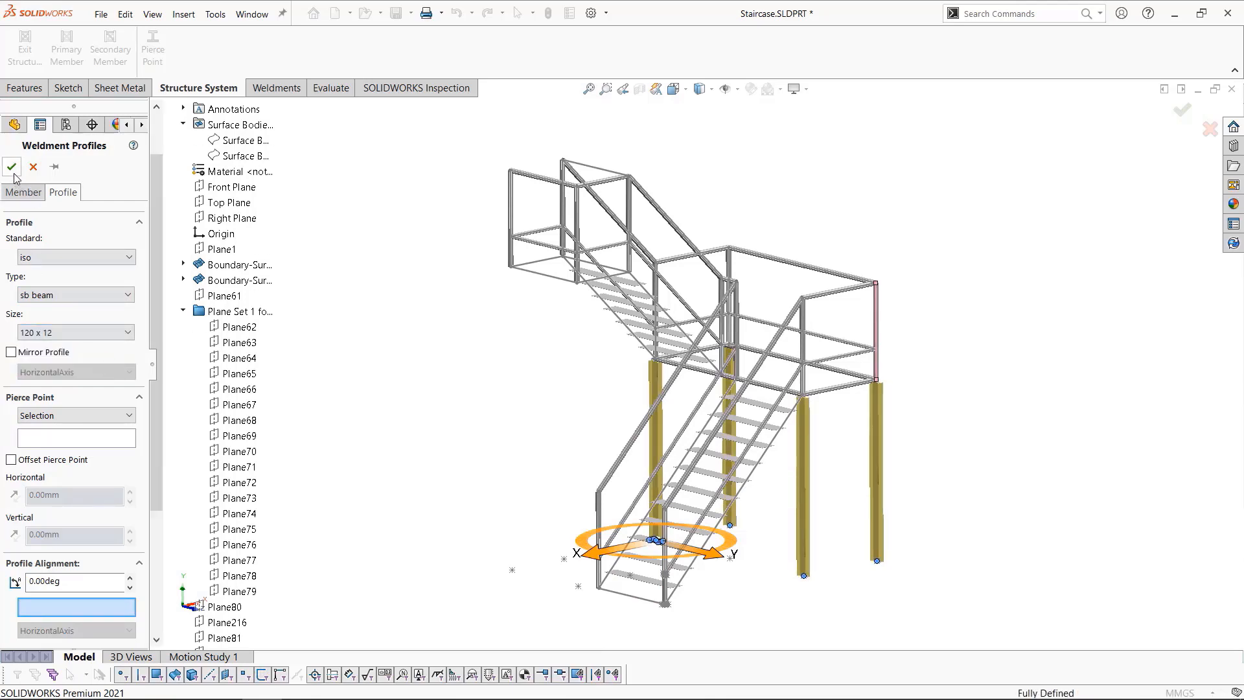
click(11, 166)
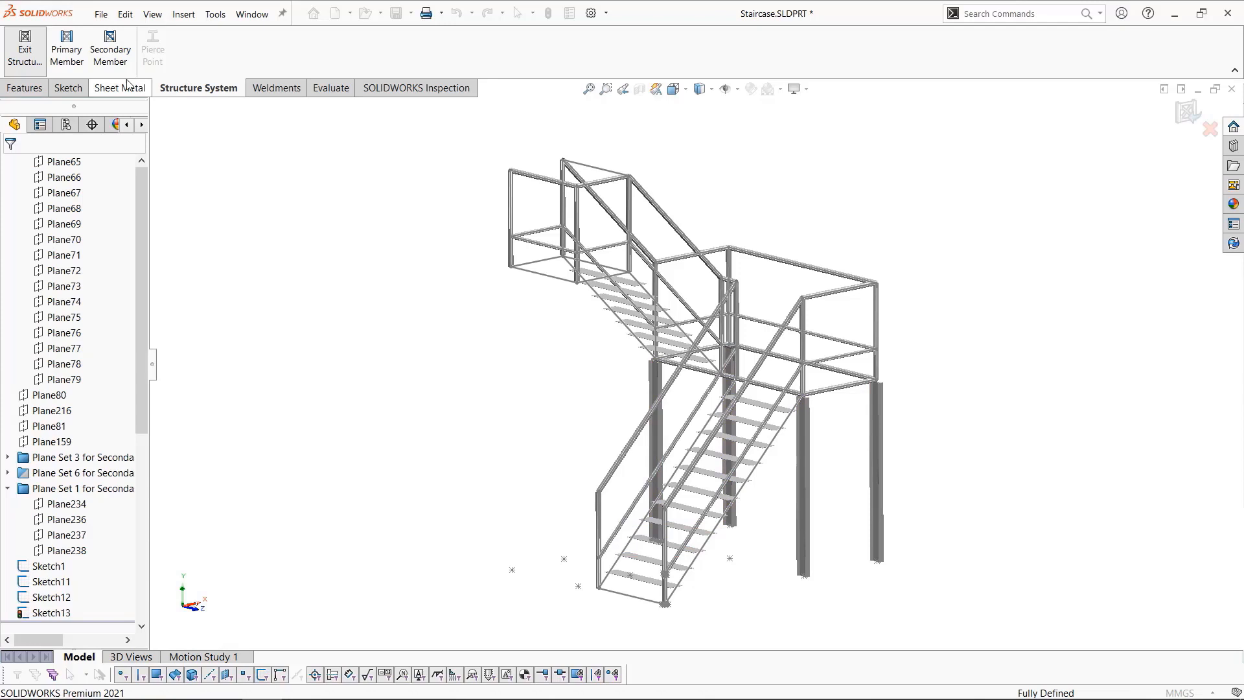
Create a fifth column running Up to Point between two sketch points under the middle of the stair
click(62, 44)
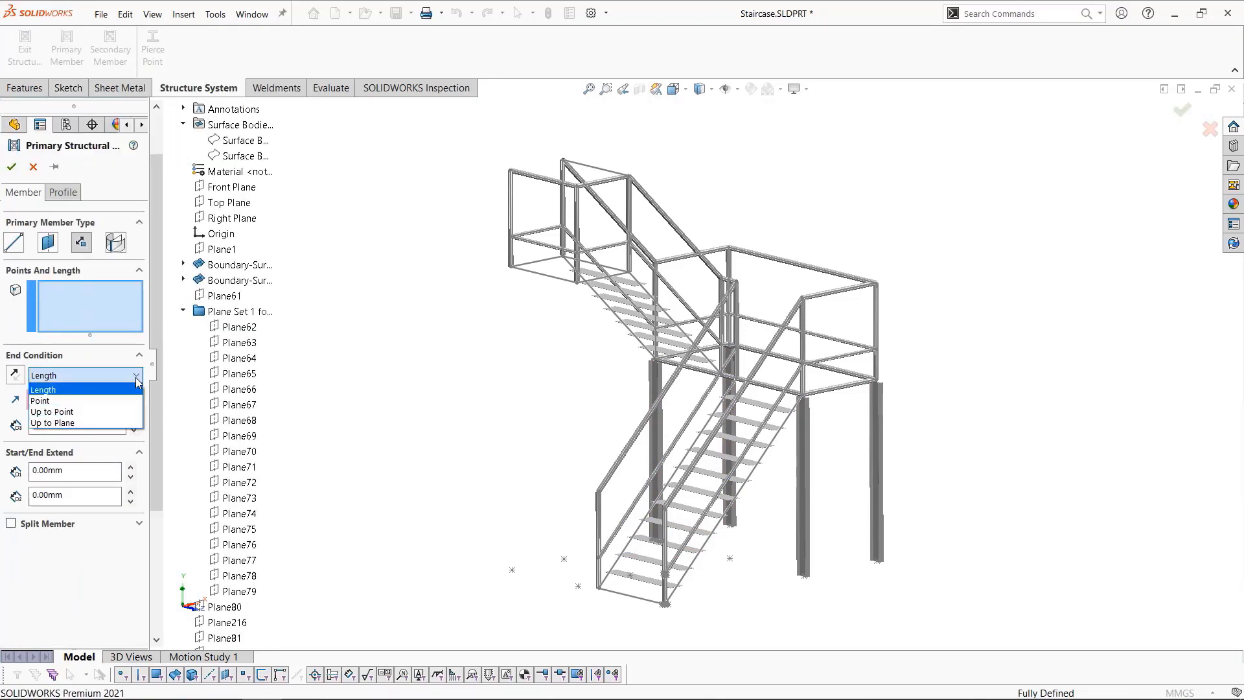
click(52, 412)
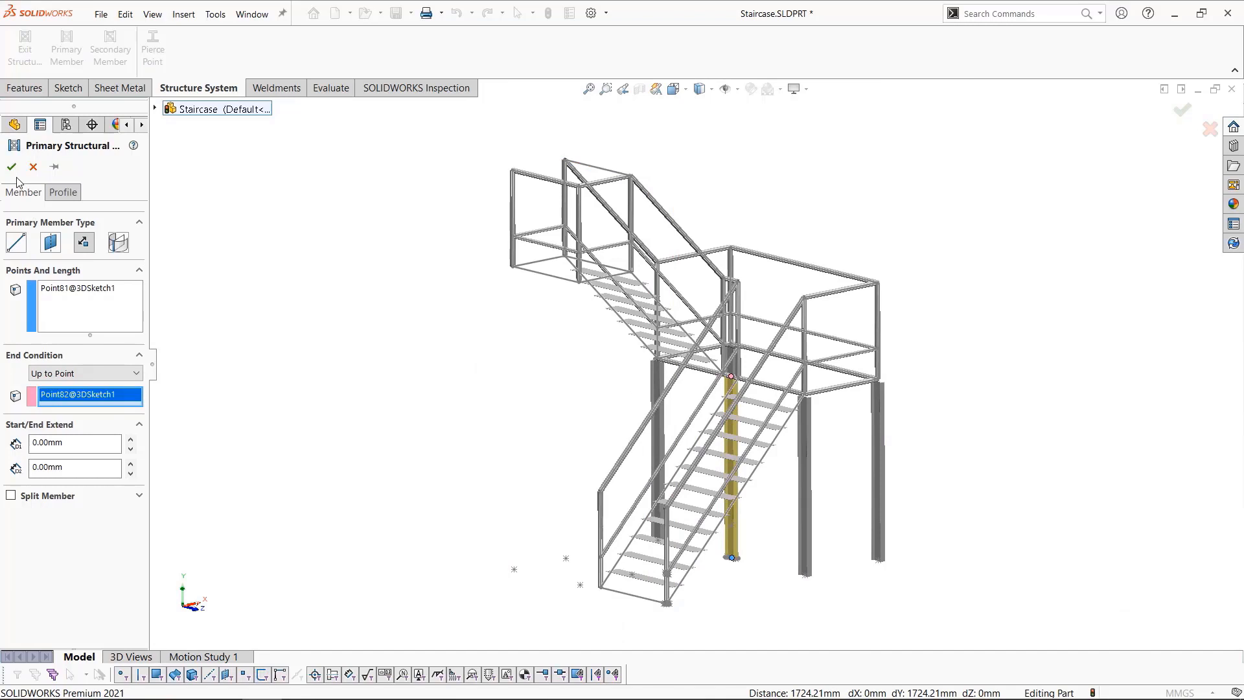
click(10, 167)
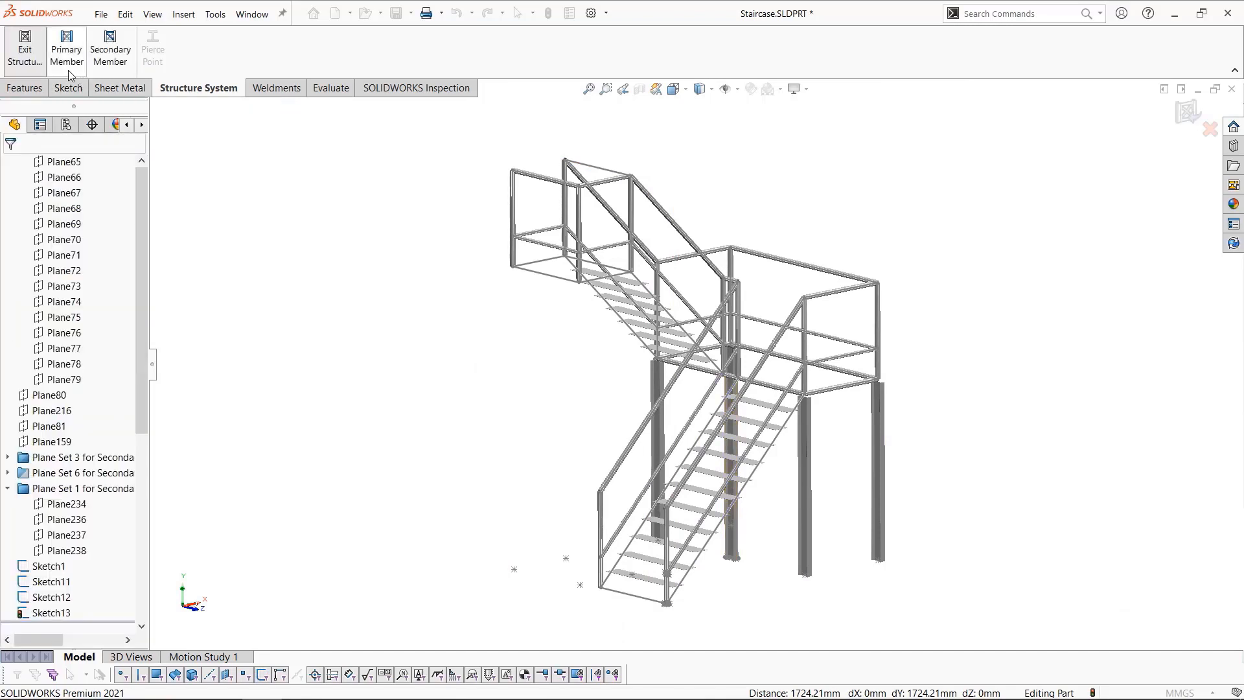
Create four columns from ground points Up to Plane80 under the upper landing and pick their profile type
click(65, 46)
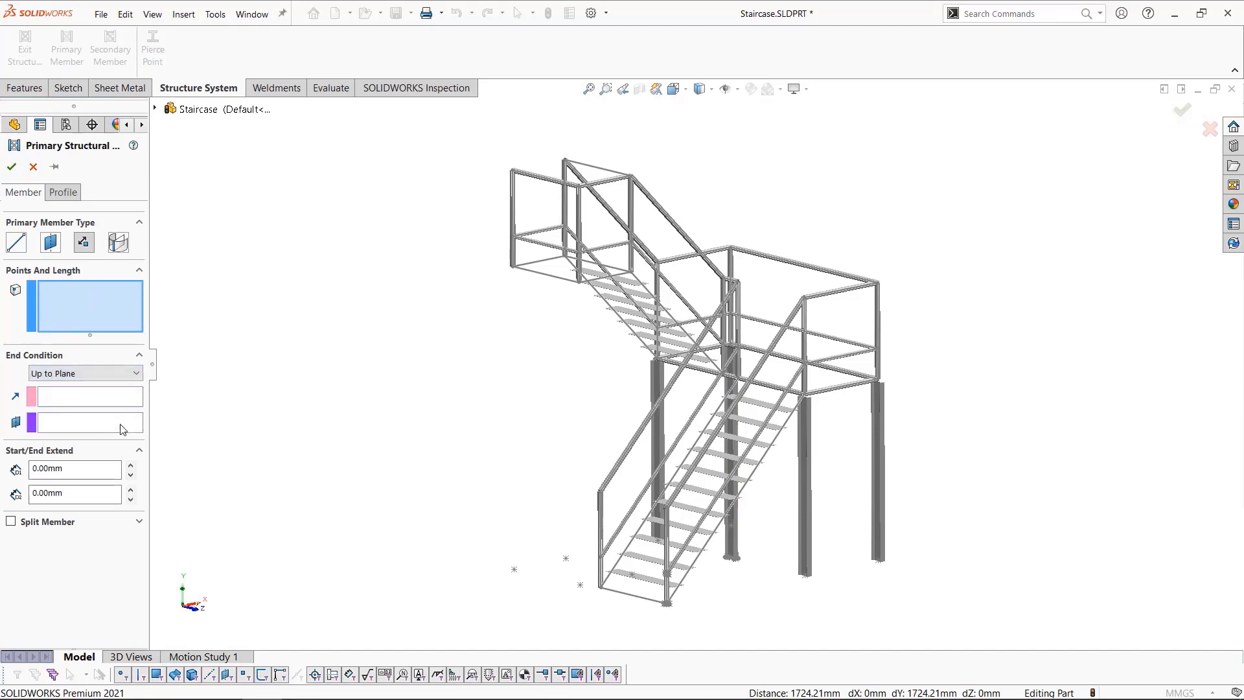
mouse_move(627, 596)
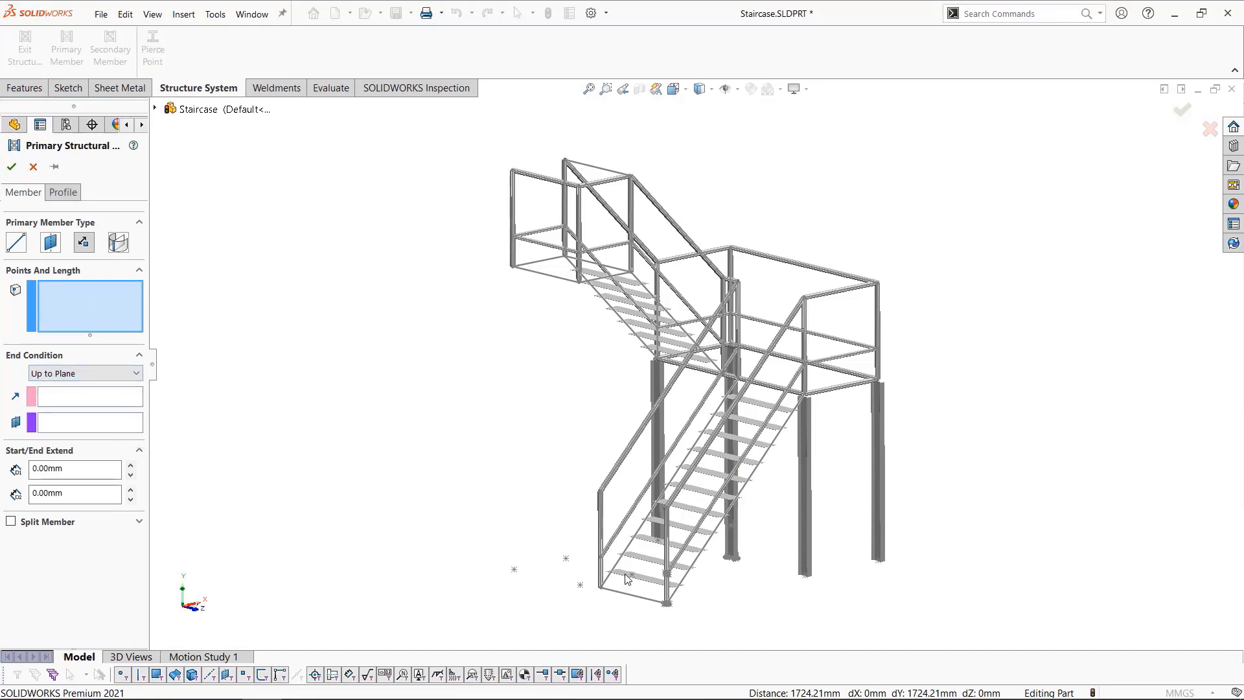
click(632, 591)
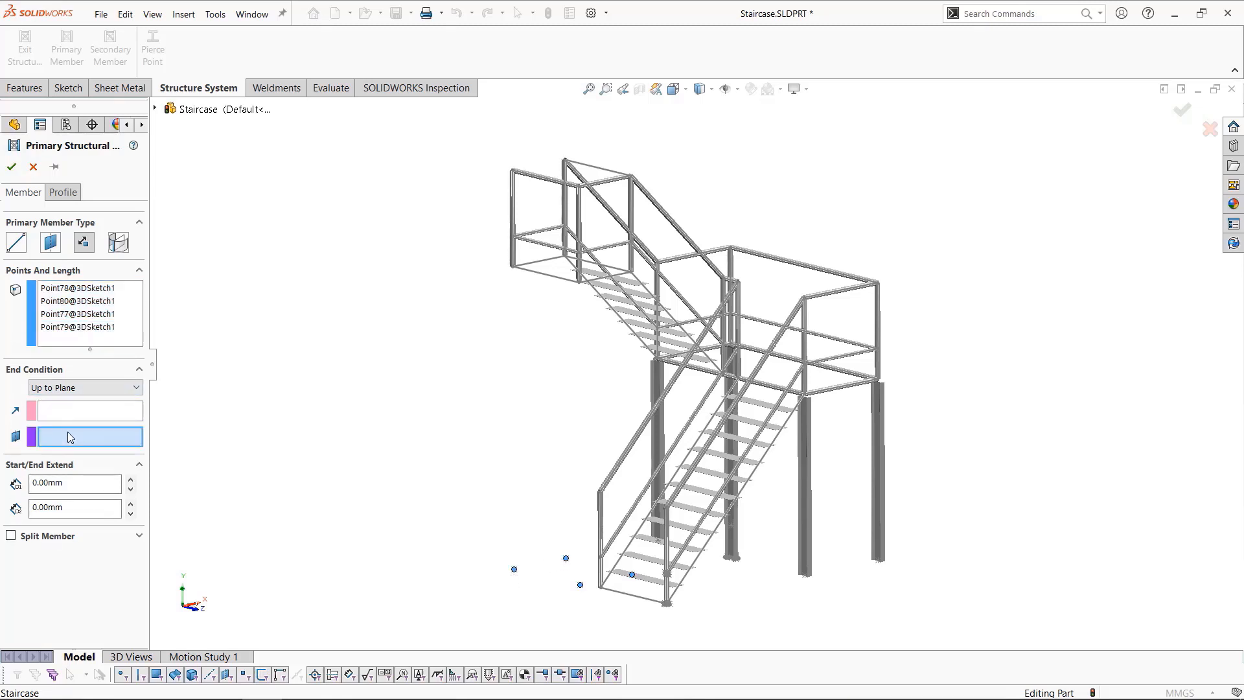
click(156, 108)
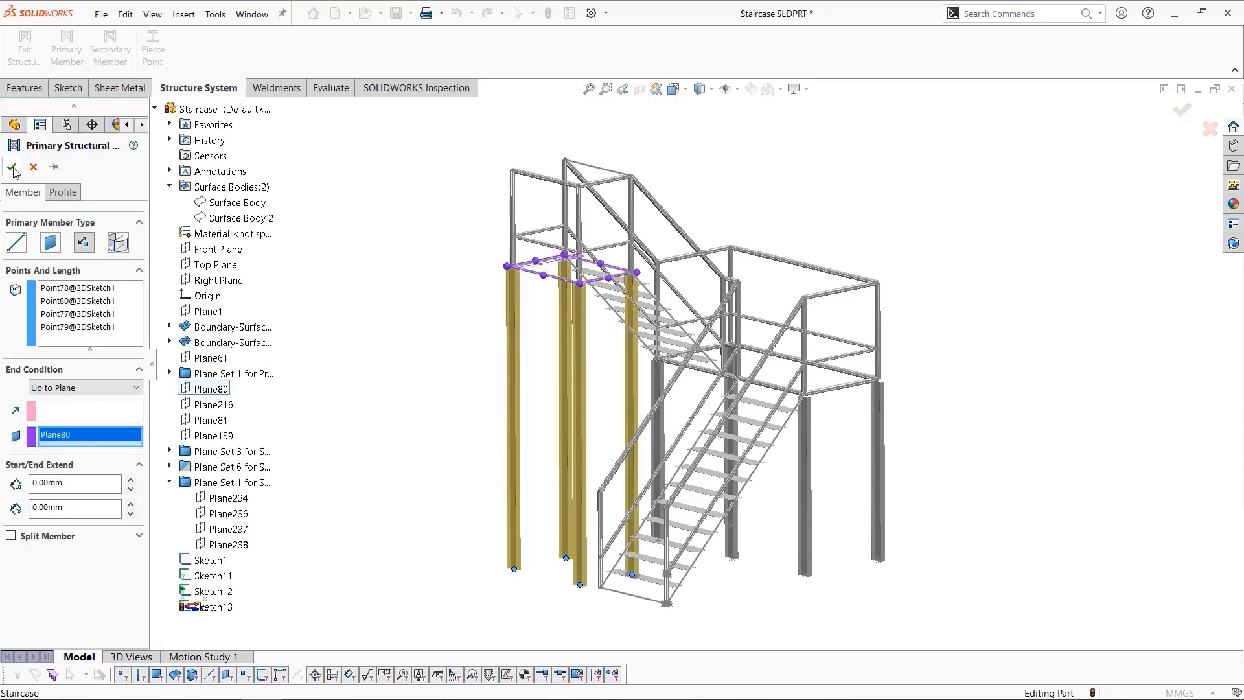
click(62, 191)
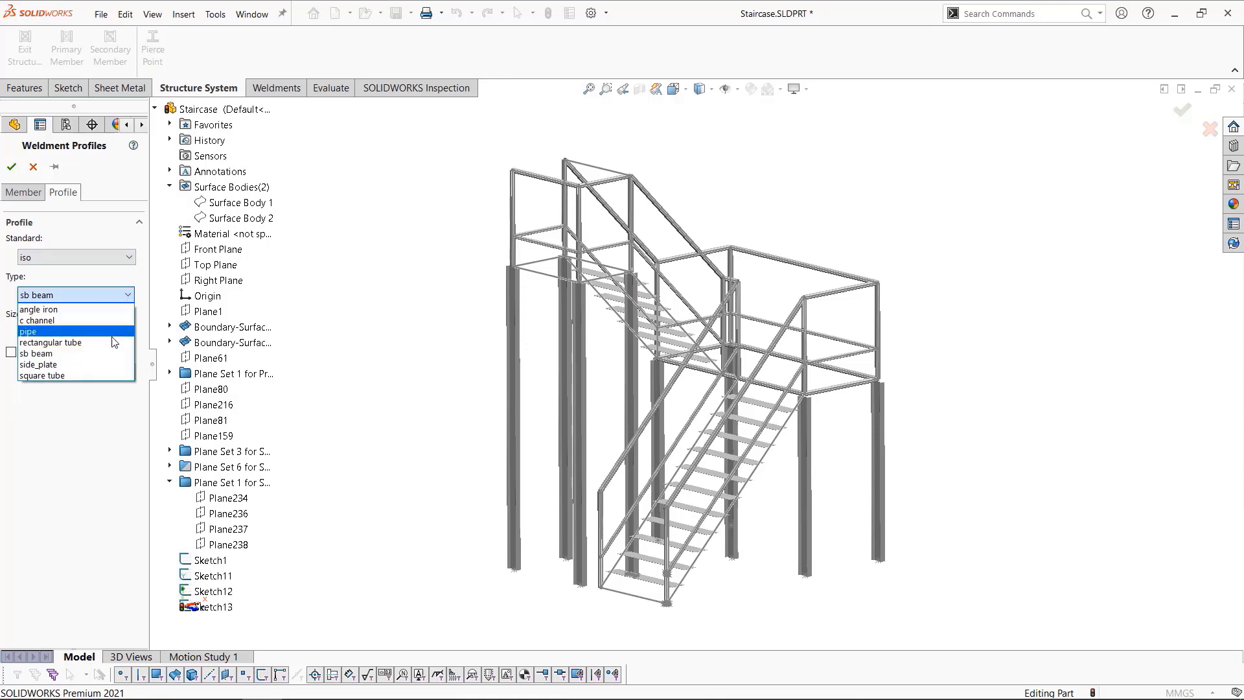
click(41, 374)
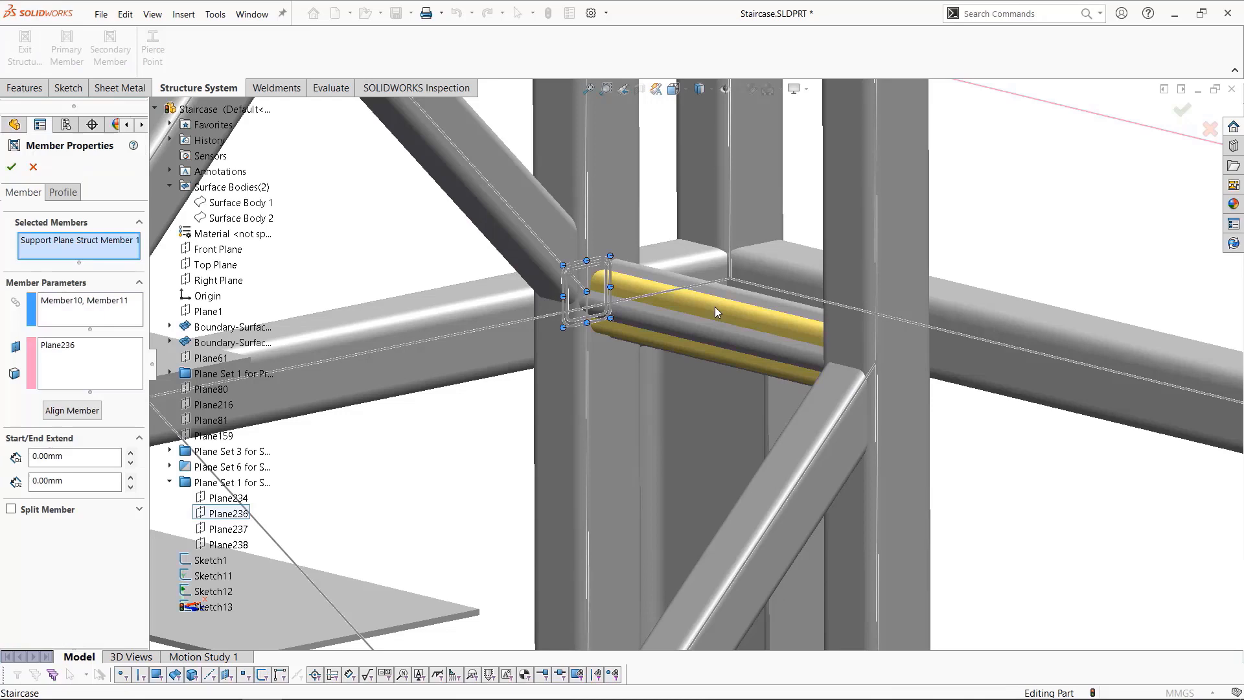
Edit the short square-tube brace between the columns and rotate its profile alignment to 45deg
click(11, 167)
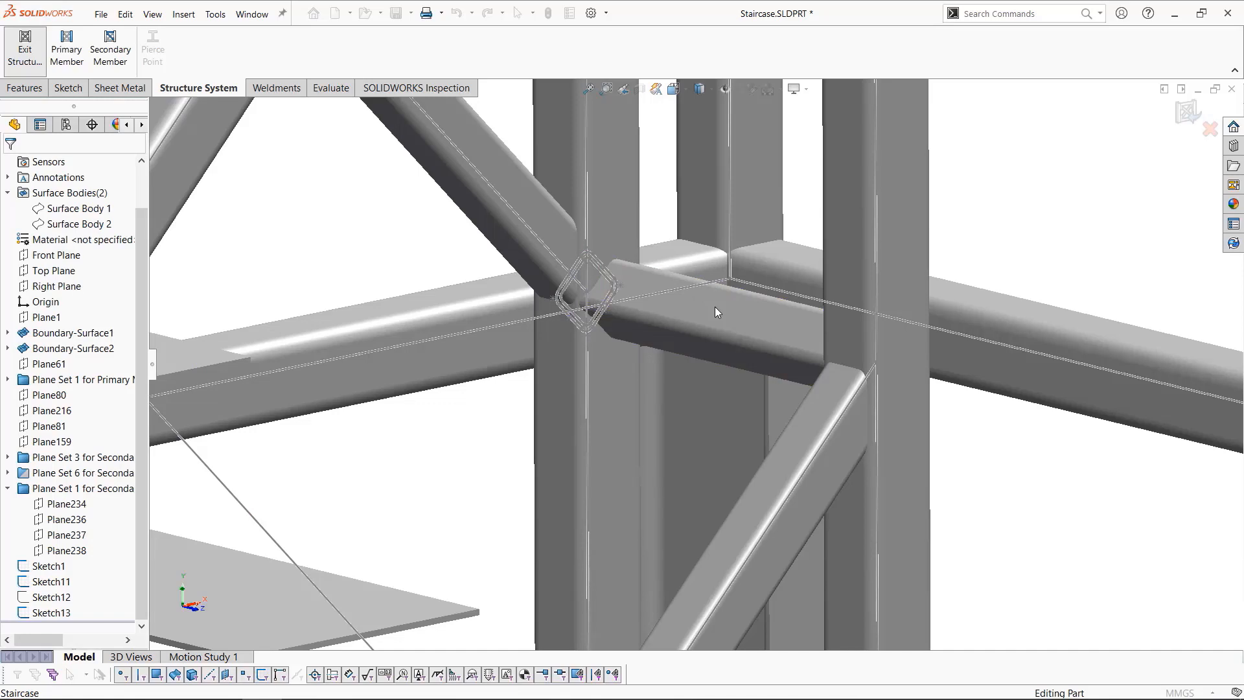
click(712, 311)
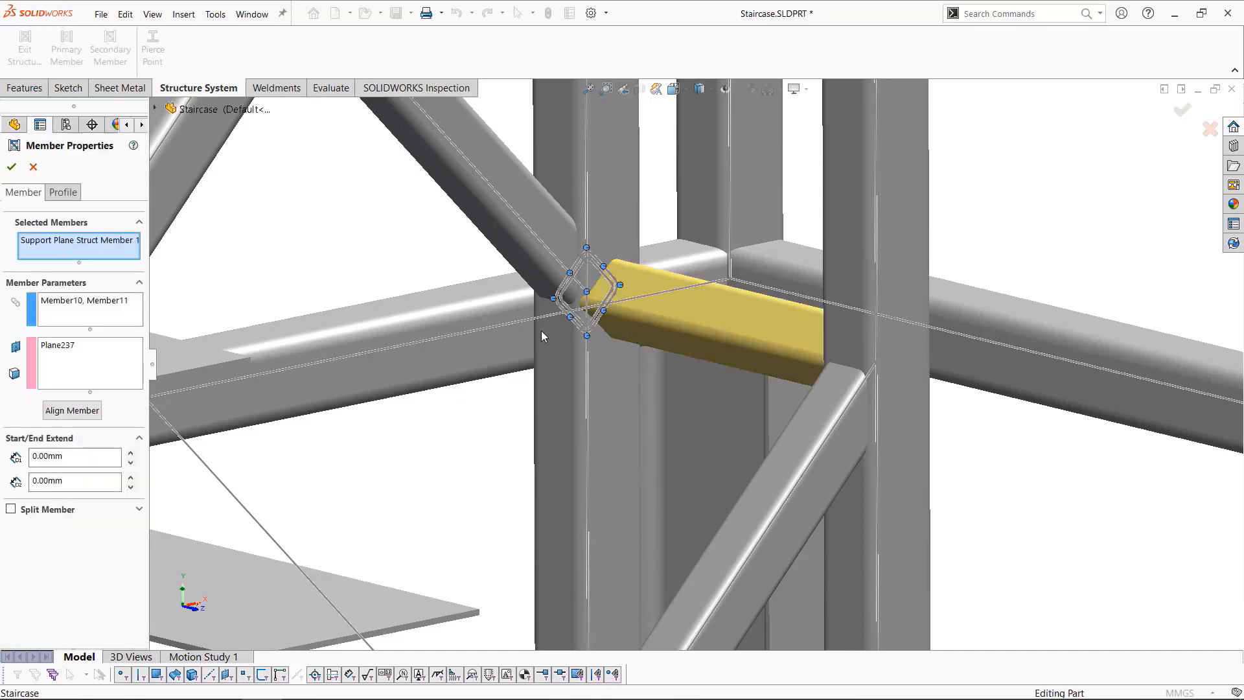
click(62, 191)
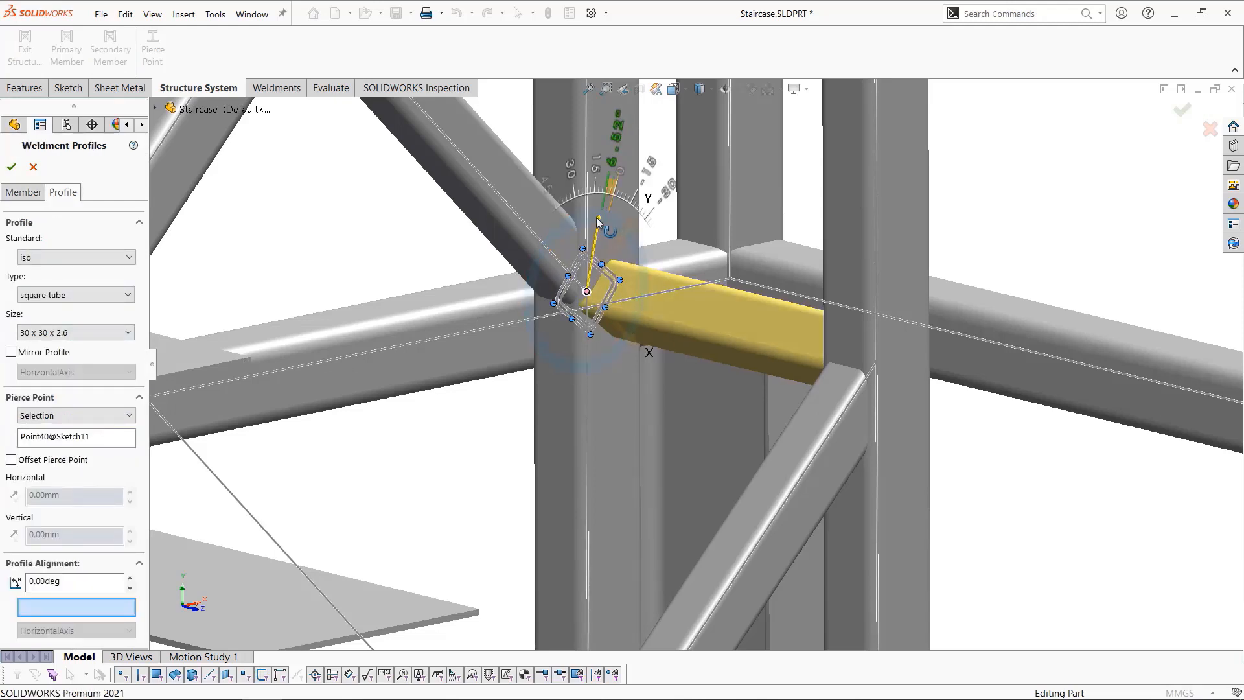
drag(596, 220, 564, 224)
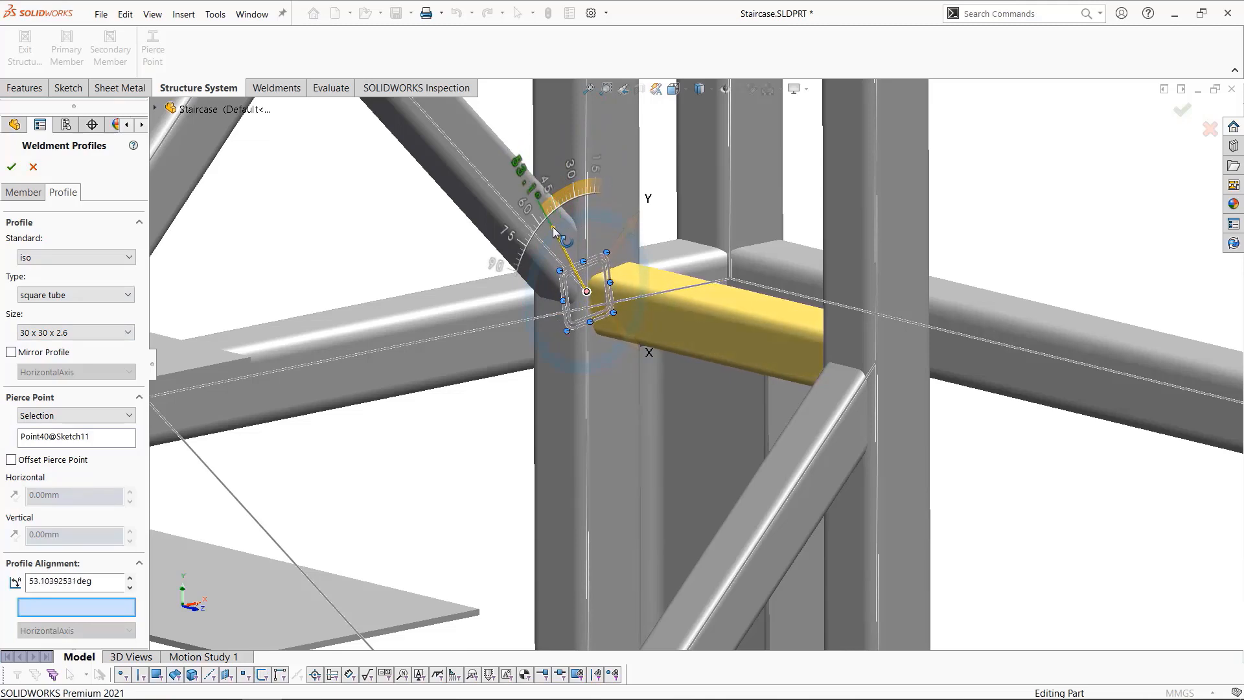
drag(571, 235, 563, 225)
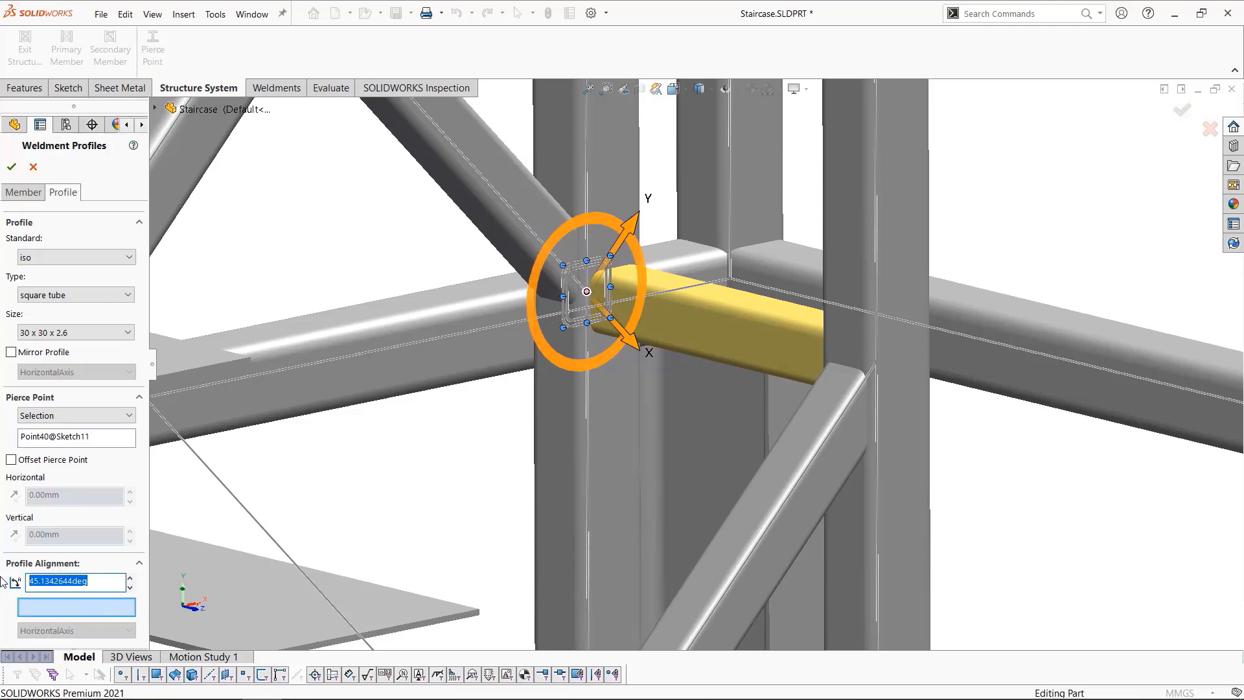
text(45.00deg)
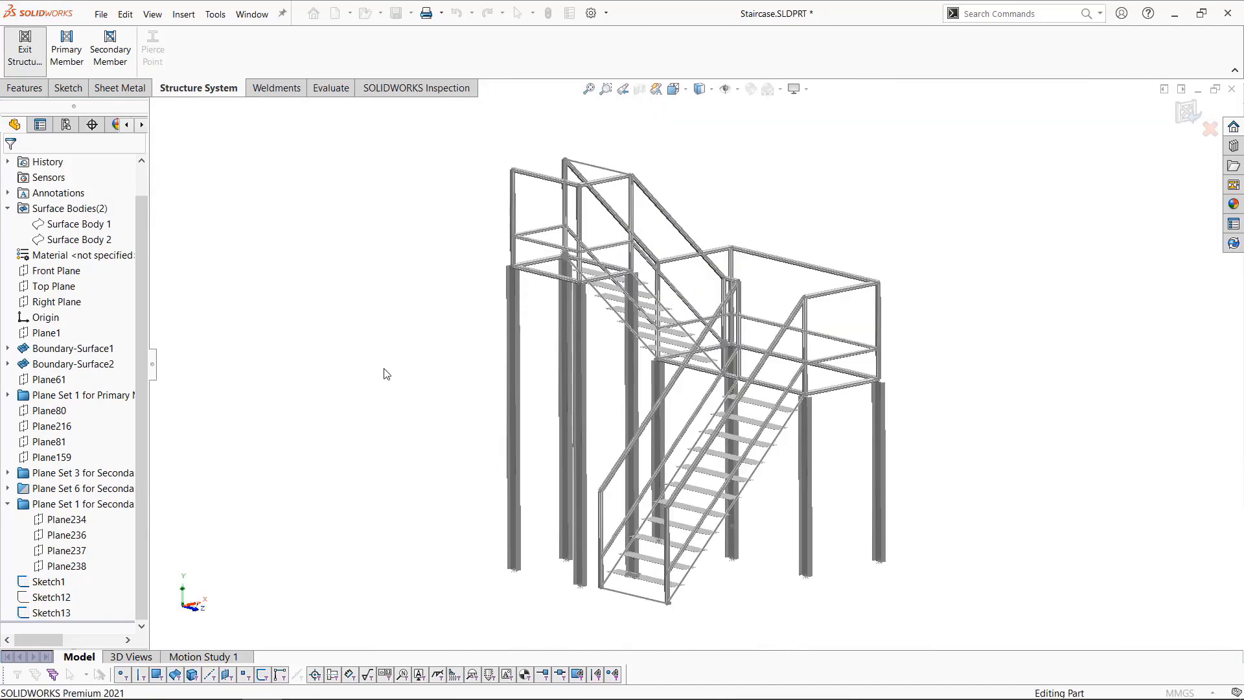
mouse_move(22, 43)
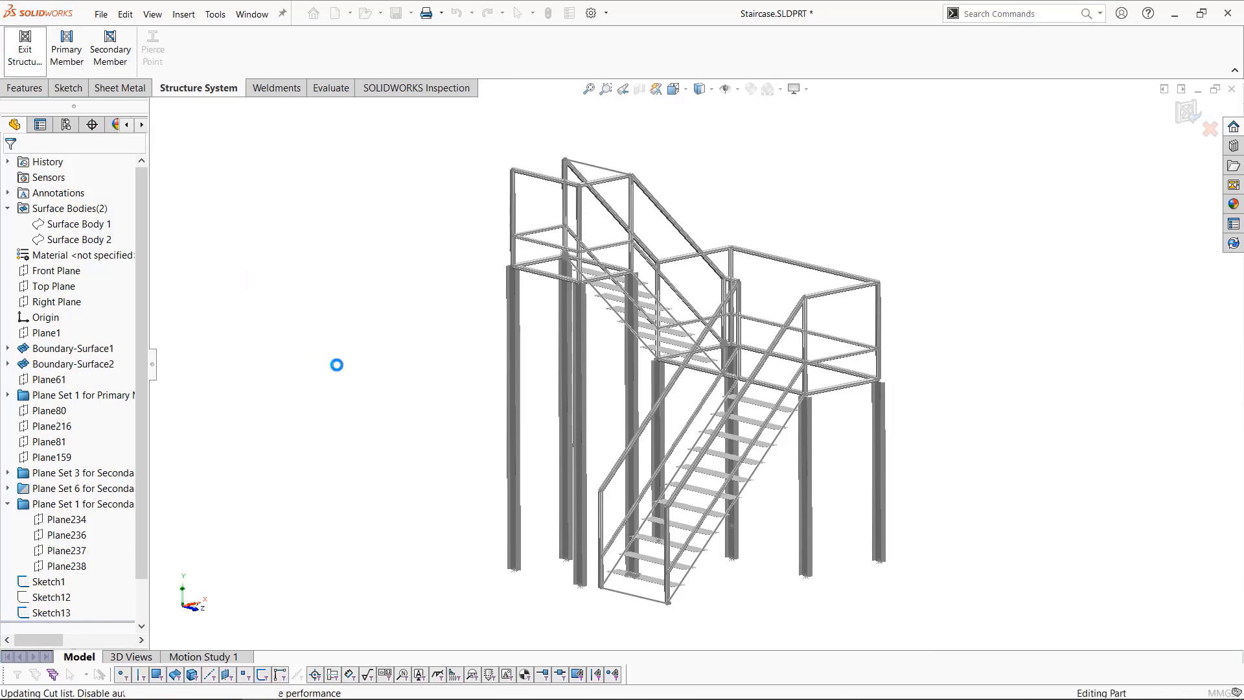
mouse_move(340, 371)
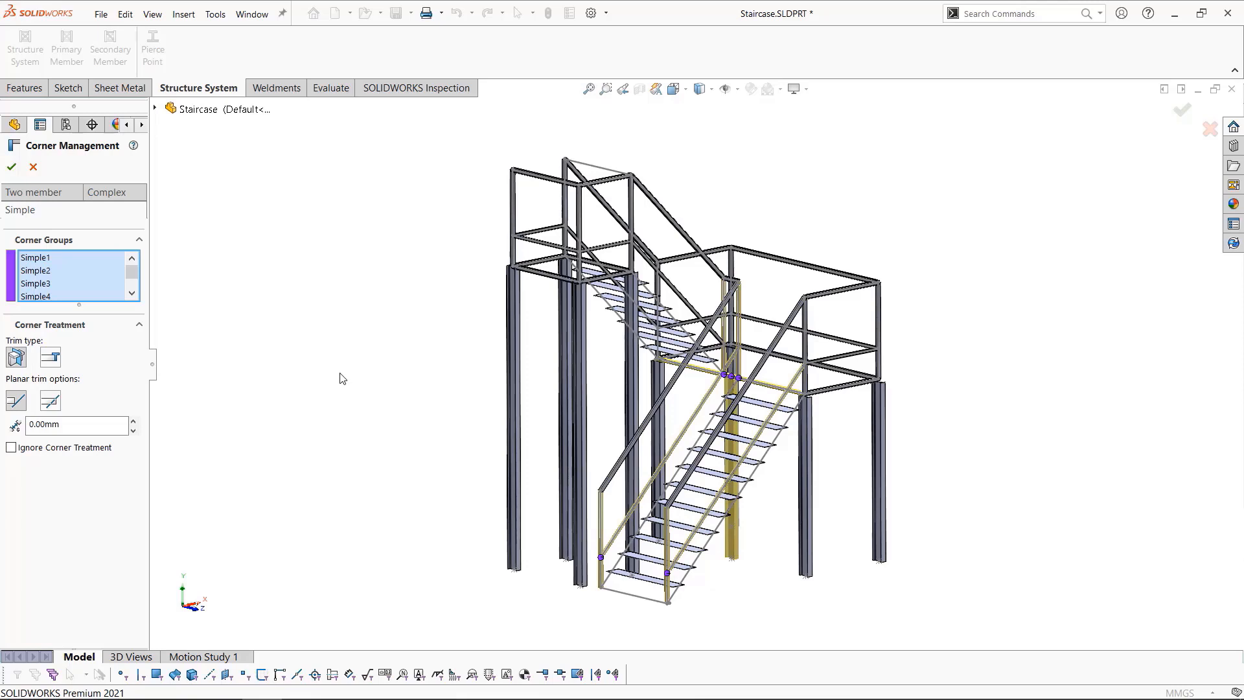
mouse_move(330, 390)
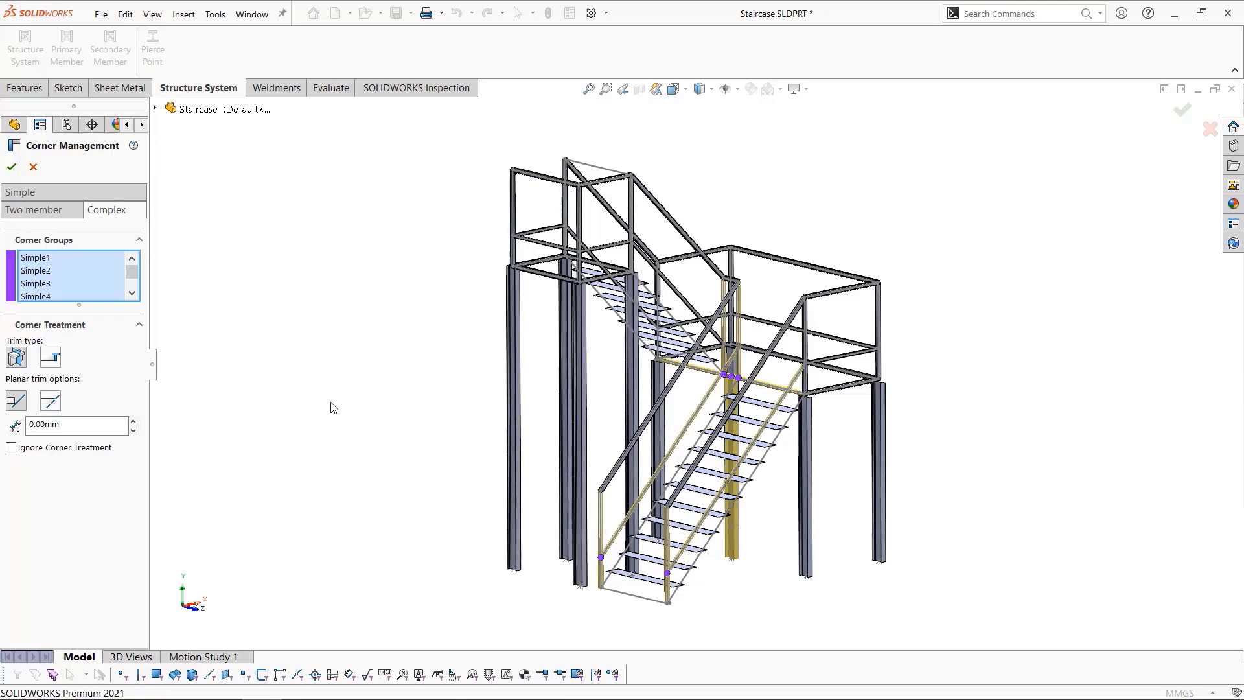
Show the staircase's complex corner groups in Corner Management
click(106, 210)
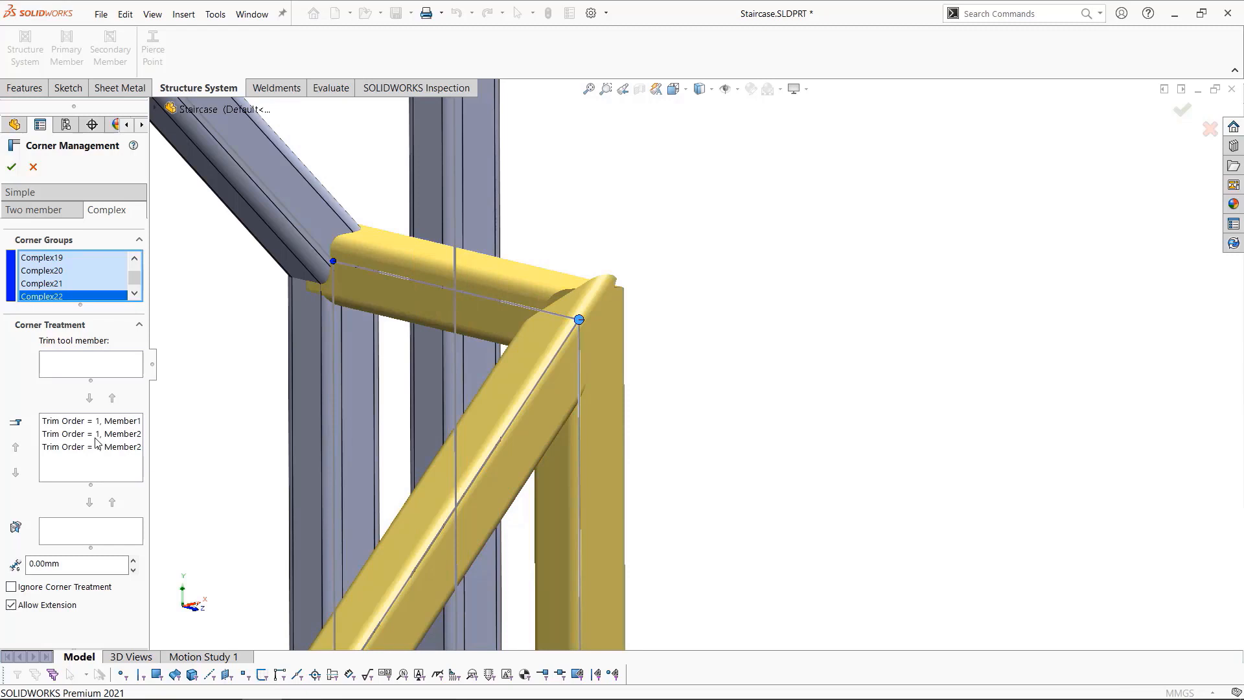
Move railing members later in the trim order at the complex corners
click(90, 420)
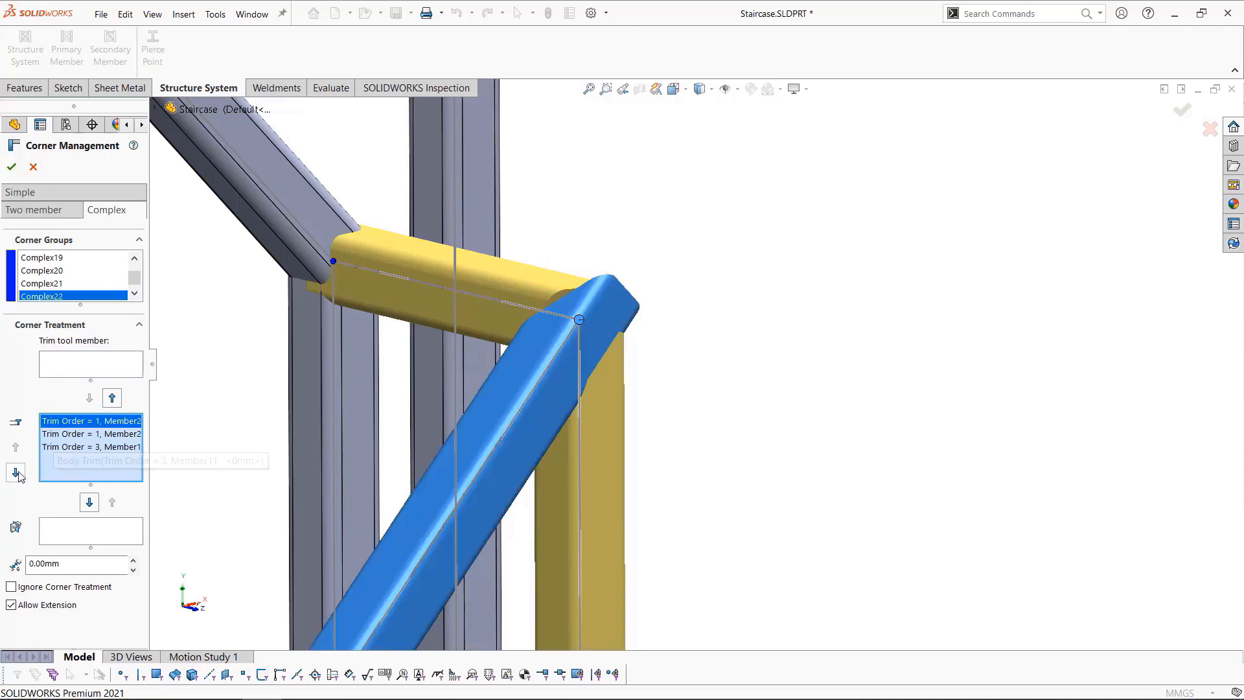
click(16, 472)
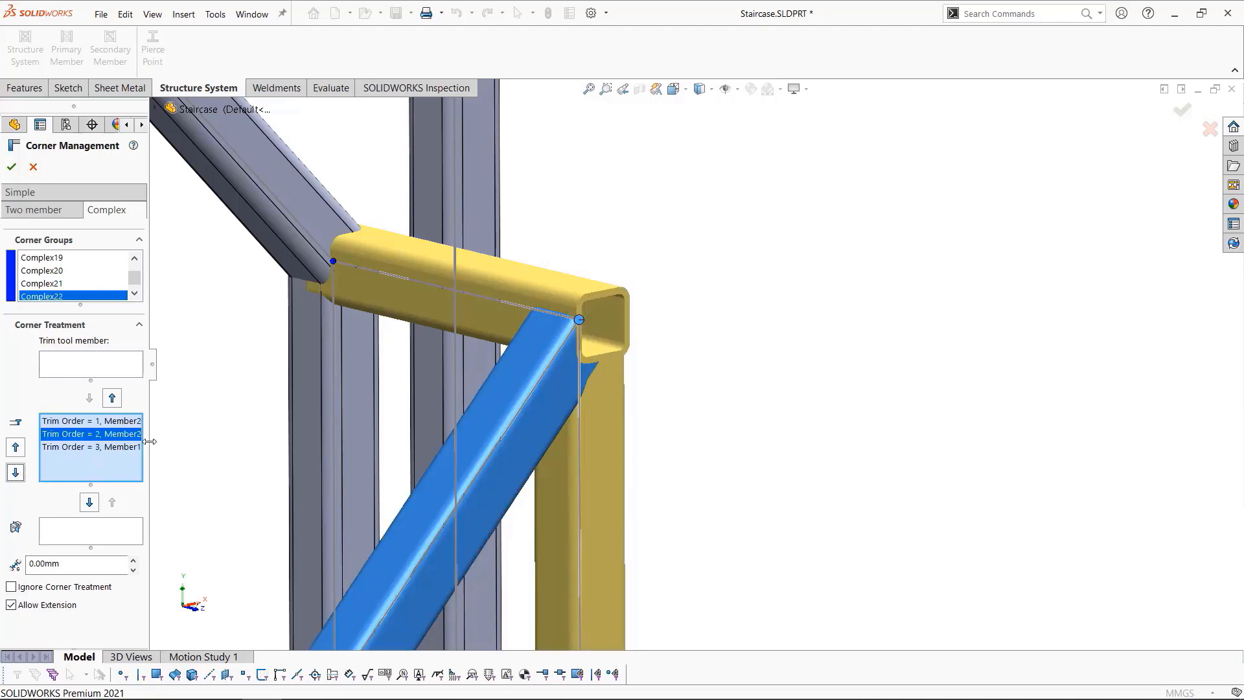
click(15, 472)
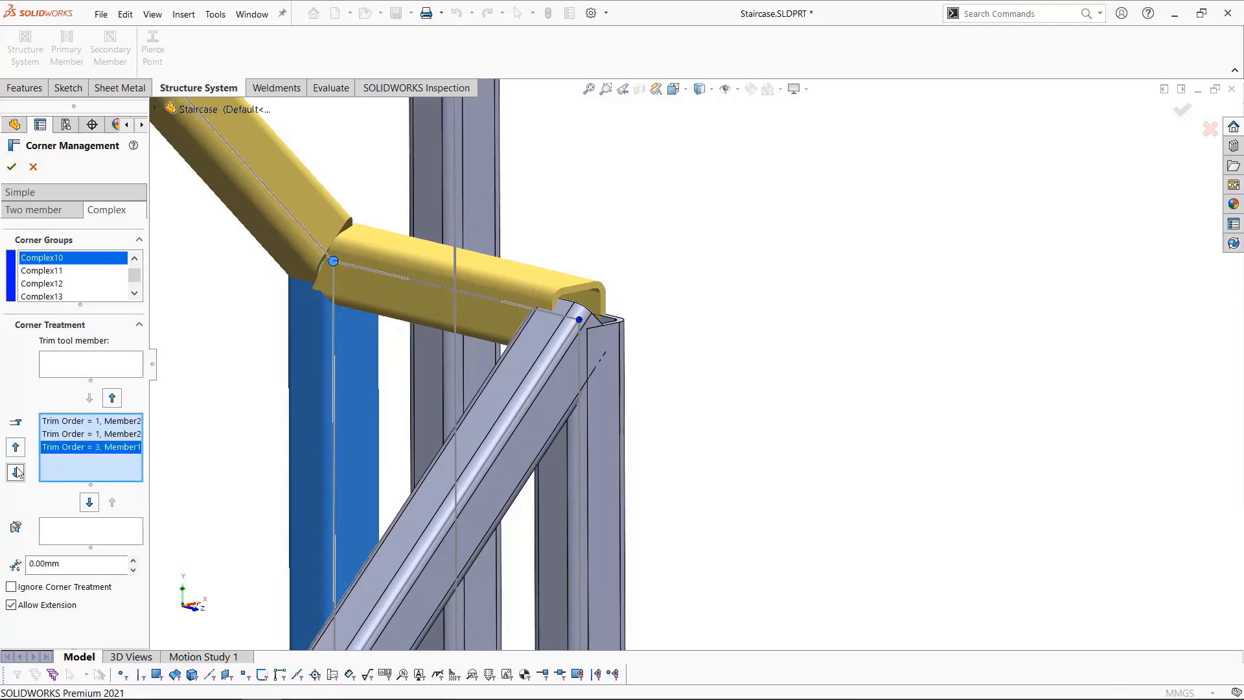
click(15, 472)
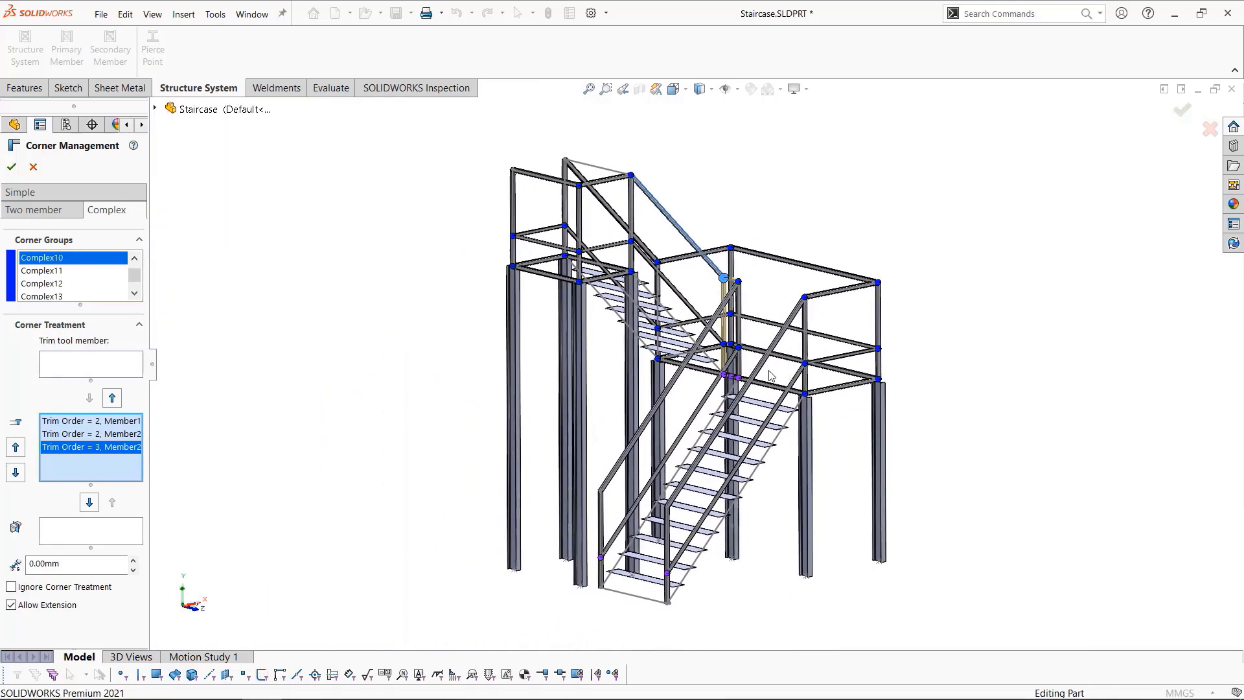
mouse_move(12, 167)
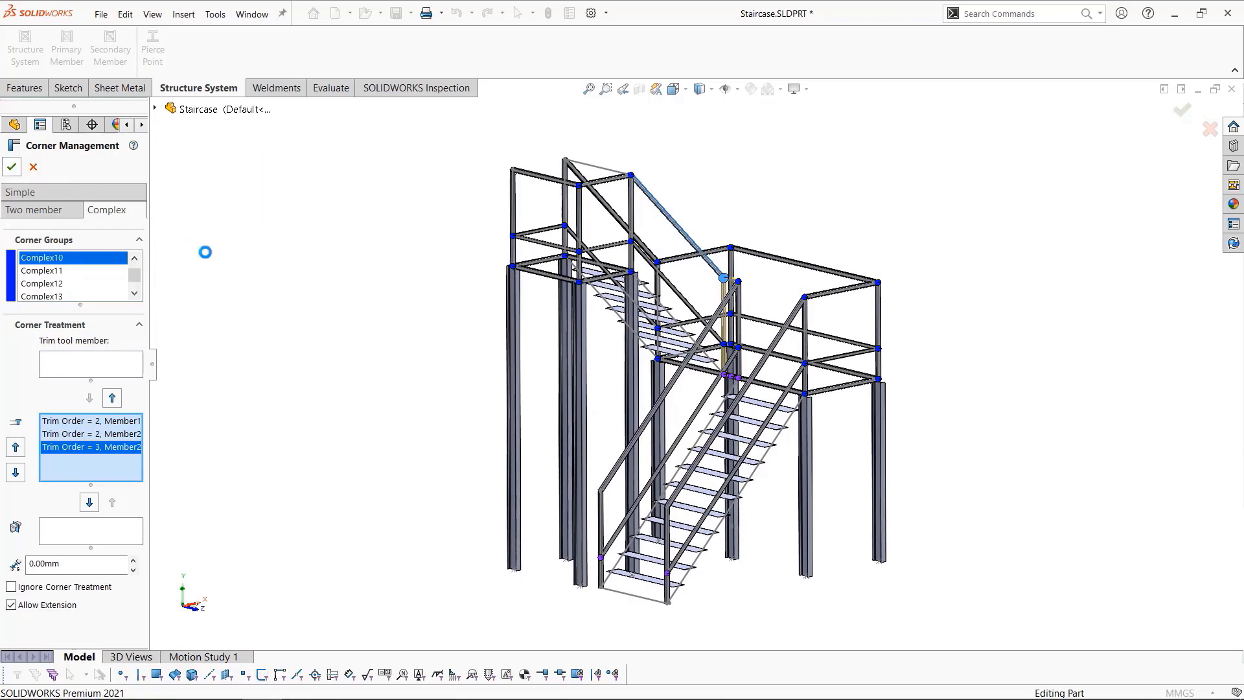
Accept Corner Management so Corner Management1 appears in the staircase tree
click(11, 168)
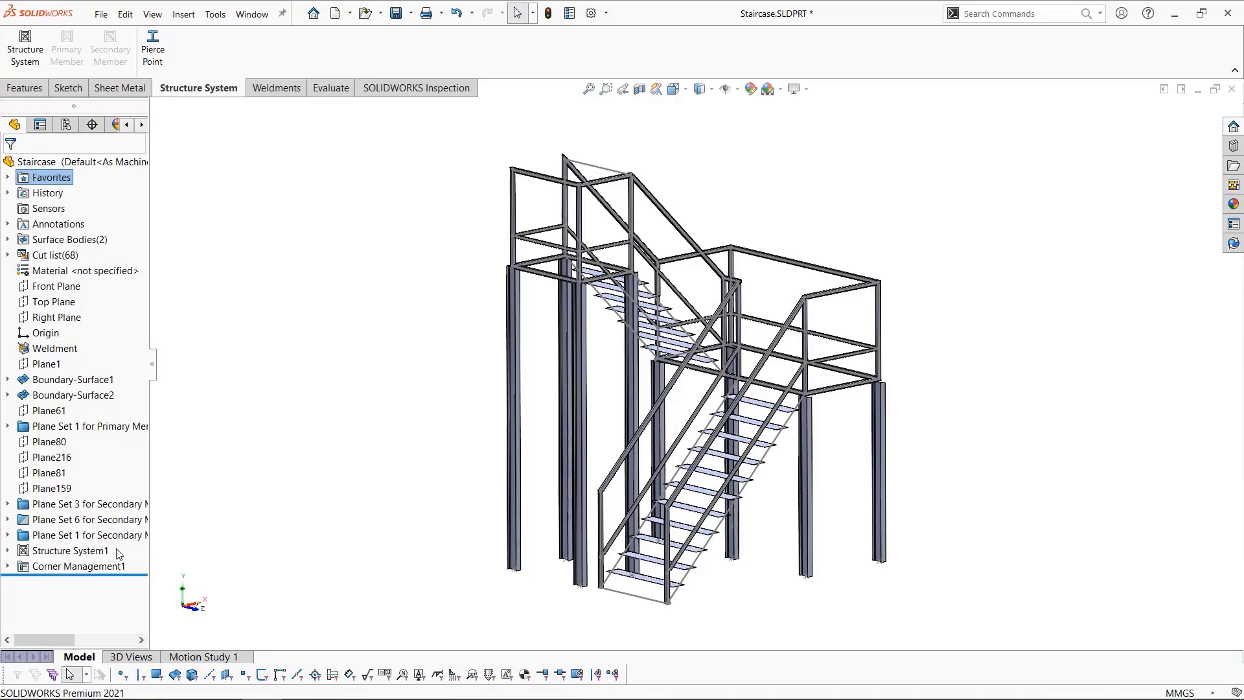
mouse_move(134, 572)
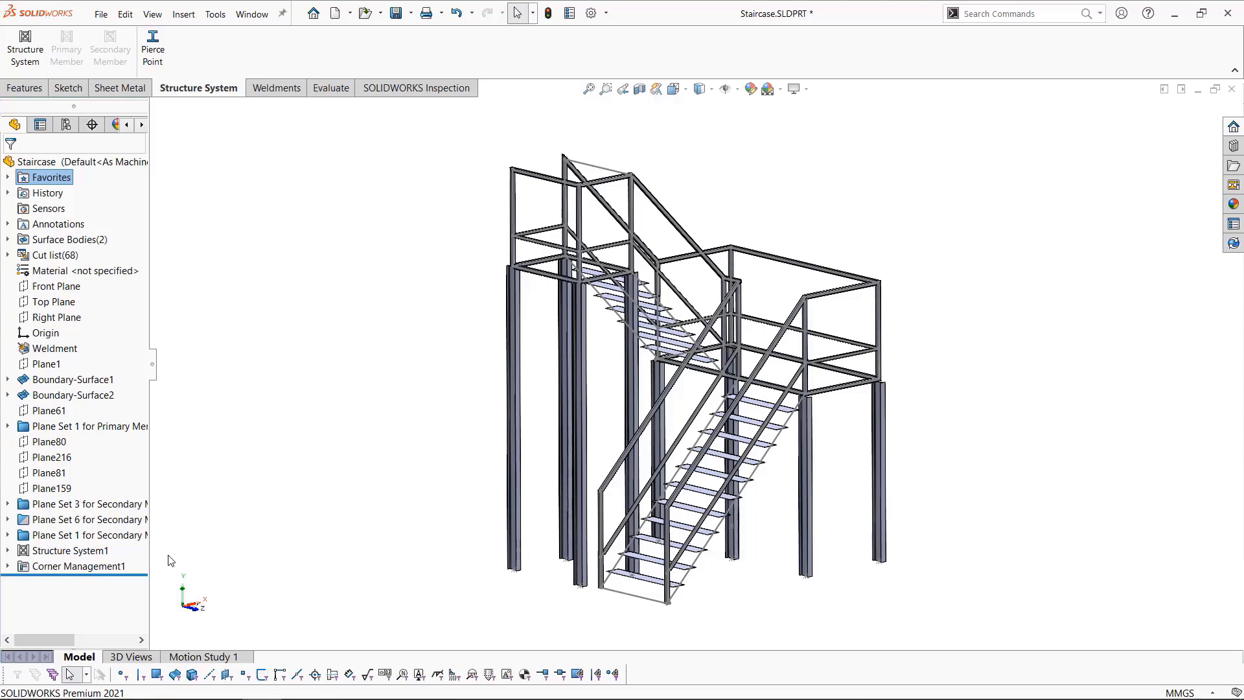
mouse_move(506, 233)
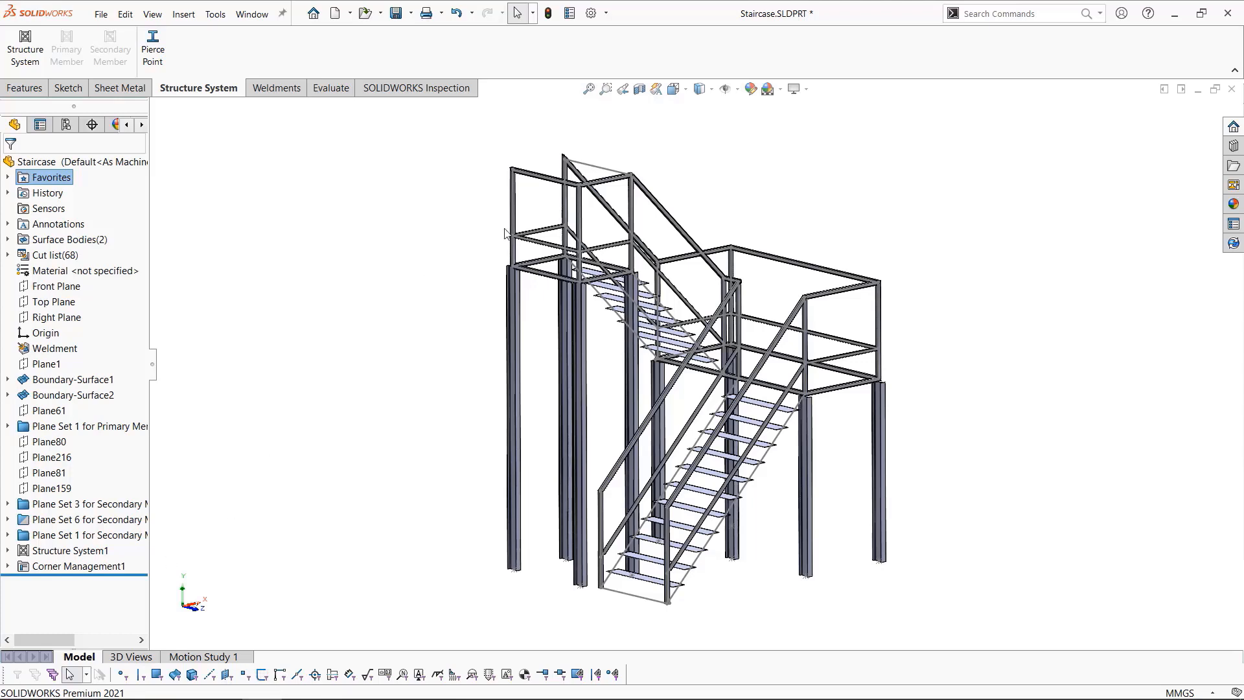
Delete the horizontal railing member Member32, leaving 67 cut-list items
click(546, 234)
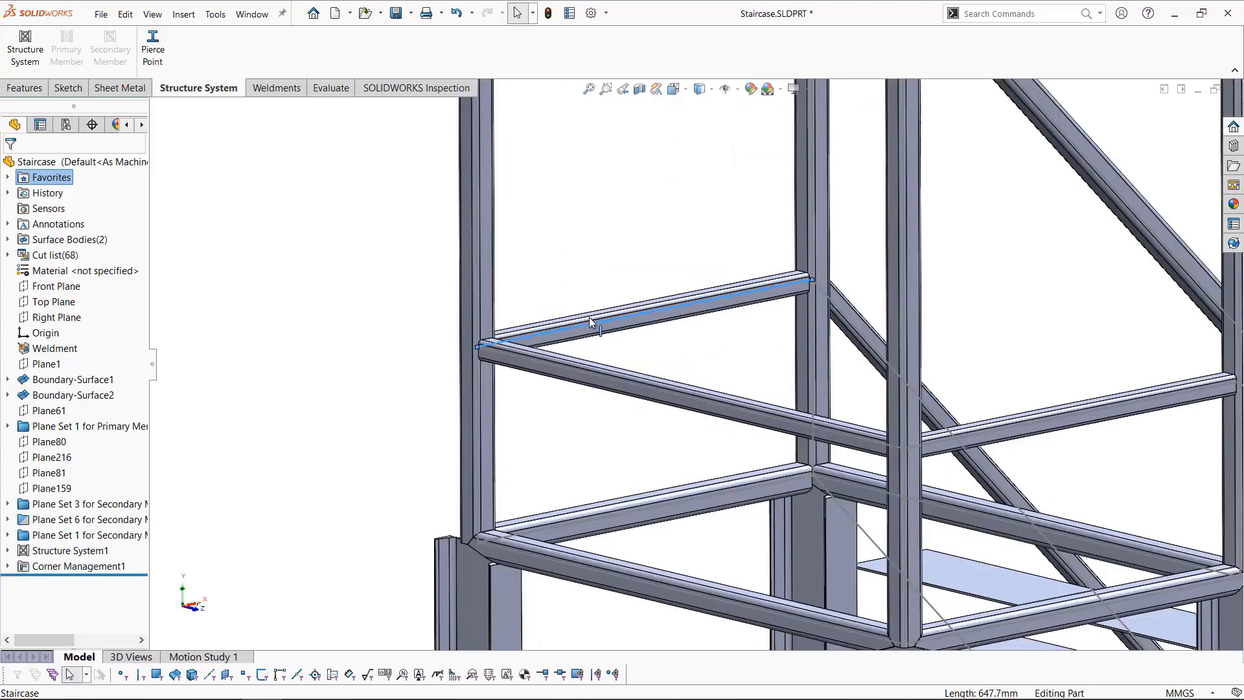
click(590, 323)
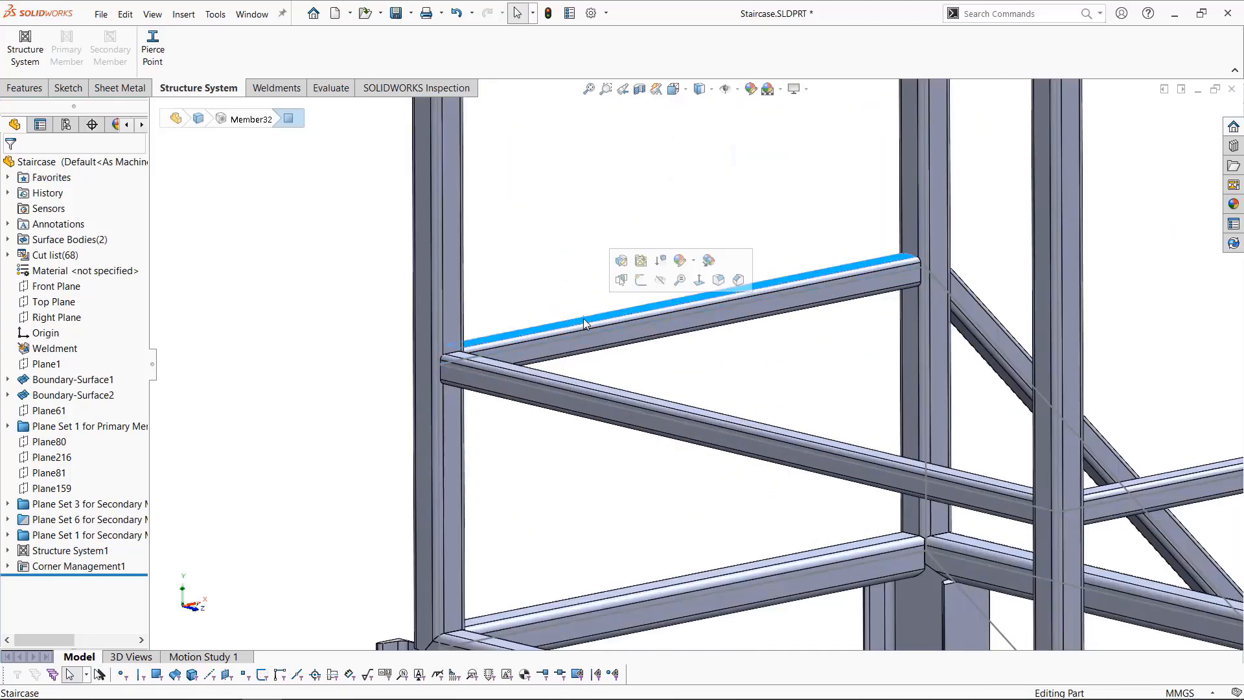
right_click(47, 550)
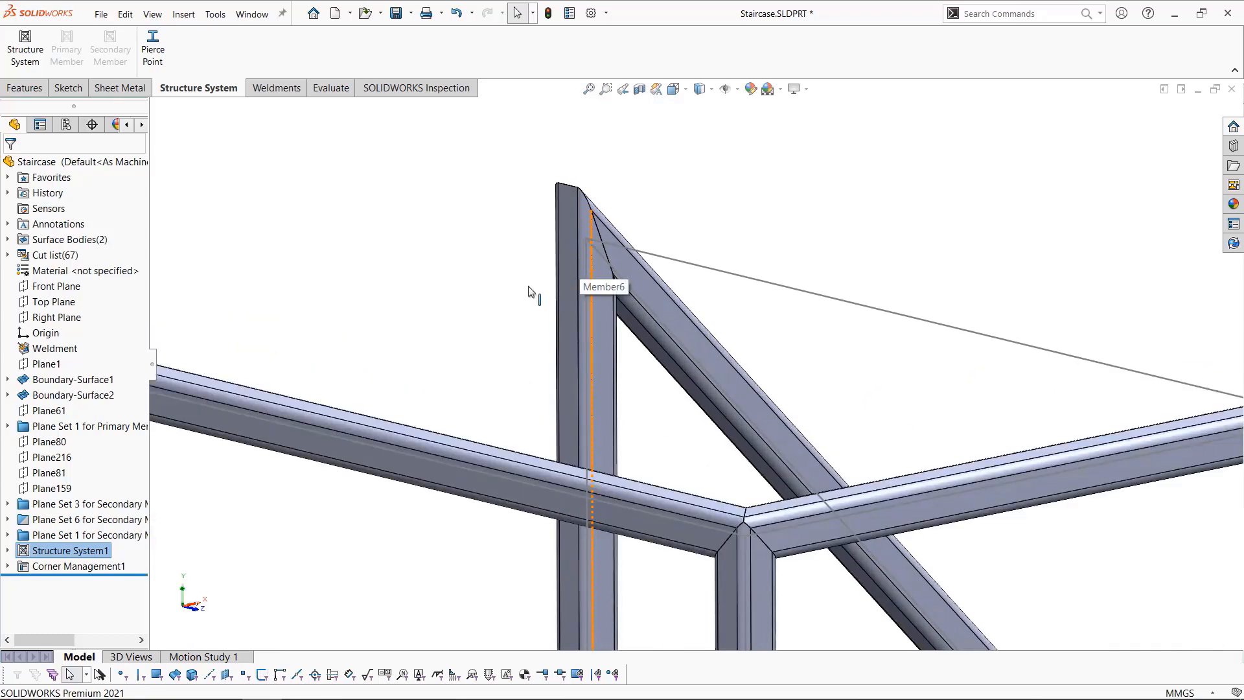
Edit Corner Management1 so Corner7 trims the sloped rail against the post instead of mitering
right_click(77, 566)
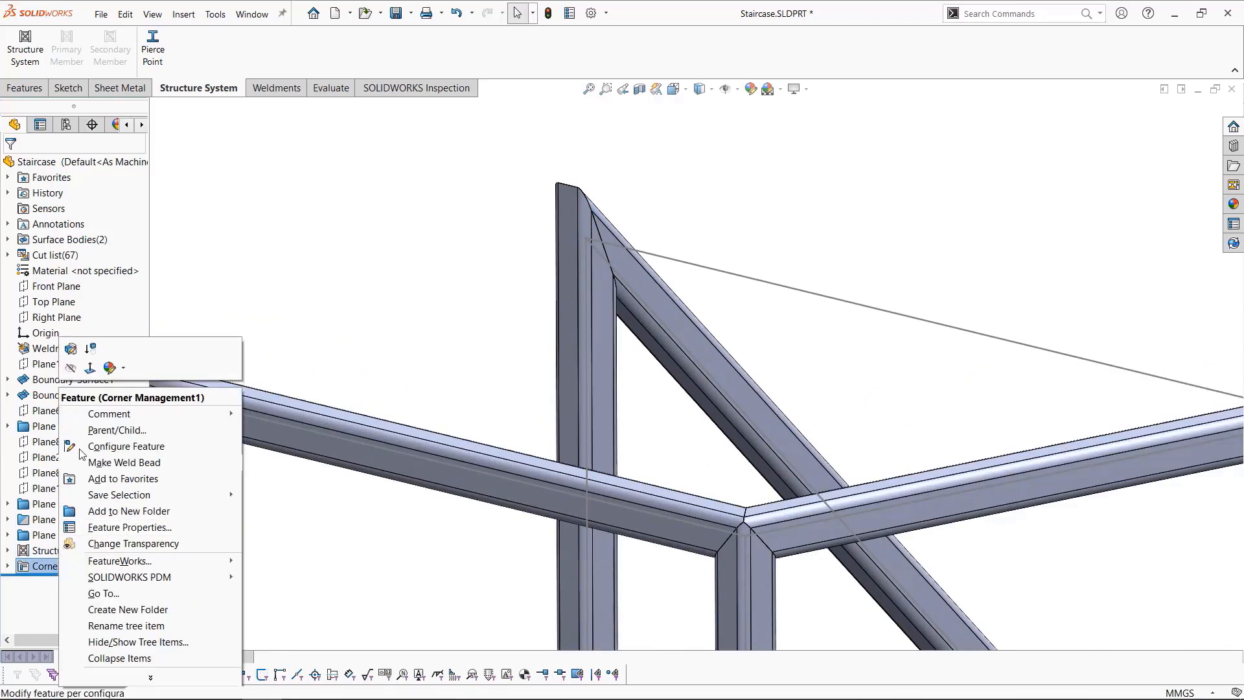
click(471, 291)
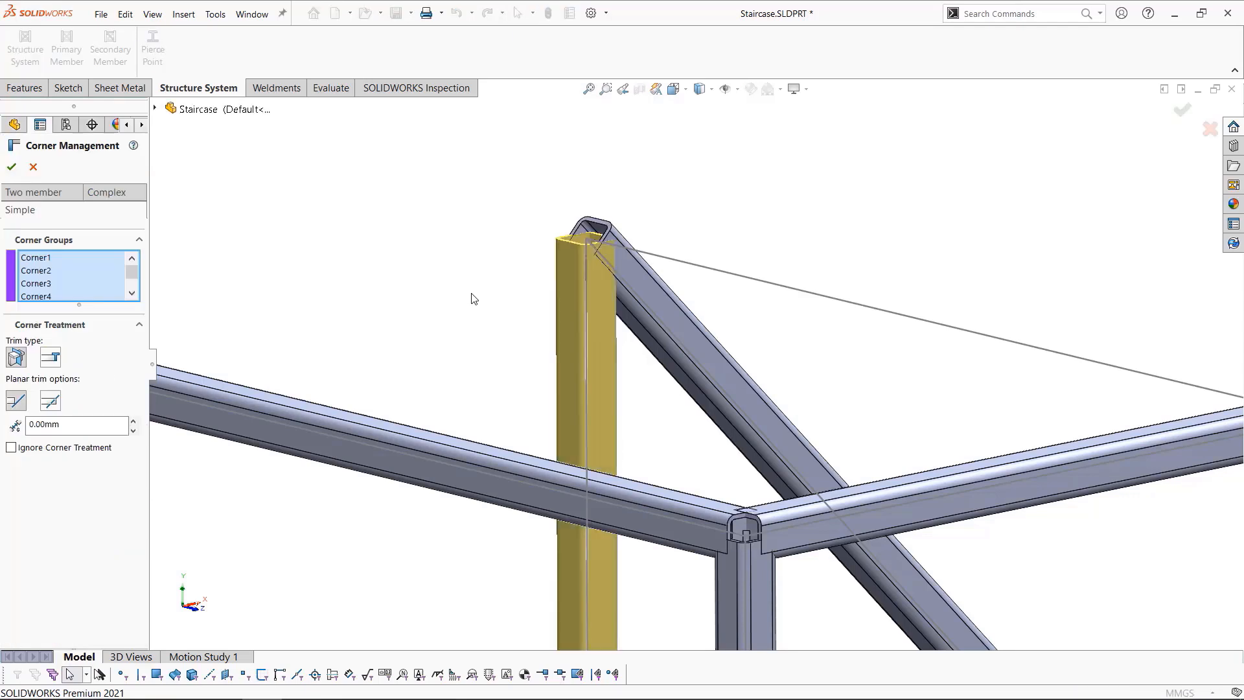
mouse_move(475, 300)
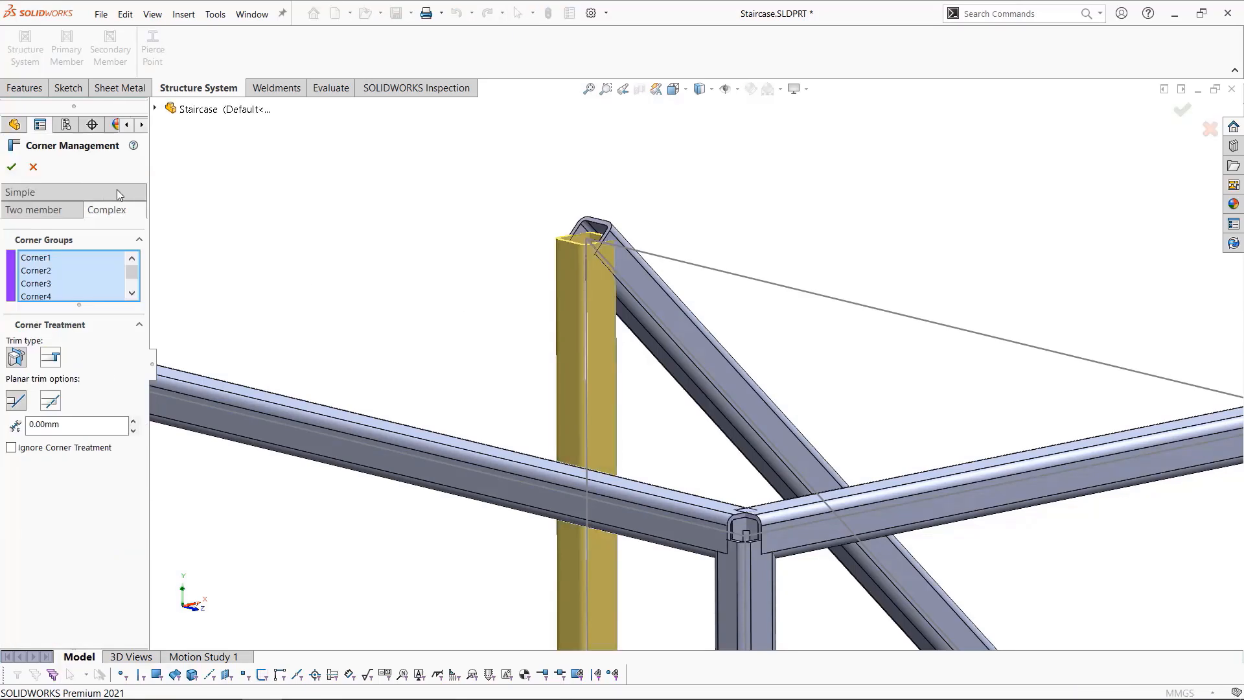
click(32, 210)
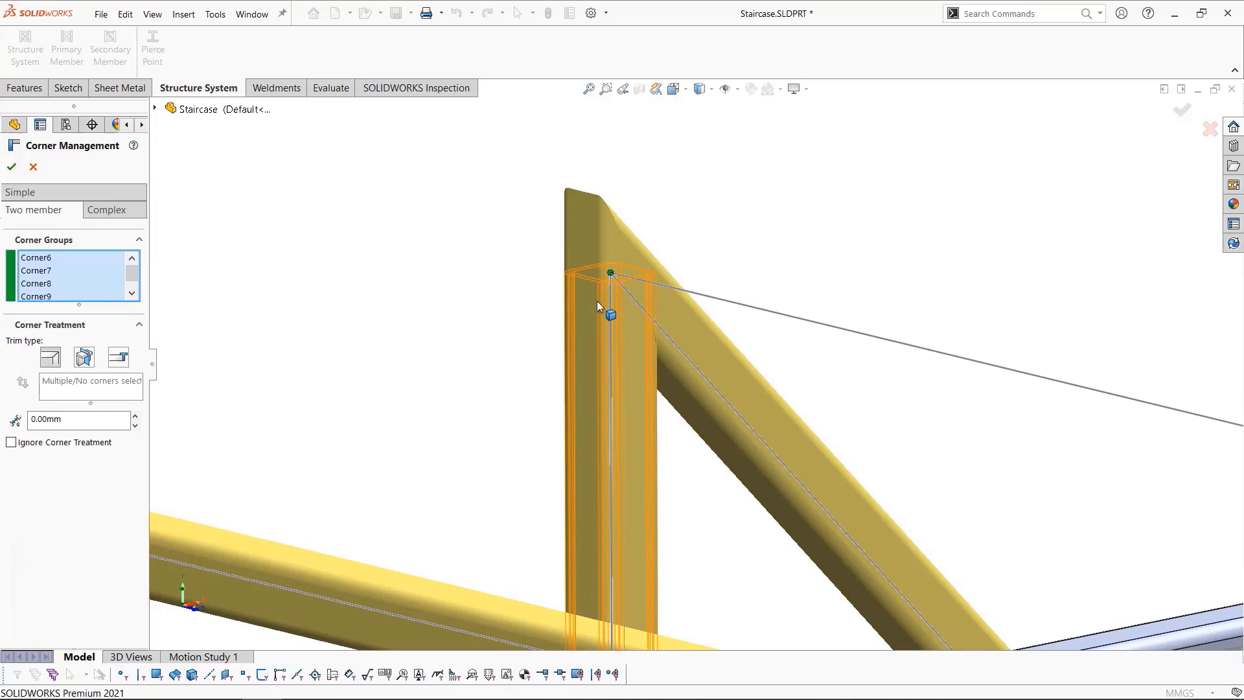
click(36, 269)
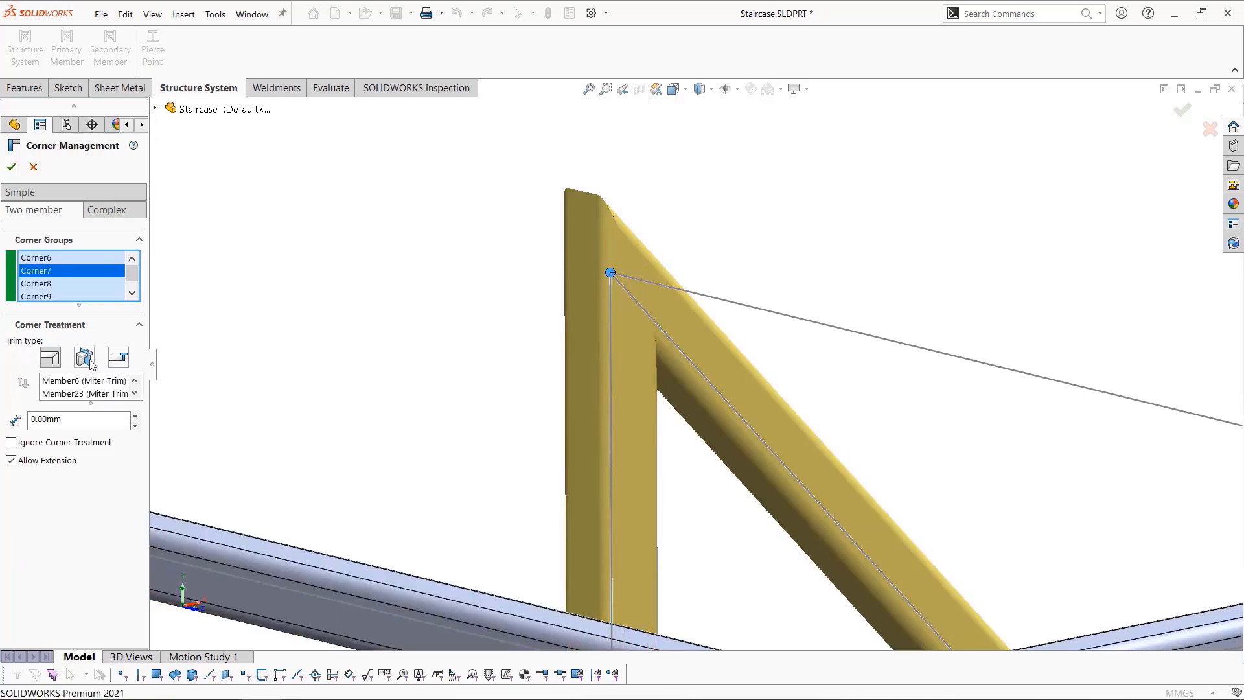
click(117, 358)
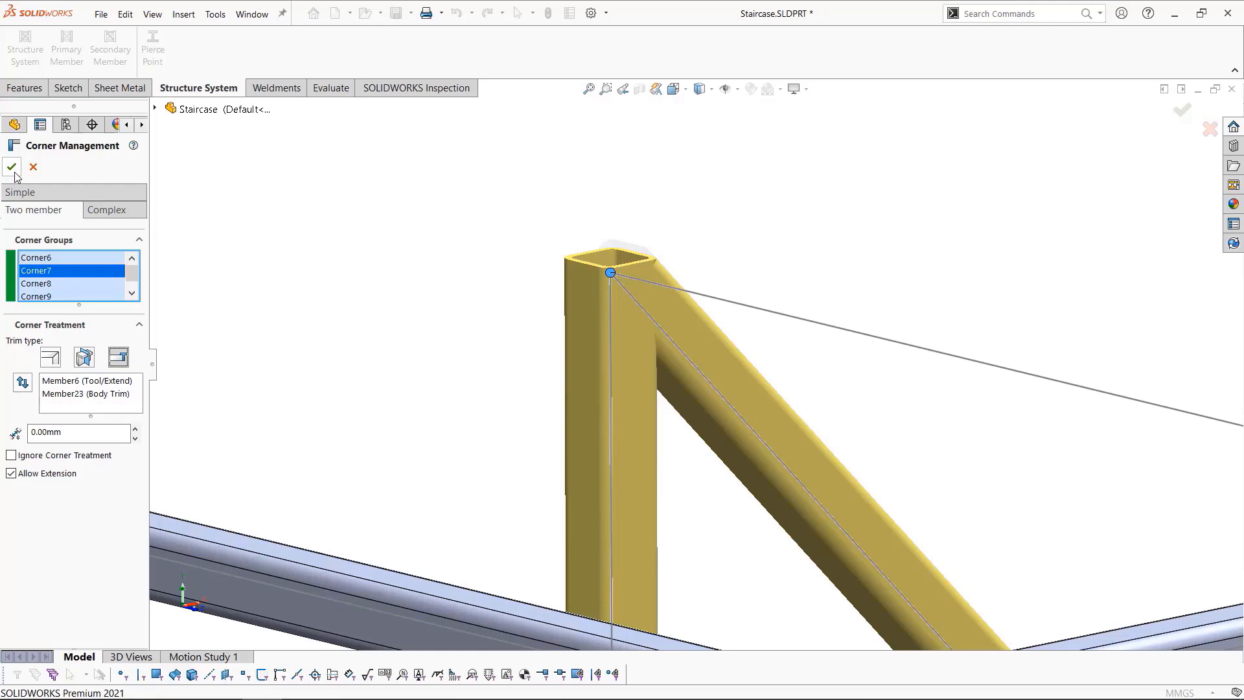
click(13, 167)
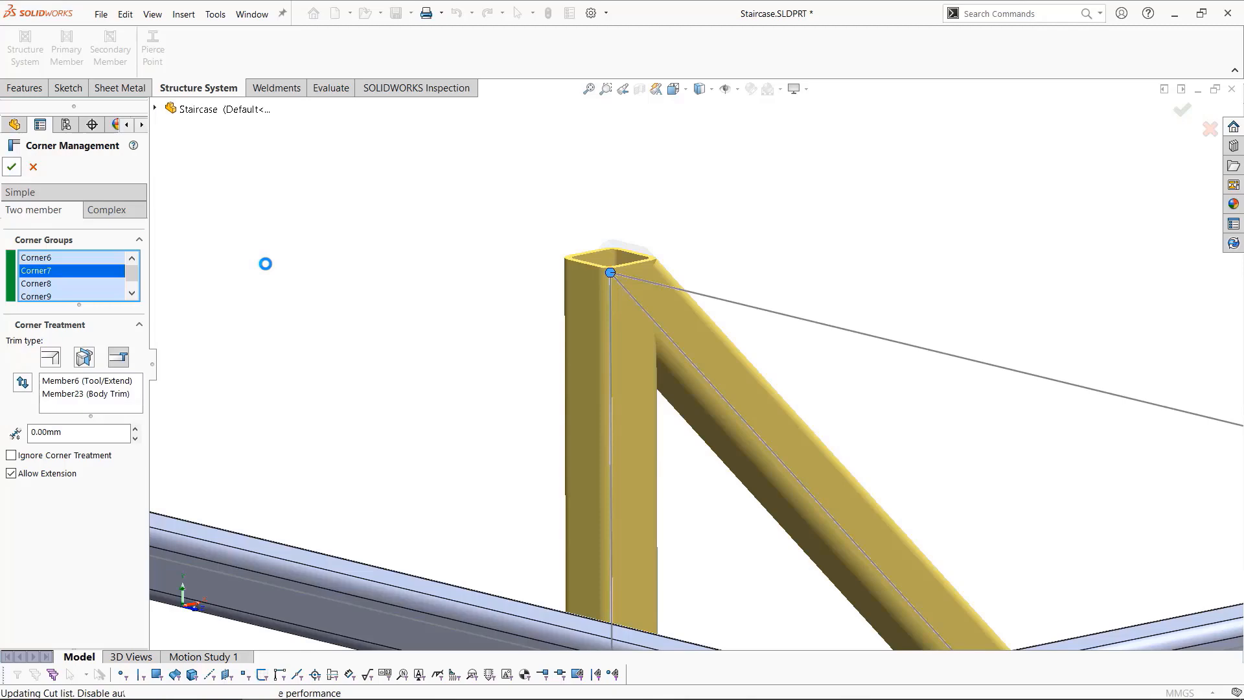
click(11, 167)
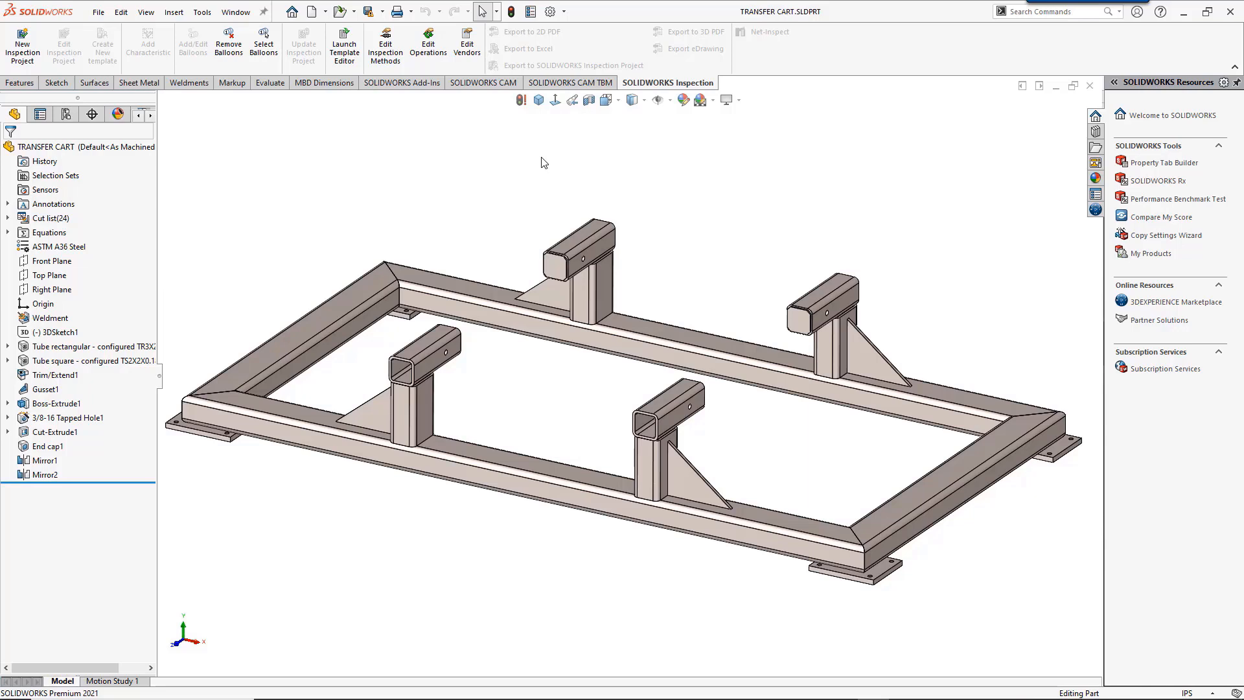
Change Trim/Extend1 on the support tubes to a mitered corner with the second miter option
click(46, 374)
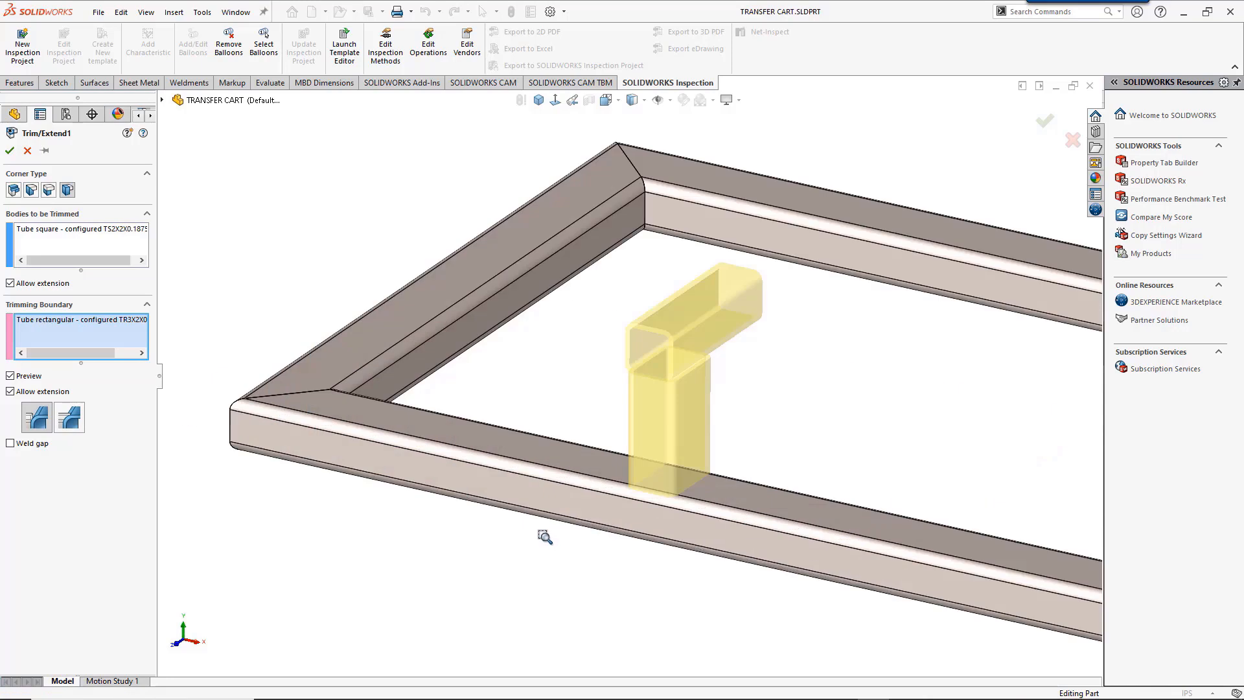
mouse_move(522, 414)
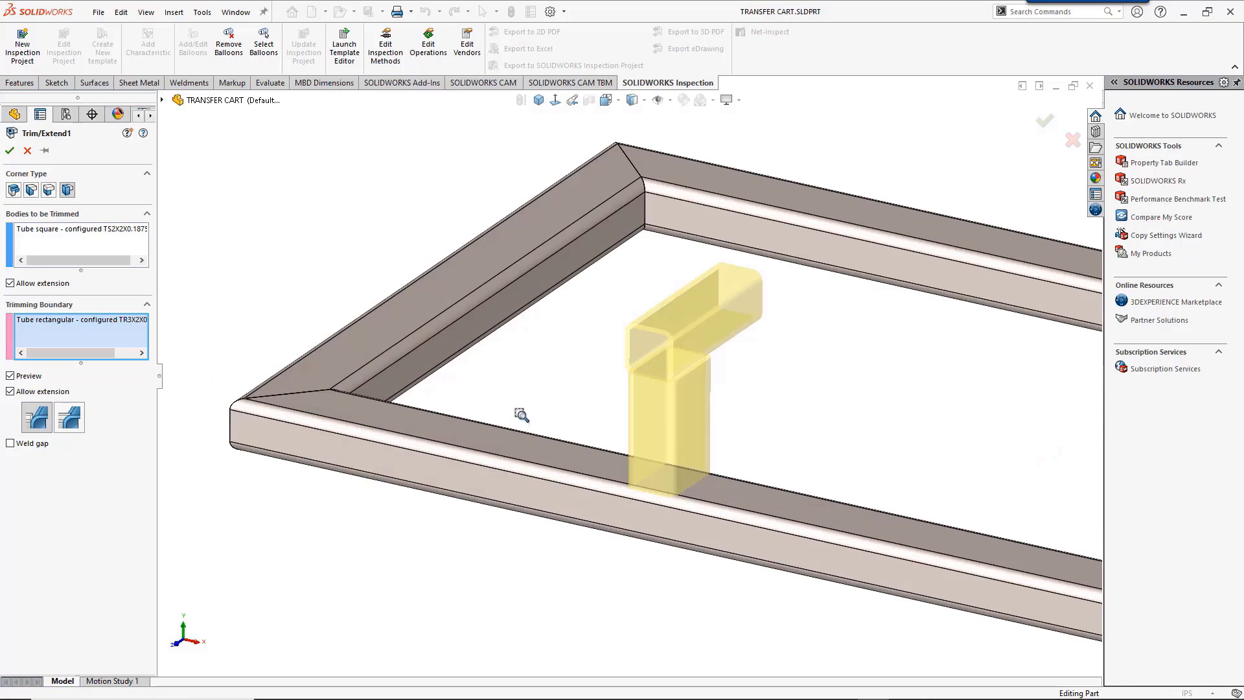
click(68, 190)
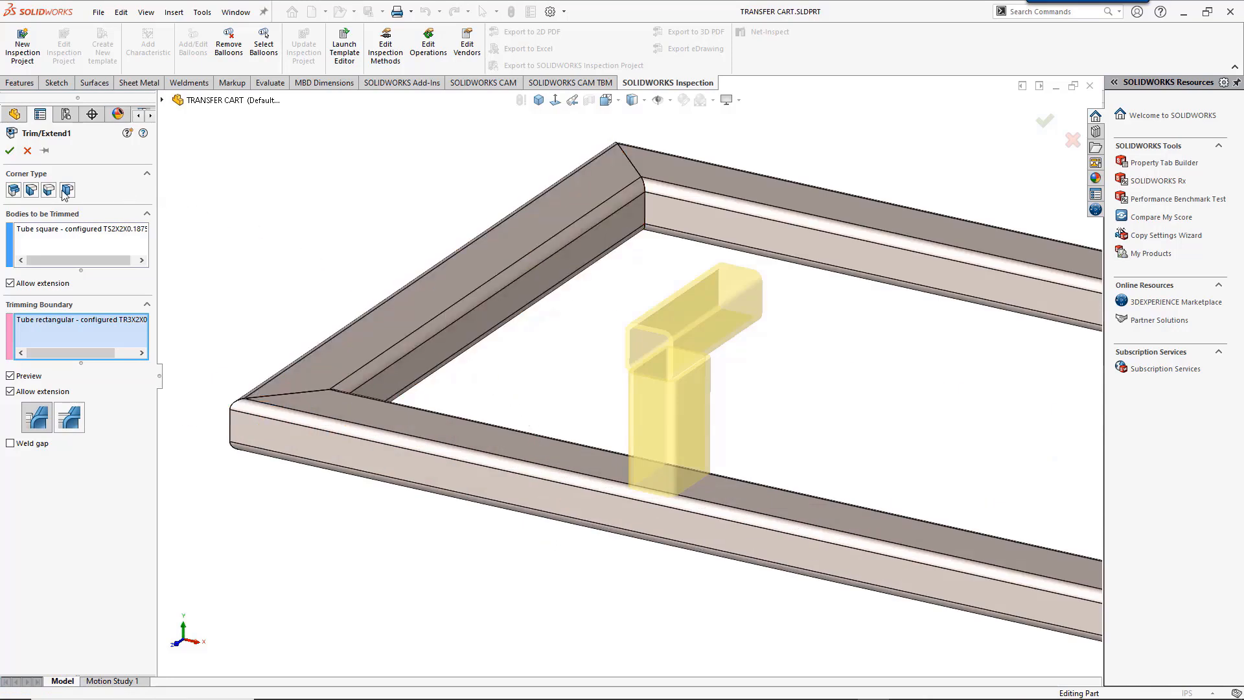
click(32, 189)
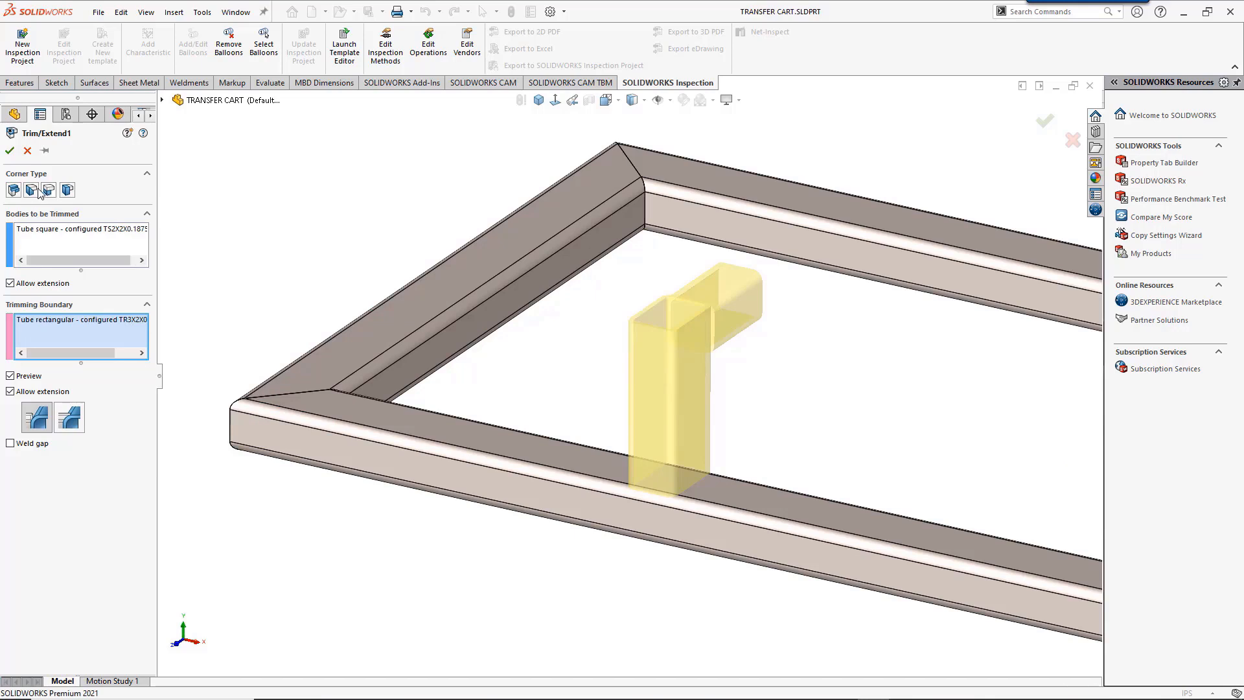
click(31, 189)
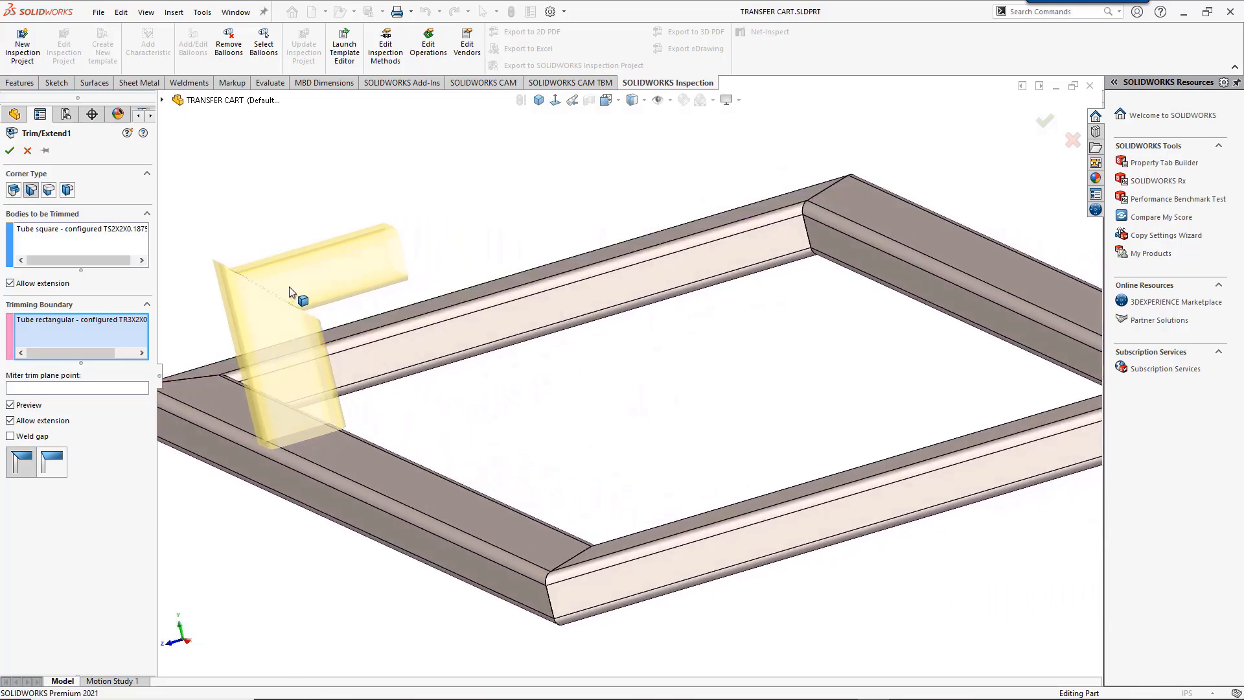
mouse_move(293, 294)
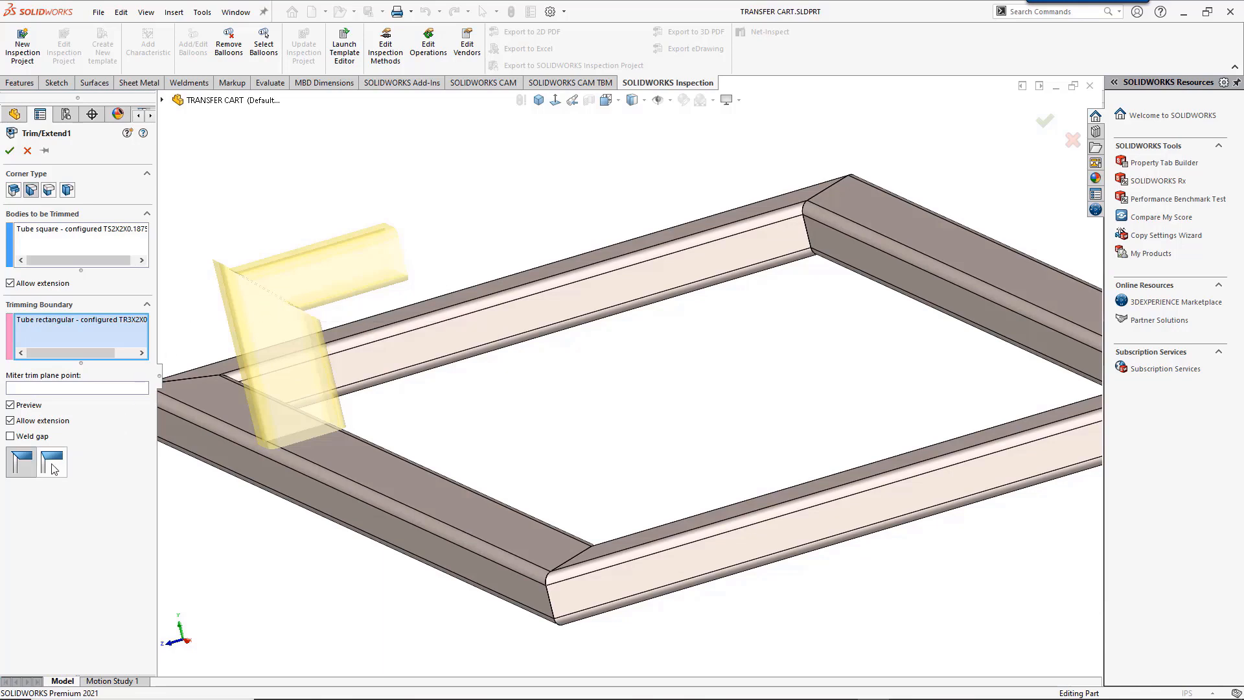
click(52, 461)
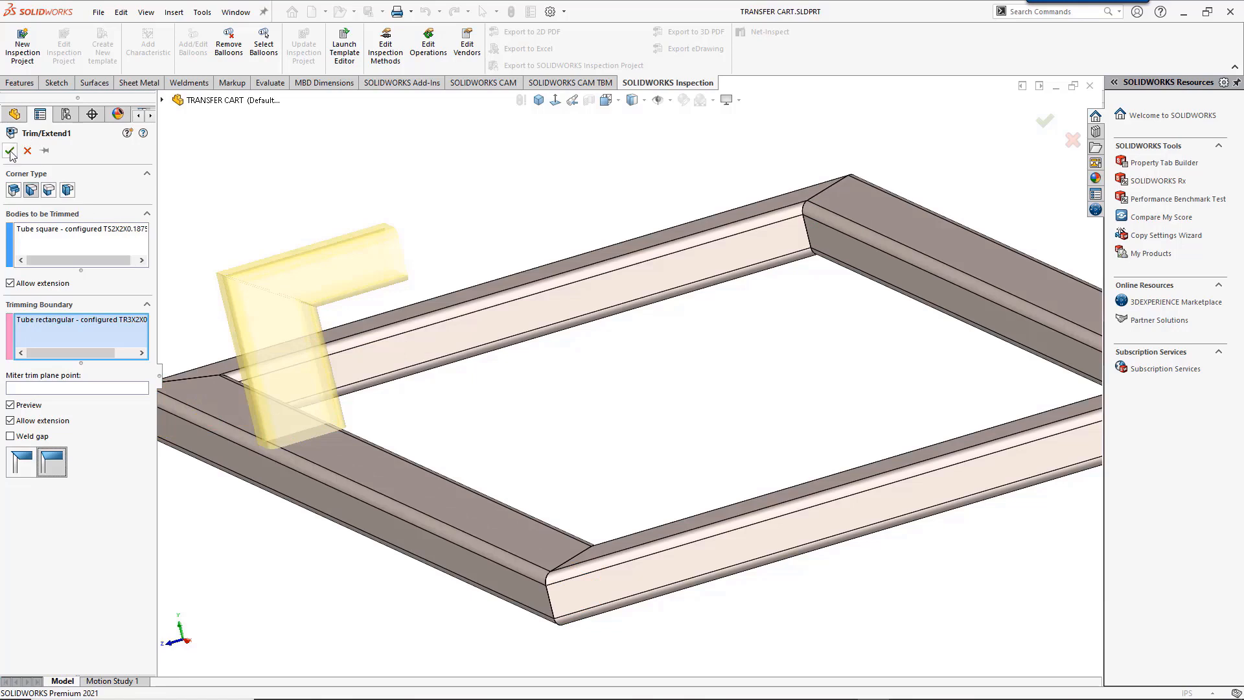
click(10, 152)
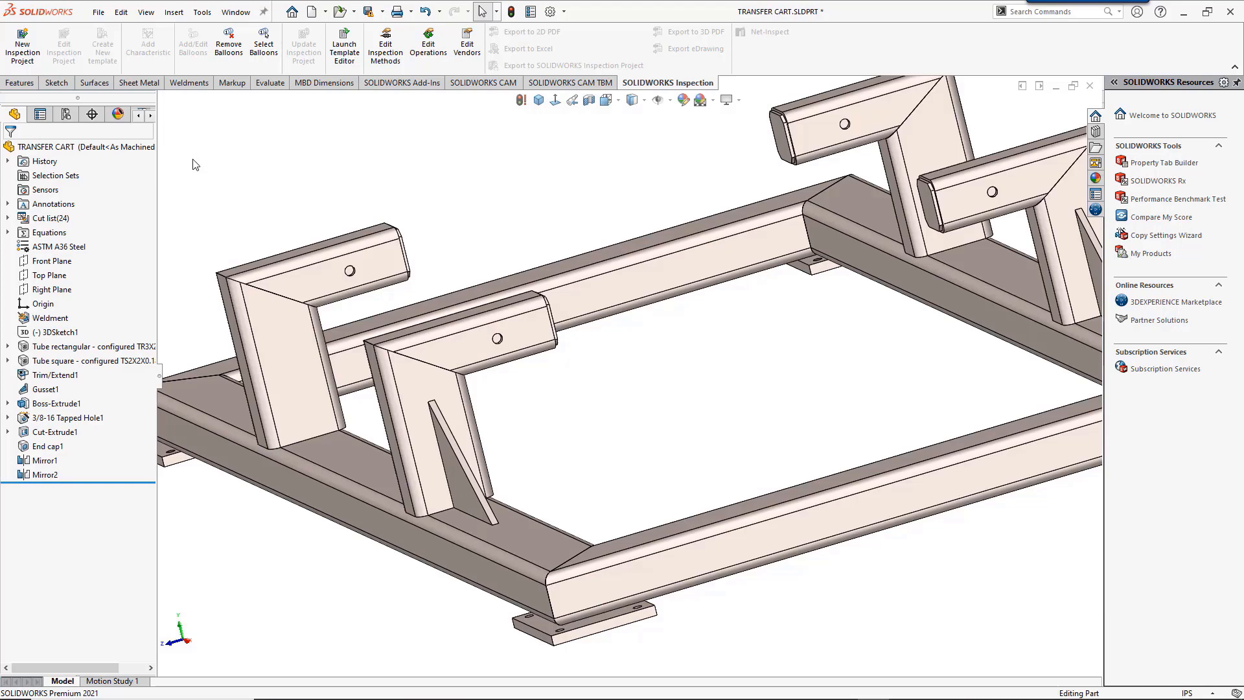
Add a Total Length property to the plate cut-list item's Cut-List Properties
click(6, 217)
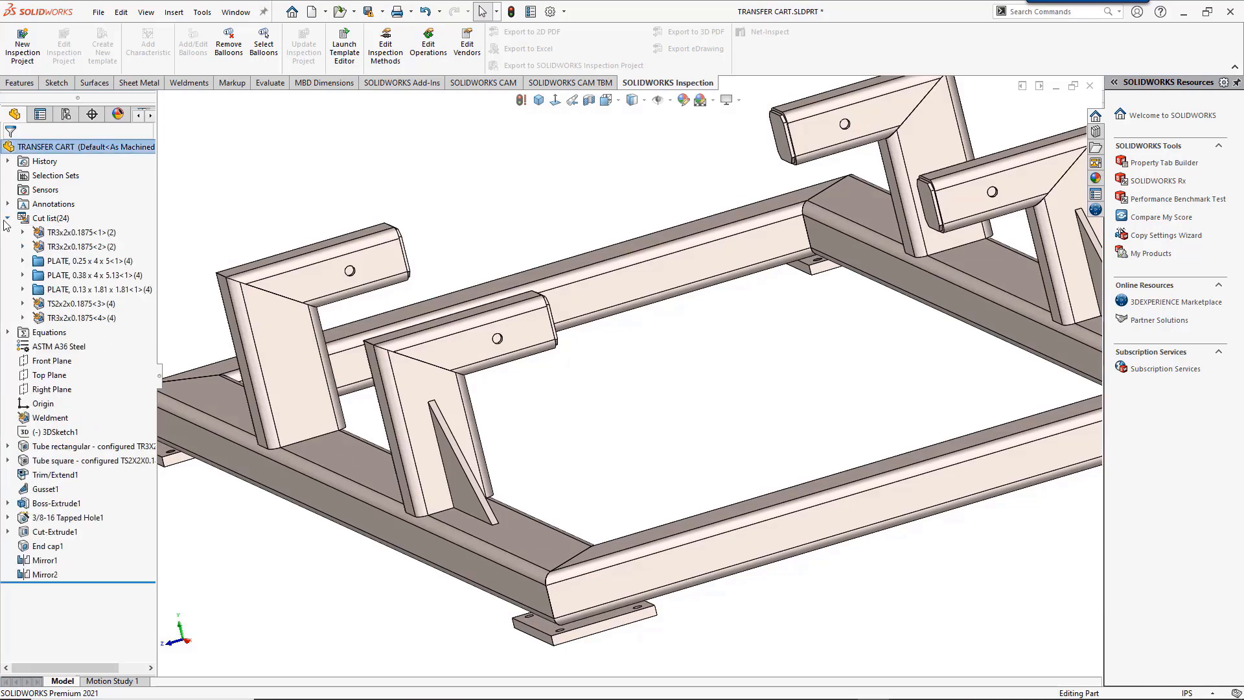
right_click(78, 275)
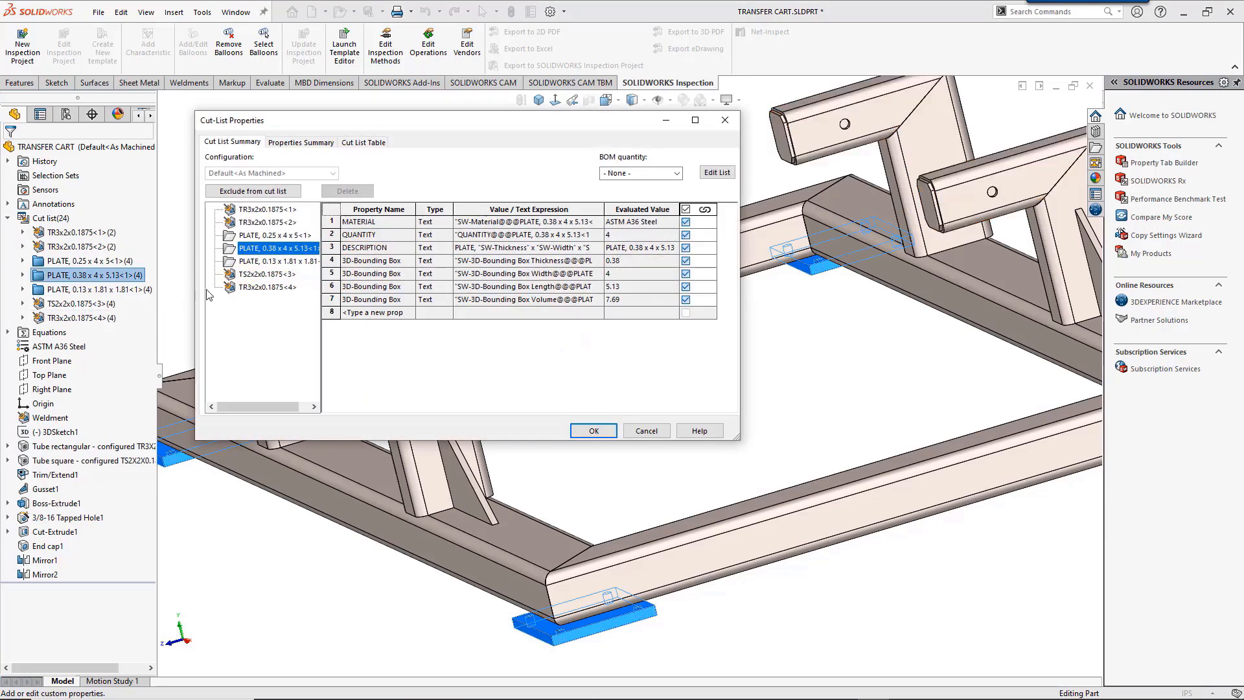
mouse_move(407, 316)
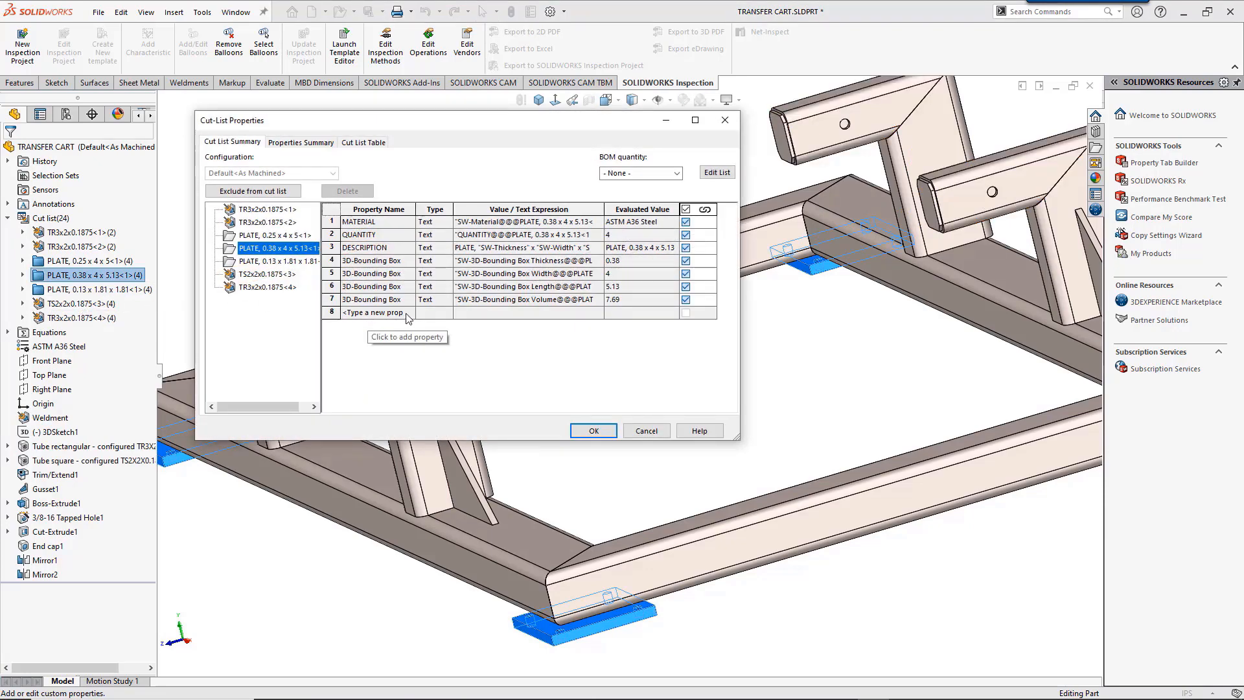
click(377, 312)
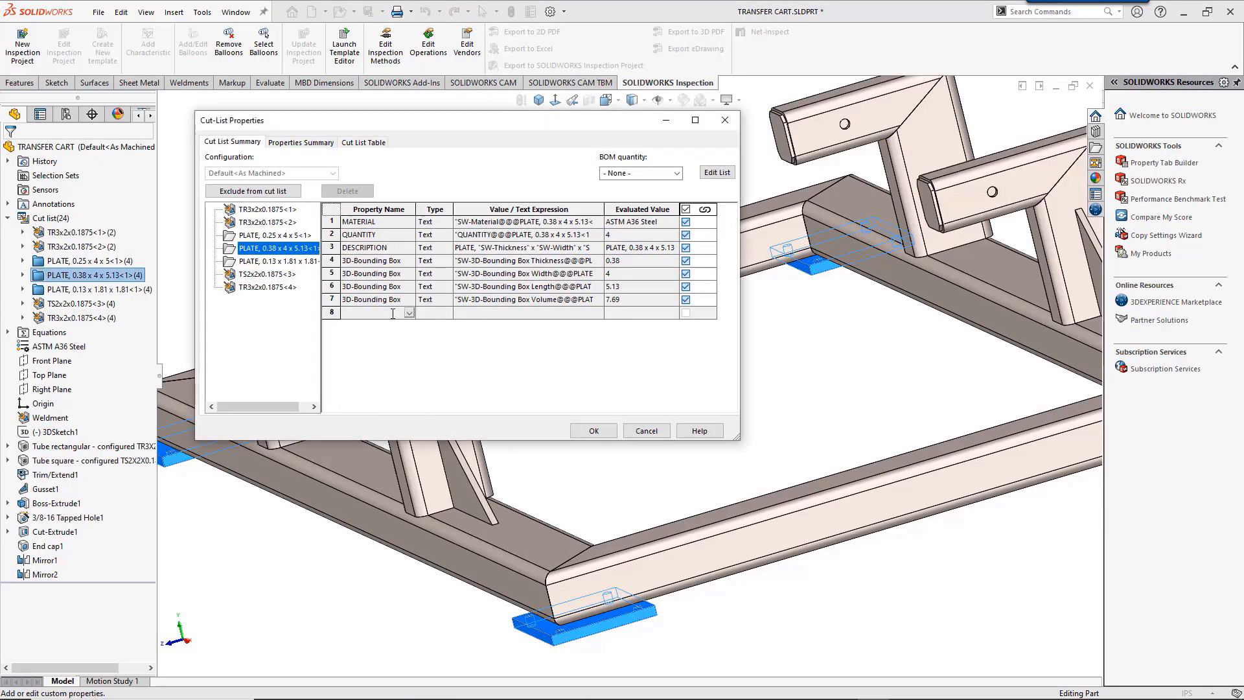
text(Total)
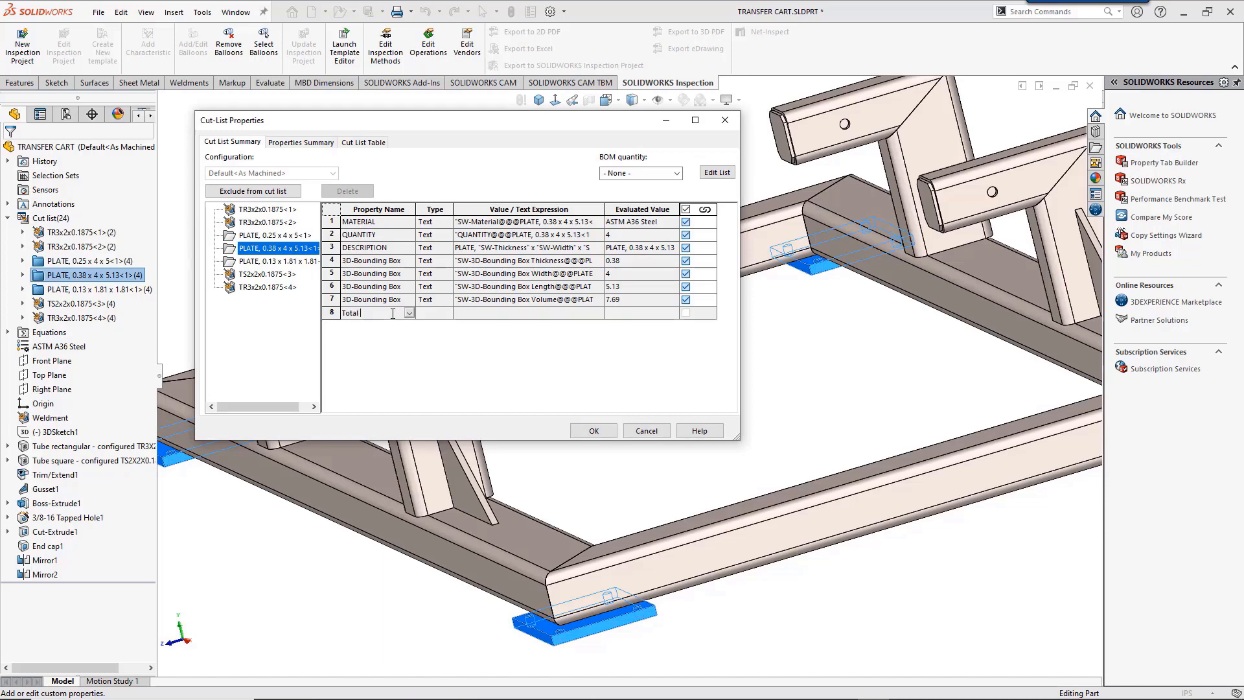
text(Length)
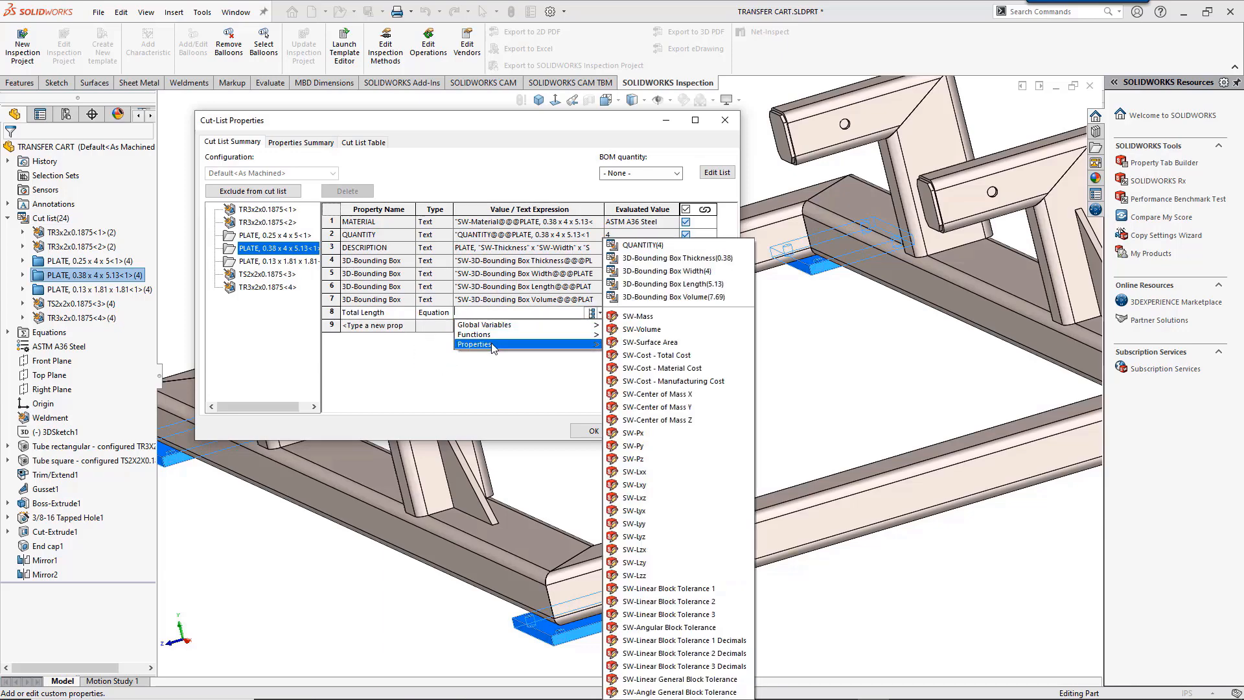
mouse_move(676, 256)
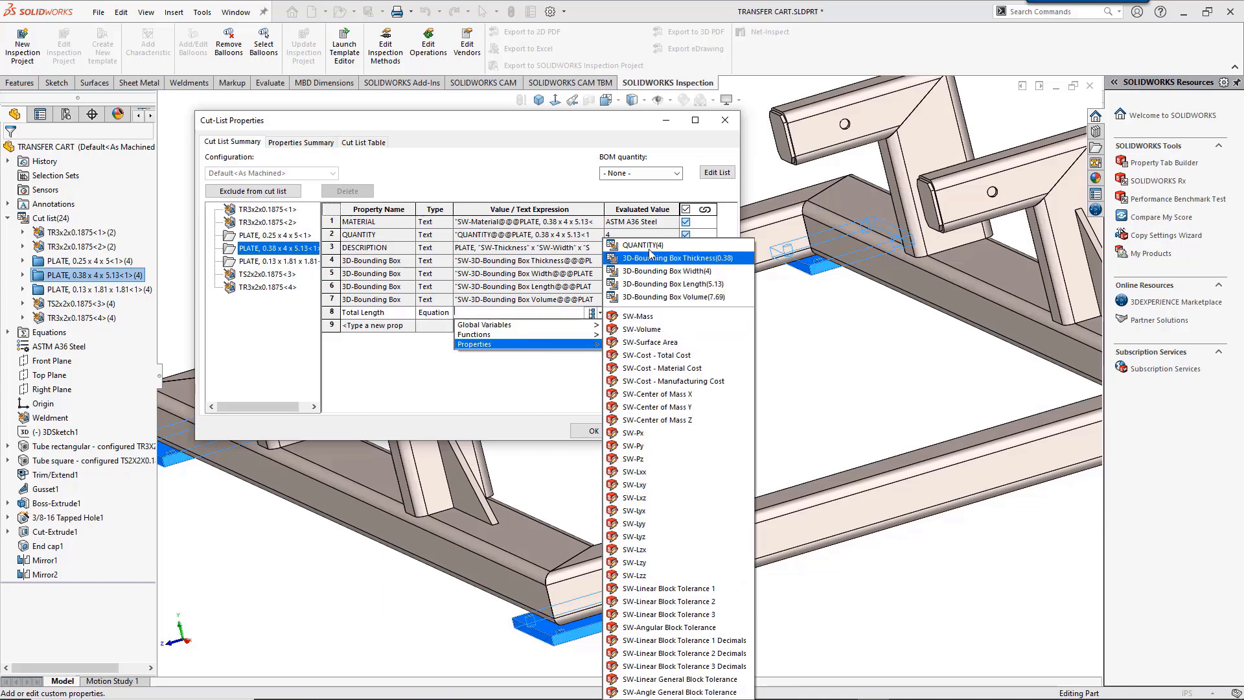
Make Total Length an equation of QUANTITY times a 3D-Bounding Box dimension and accept
click(641, 245)
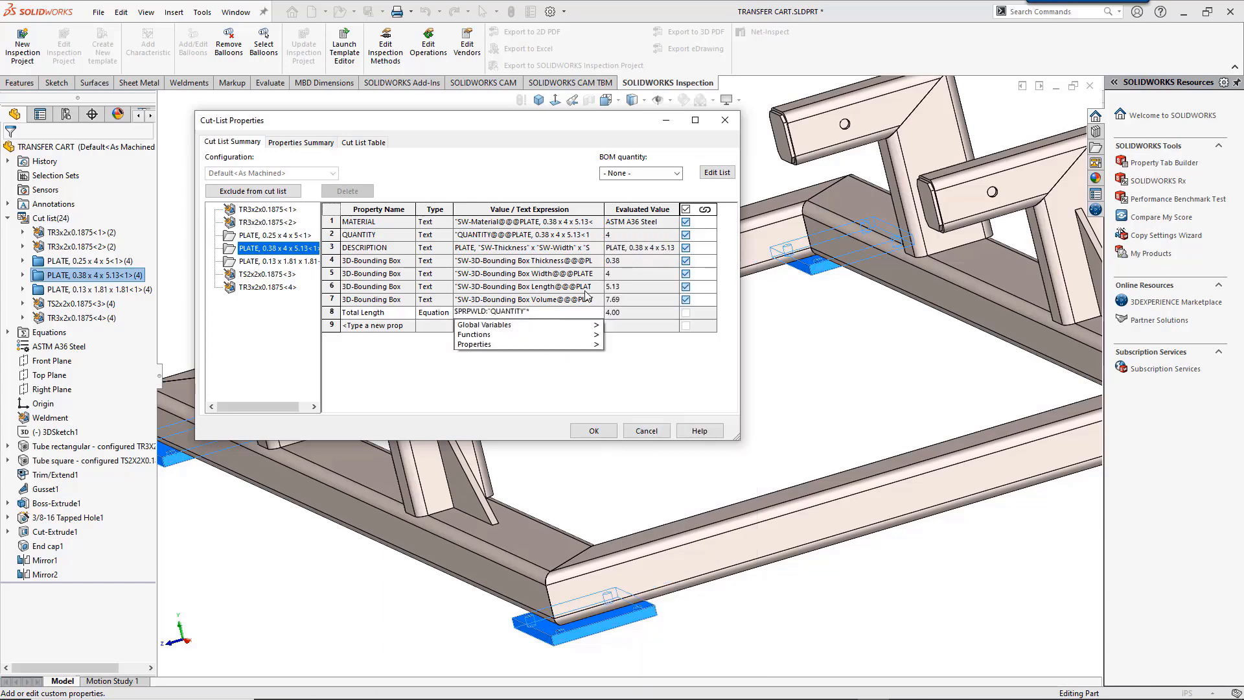
click(474, 345)
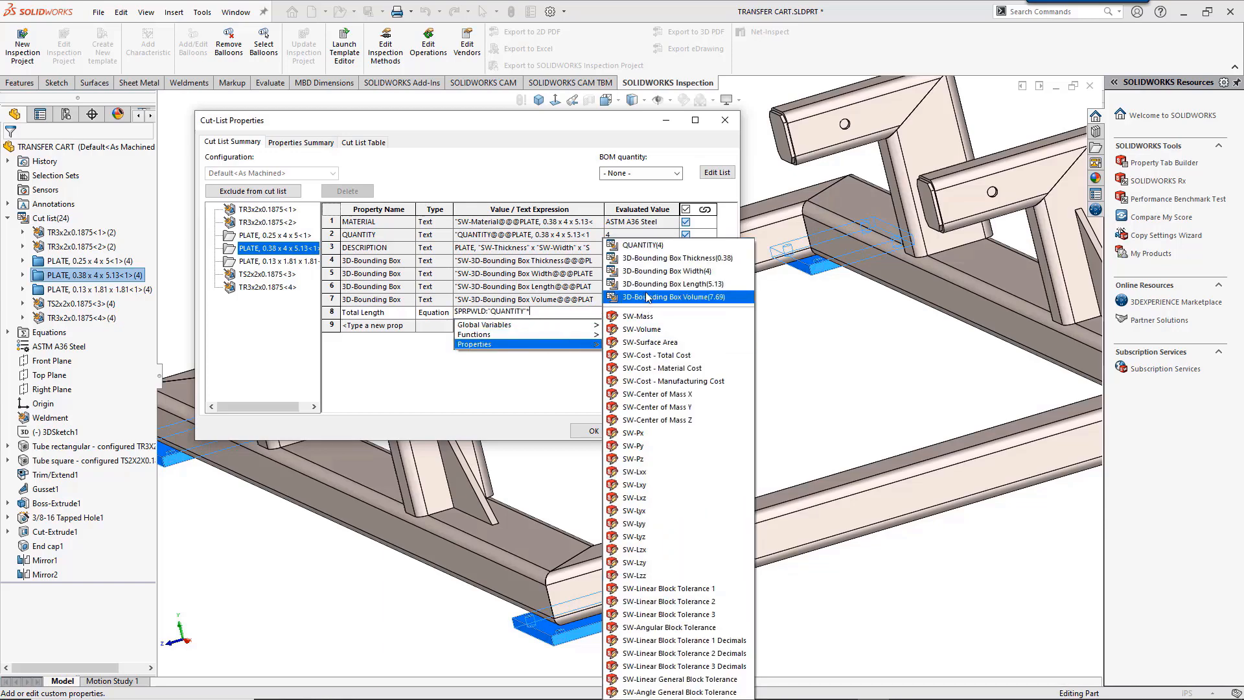
click(671, 283)
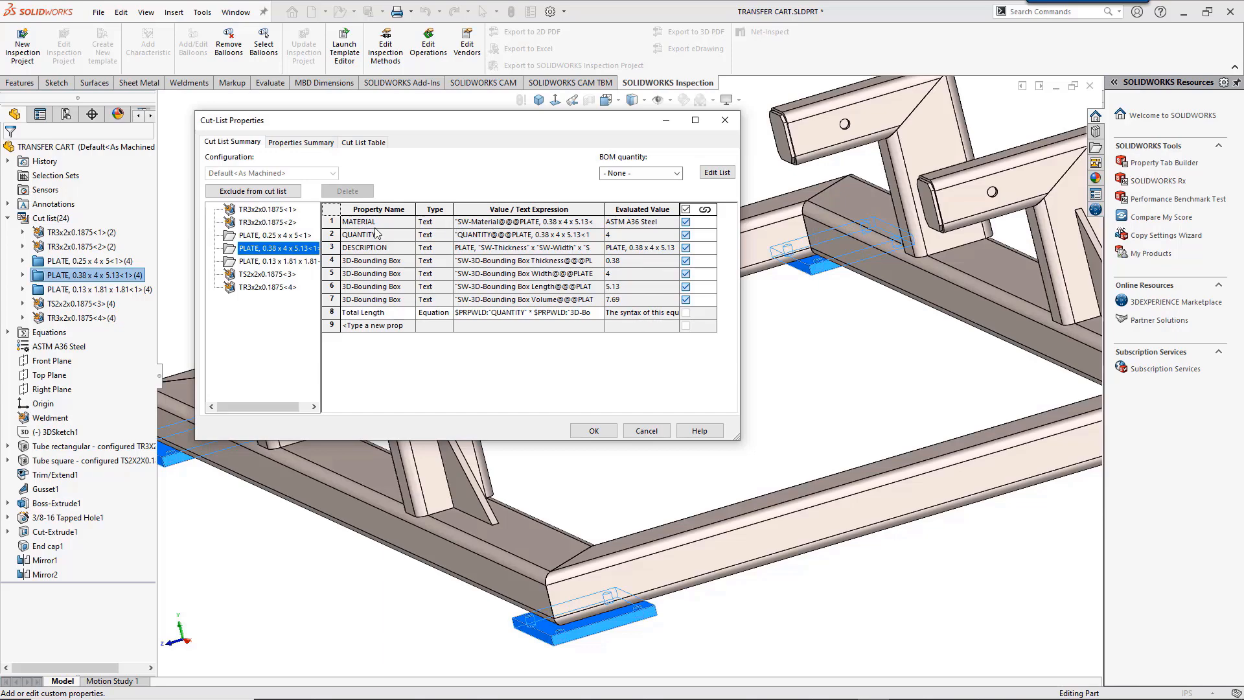
click(265, 209)
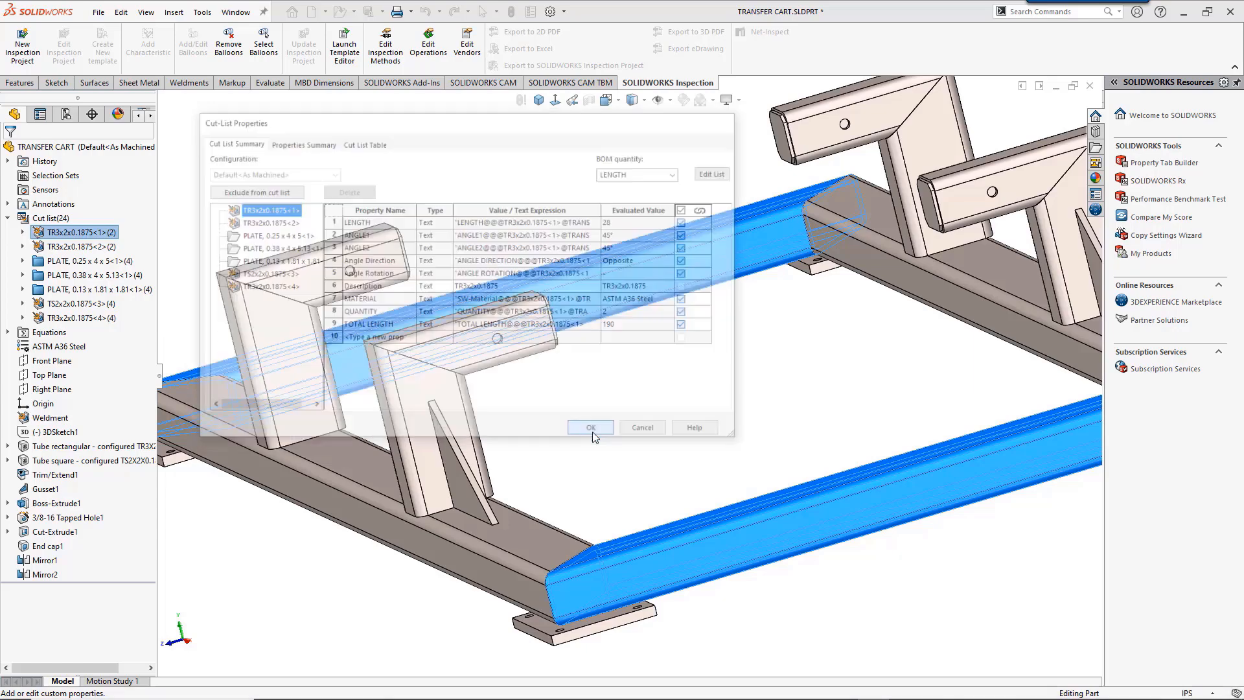
click(590, 427)
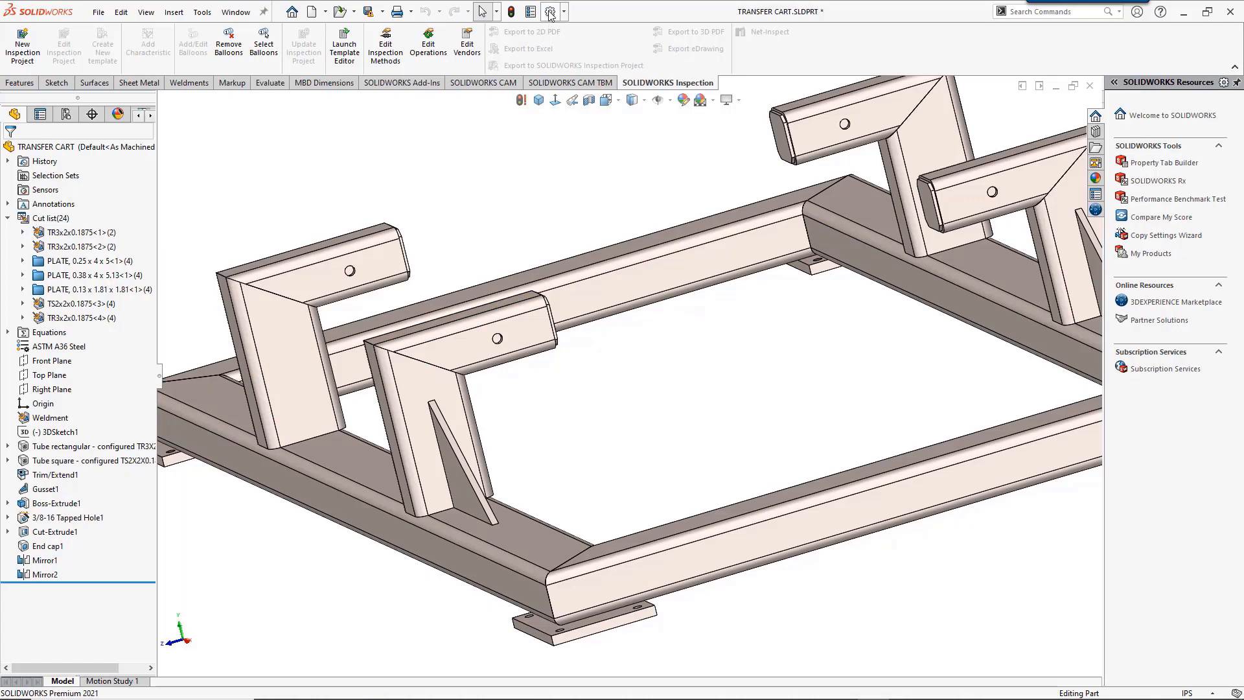
click(550, 12)
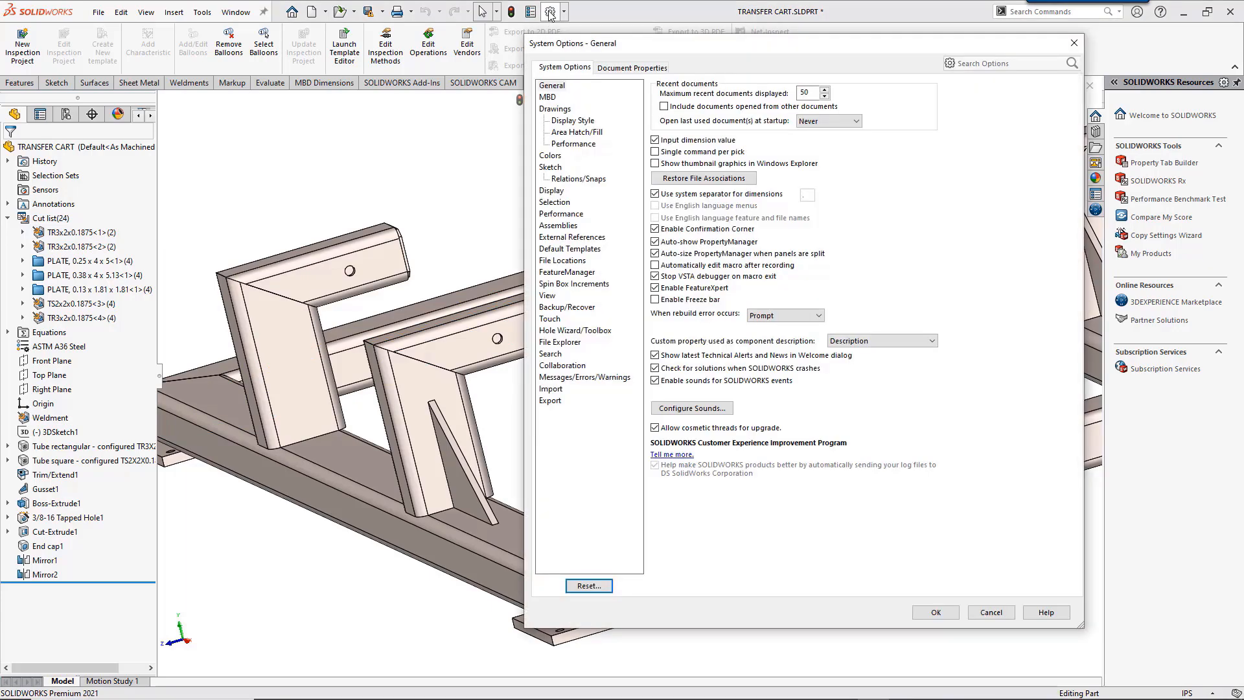
click(632, 68)
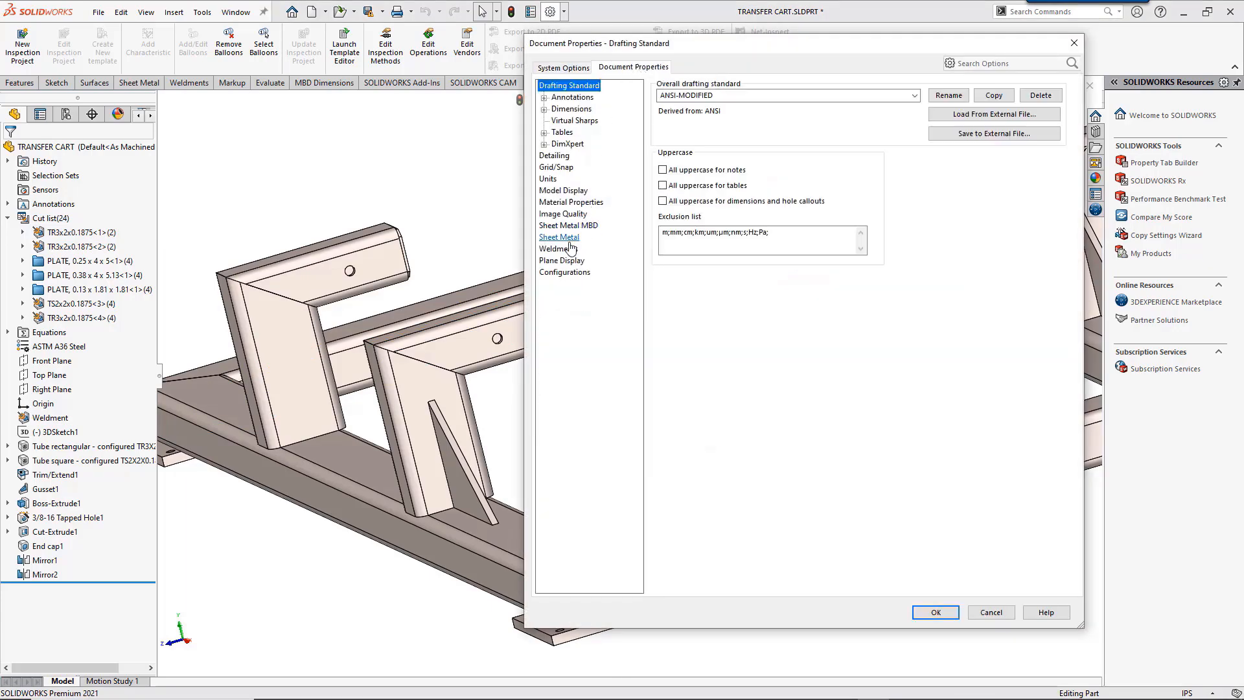
click(559, 248)
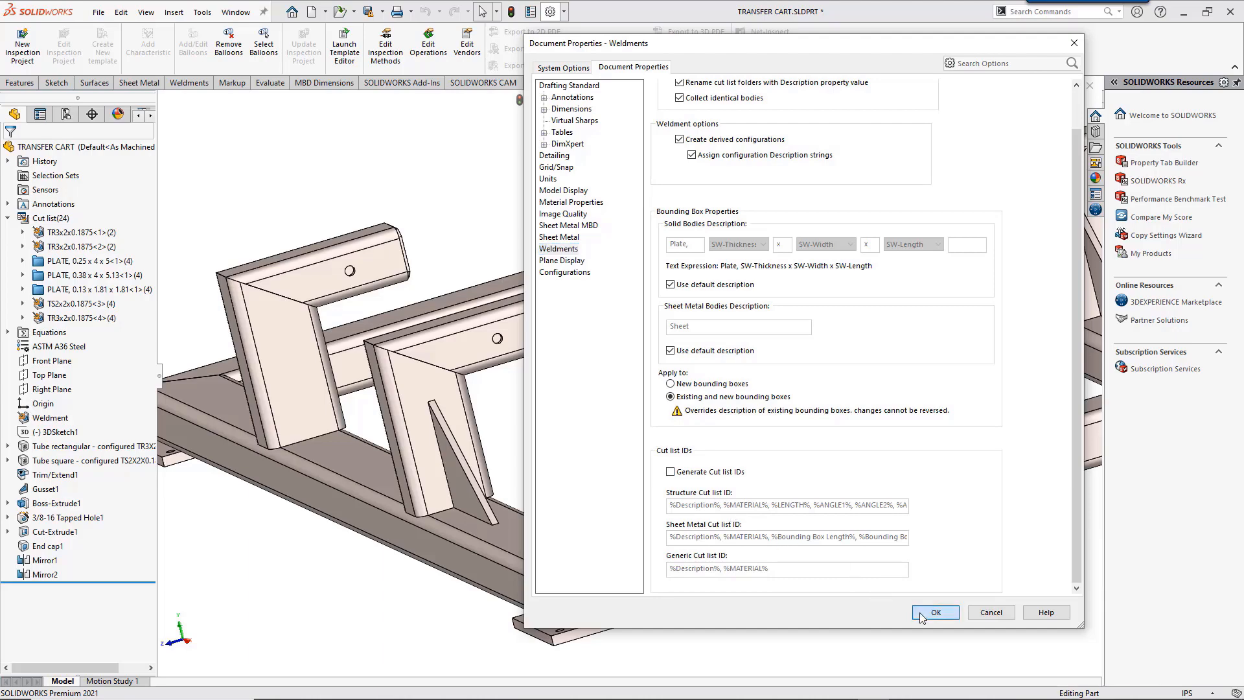
click(935, 611)
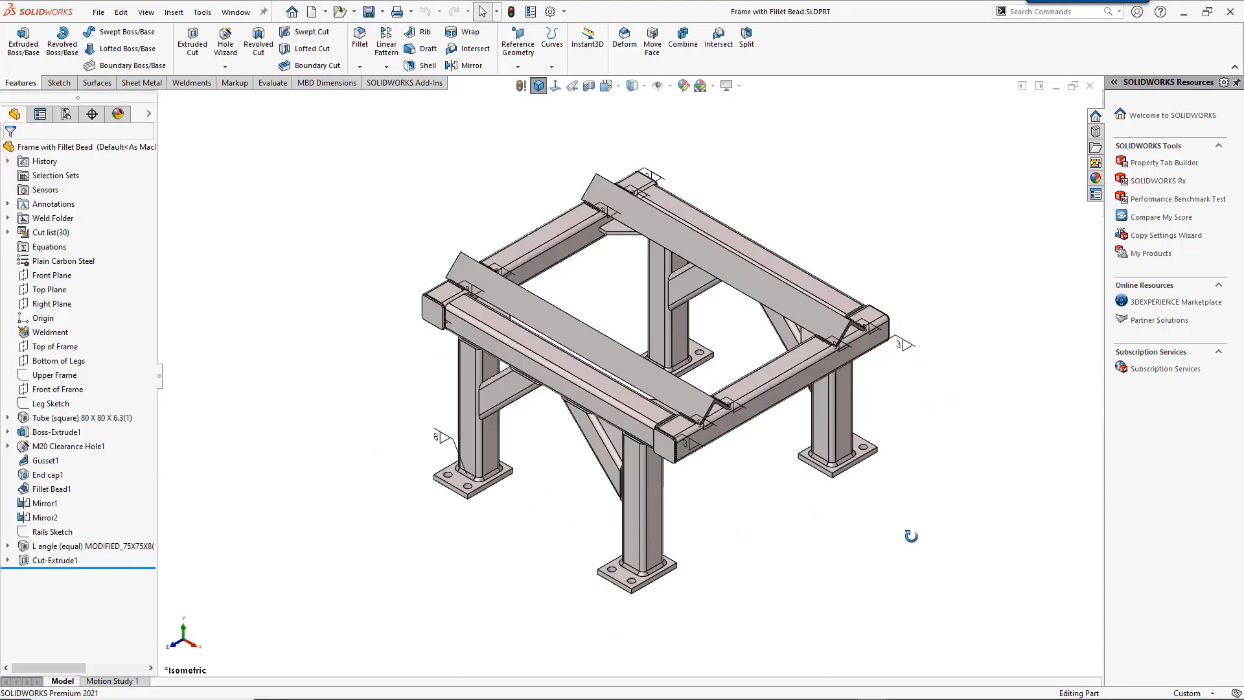
mouse_move(917, 545)
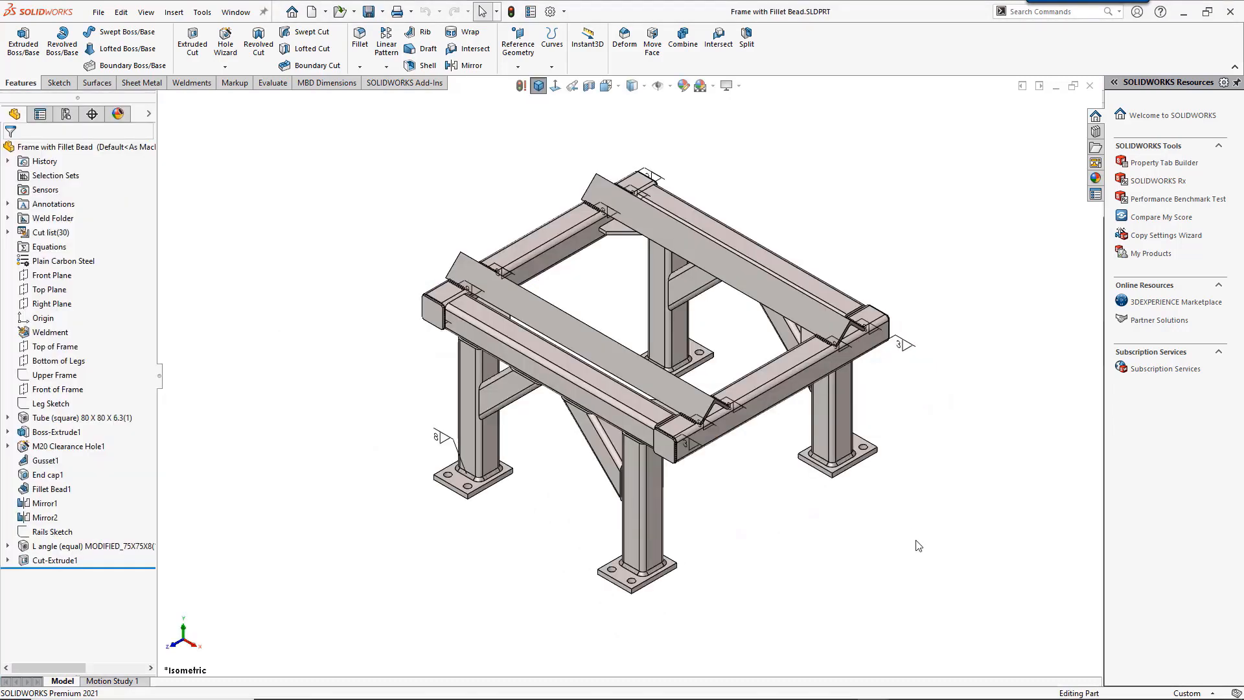
mouse_move(148, 452)
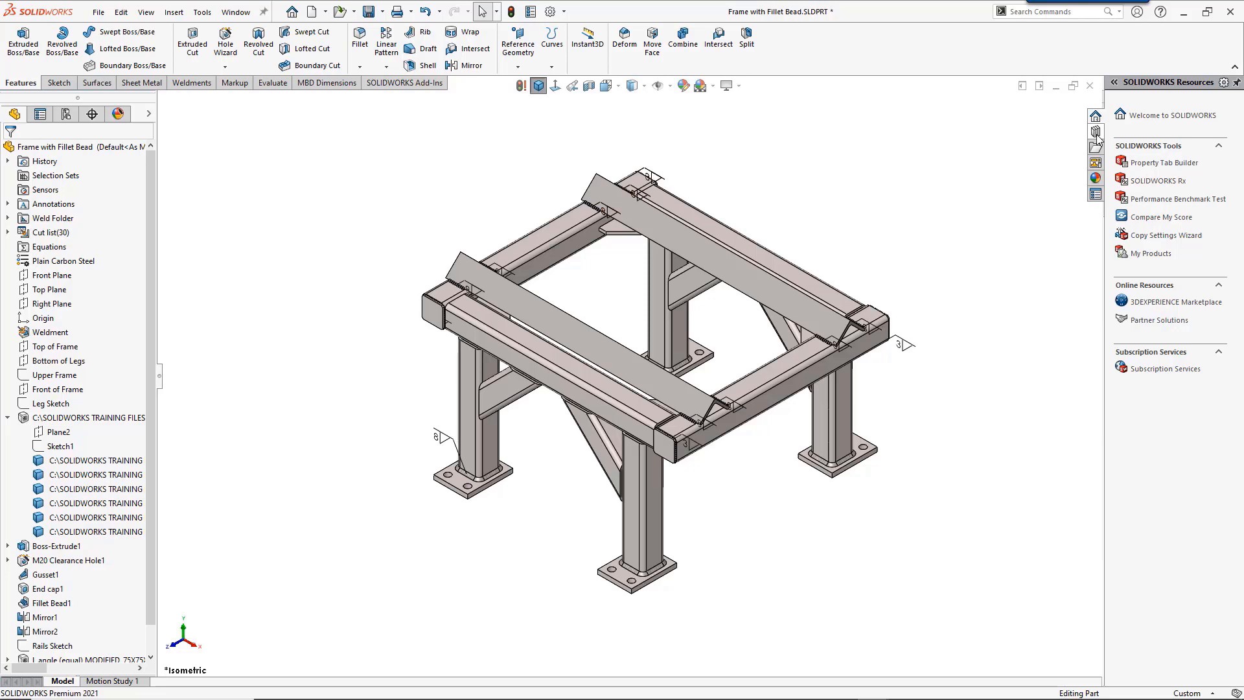
Show the Design Library in the Task Pane
click(1095, 132)
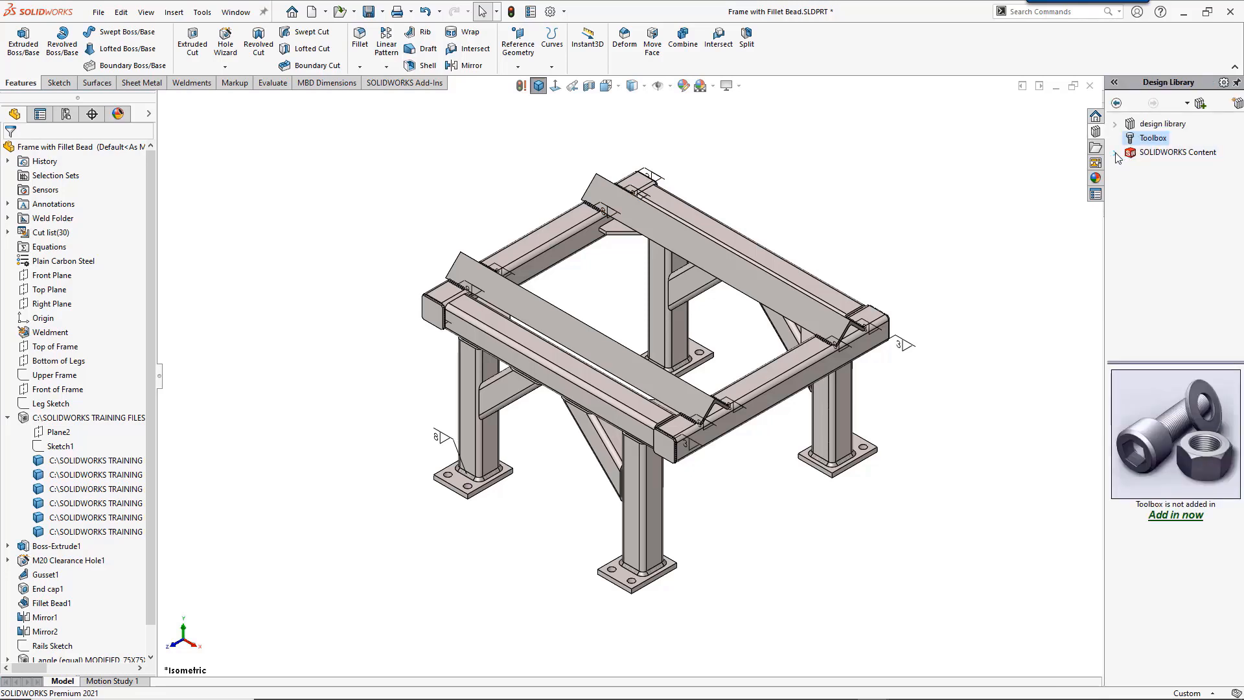
Browse SOLIDWORKS Content > Weldments profile standards, then bring up System Options
click(1117, 153)
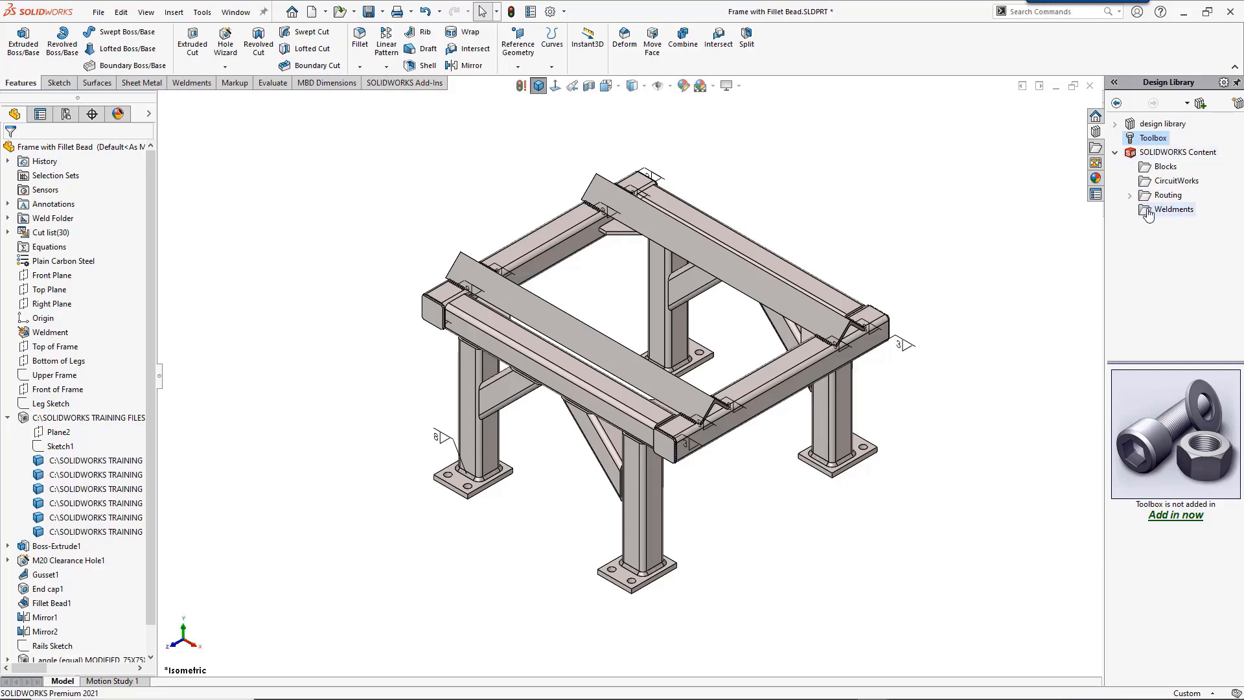
click(1173, 208)
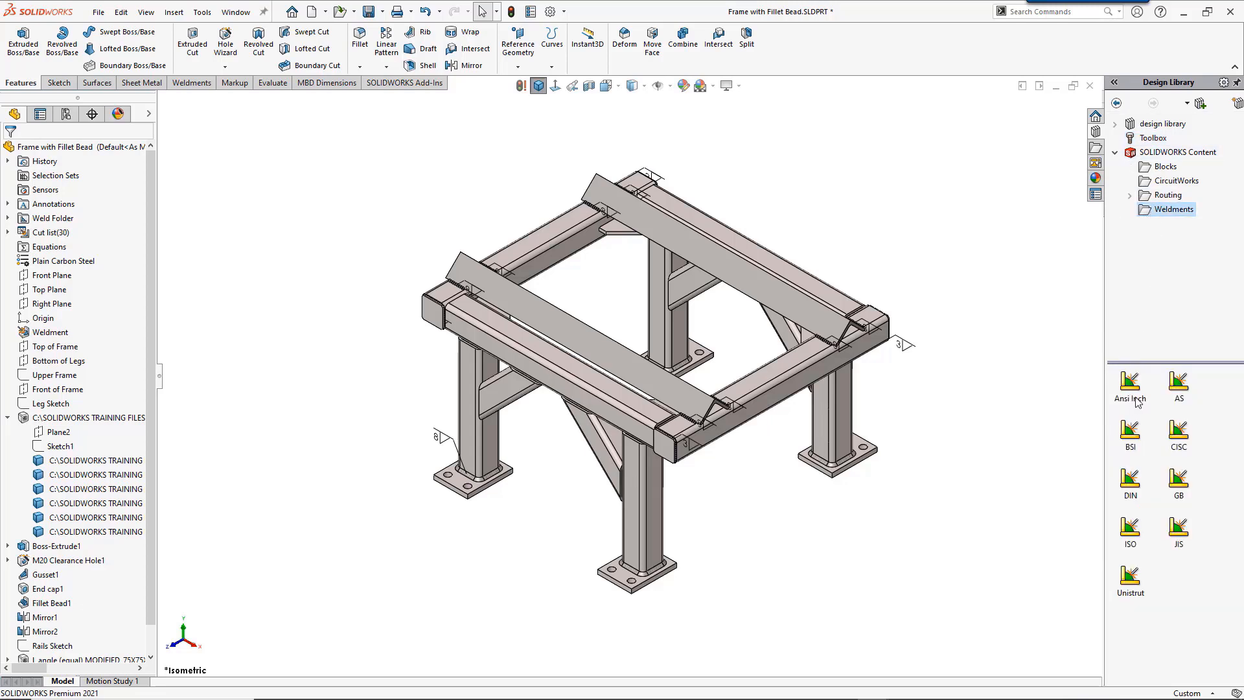
mouse_move(1130, 401)
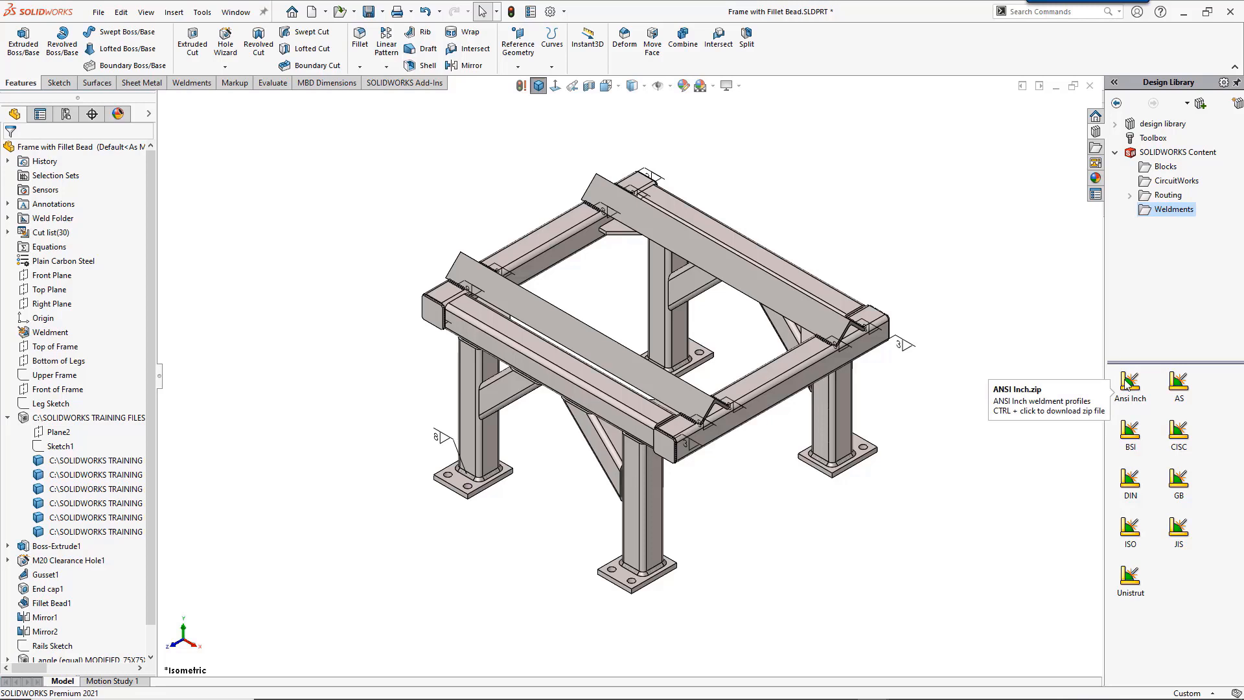
click(1129, 381)
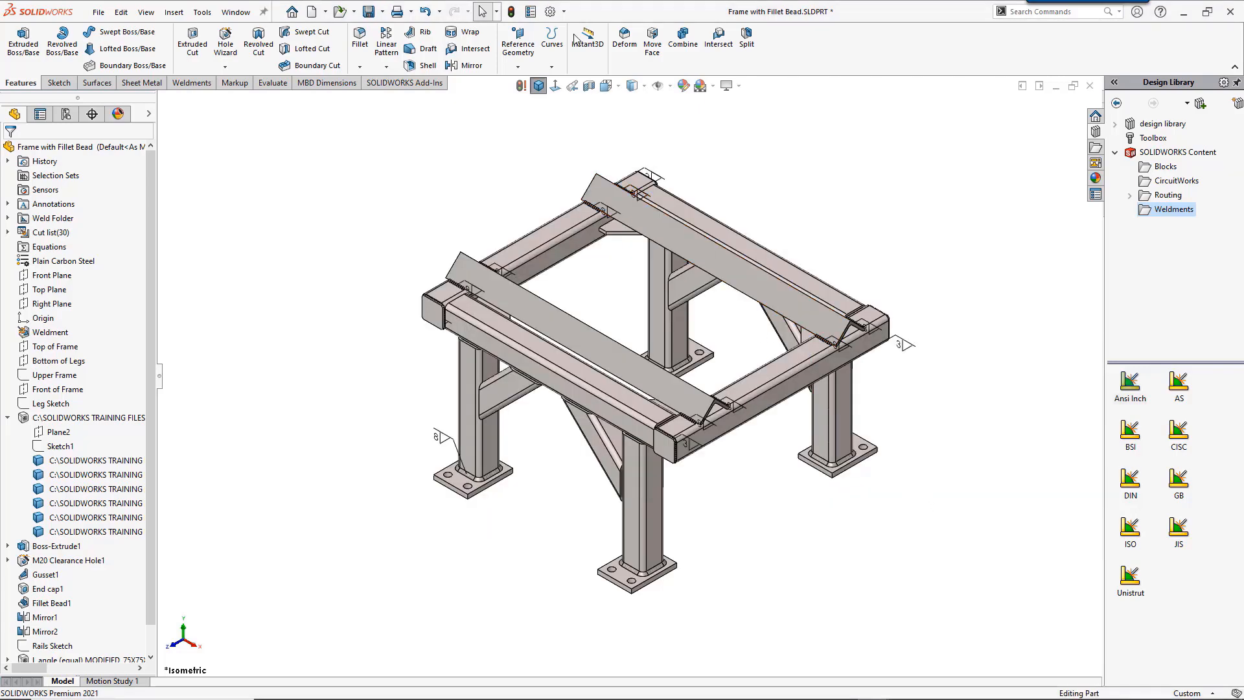
click(553, 11)
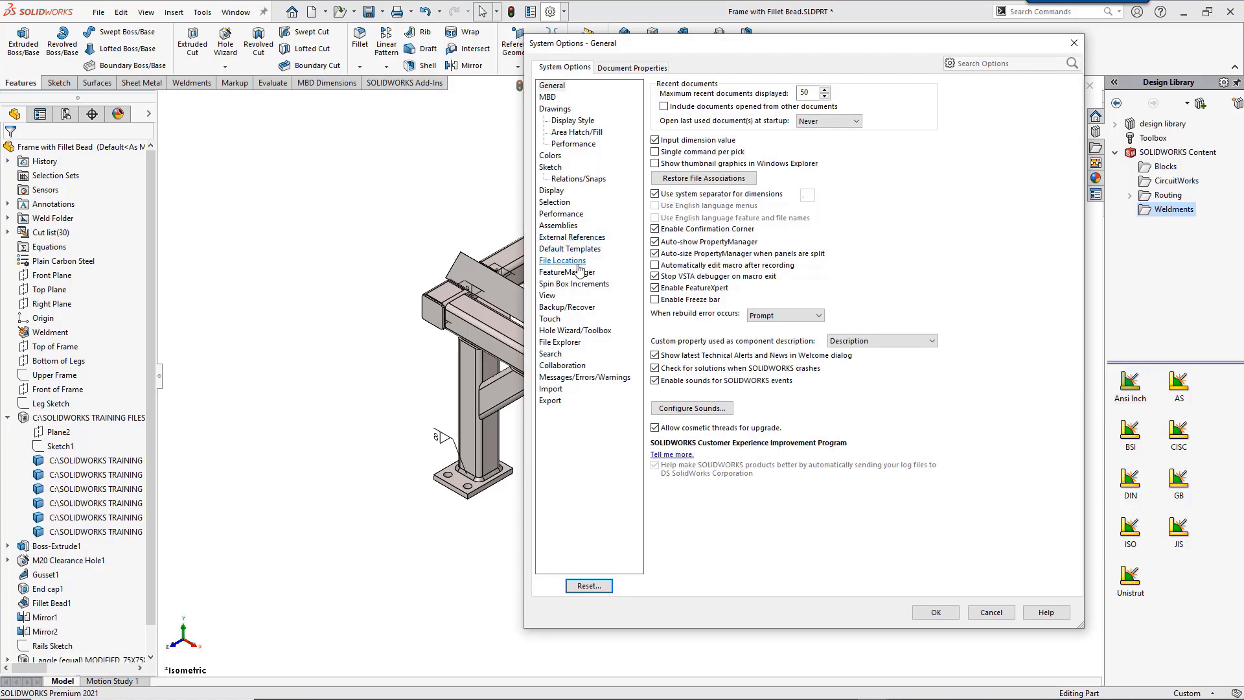
Review the Weldment Profiles folders under File Locations and close the options
click(562, 259)
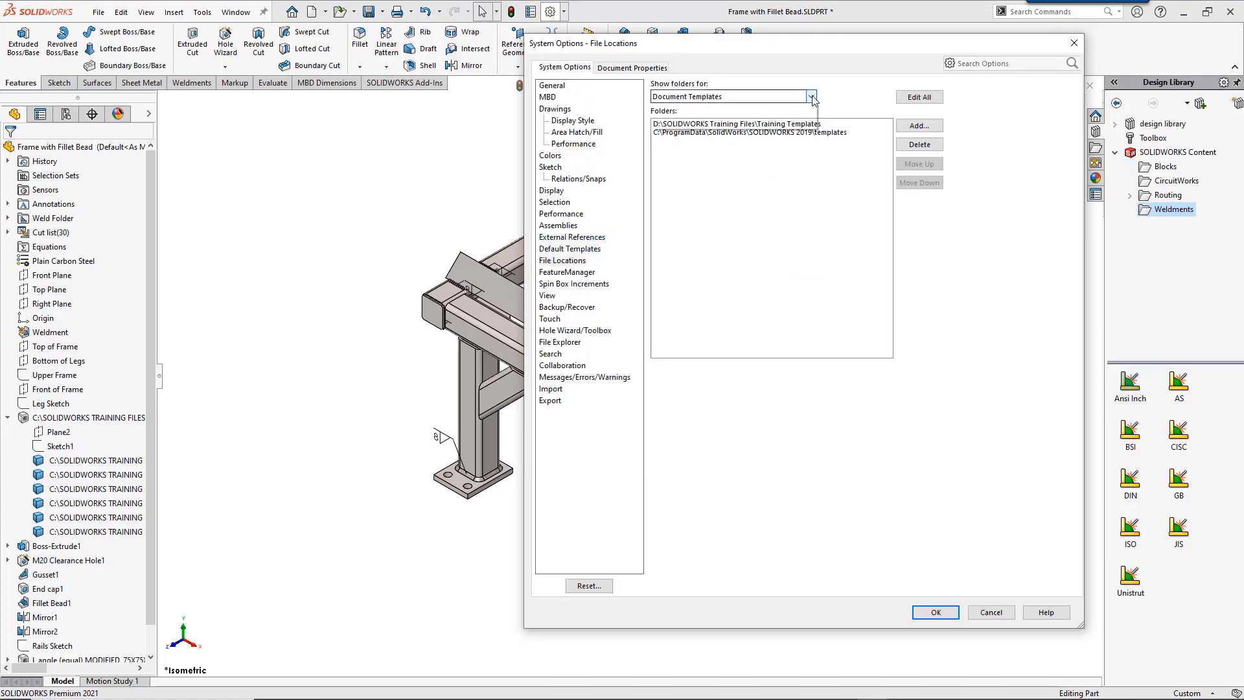
click(810, 96)
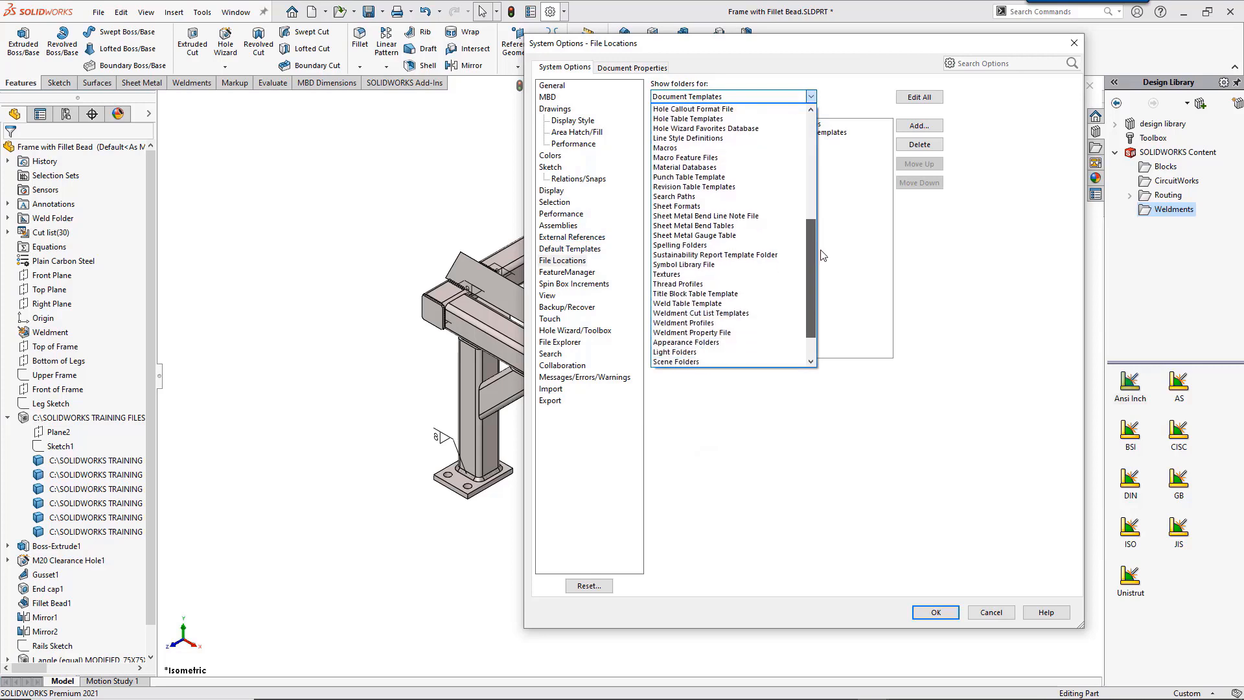
click(684, 323)
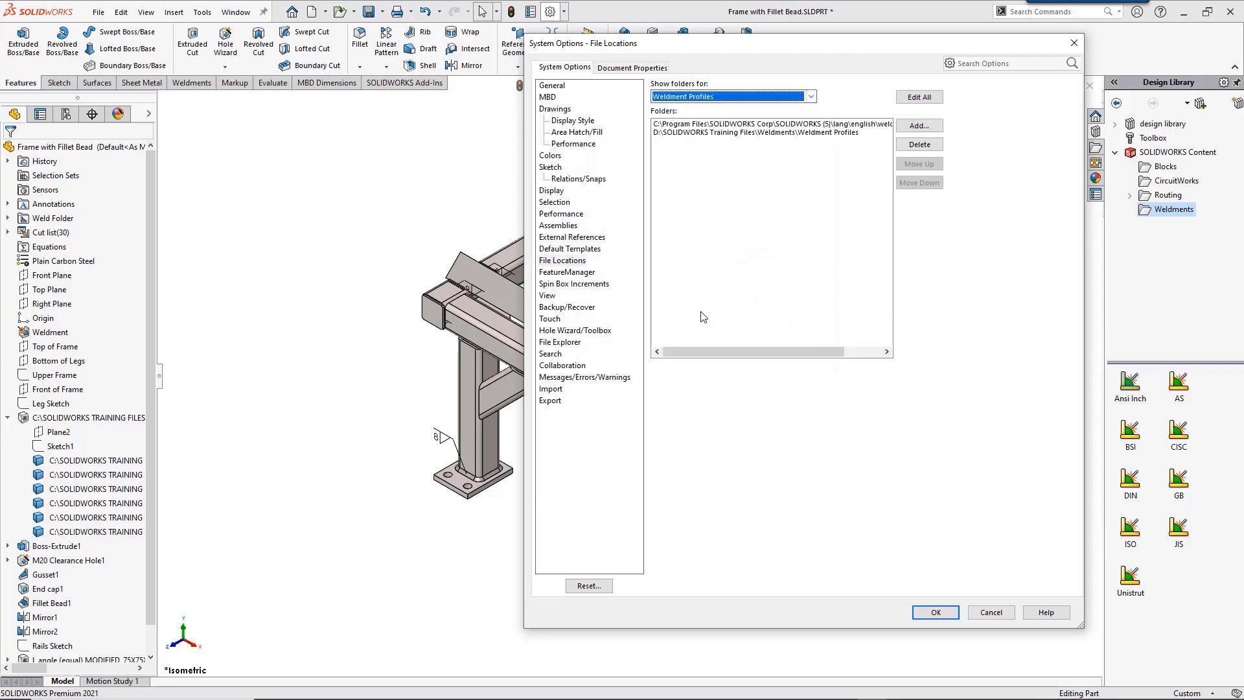
mouse_move(820, 254)
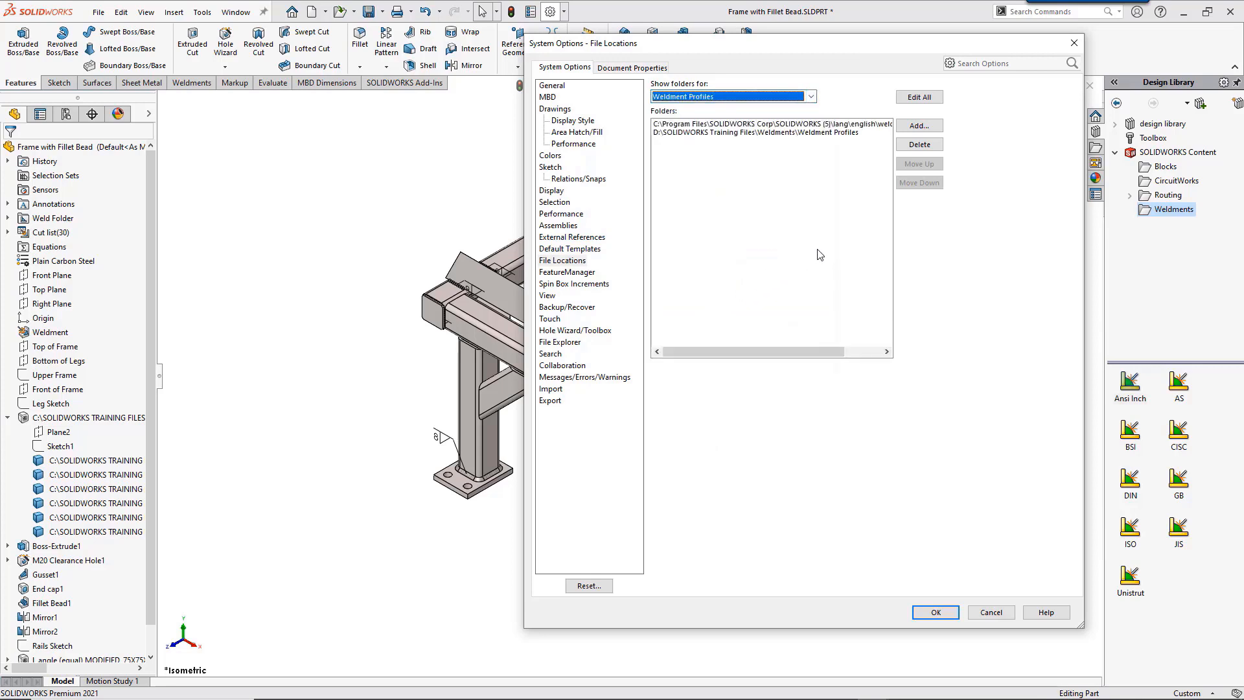
mouse_move(941, 515)
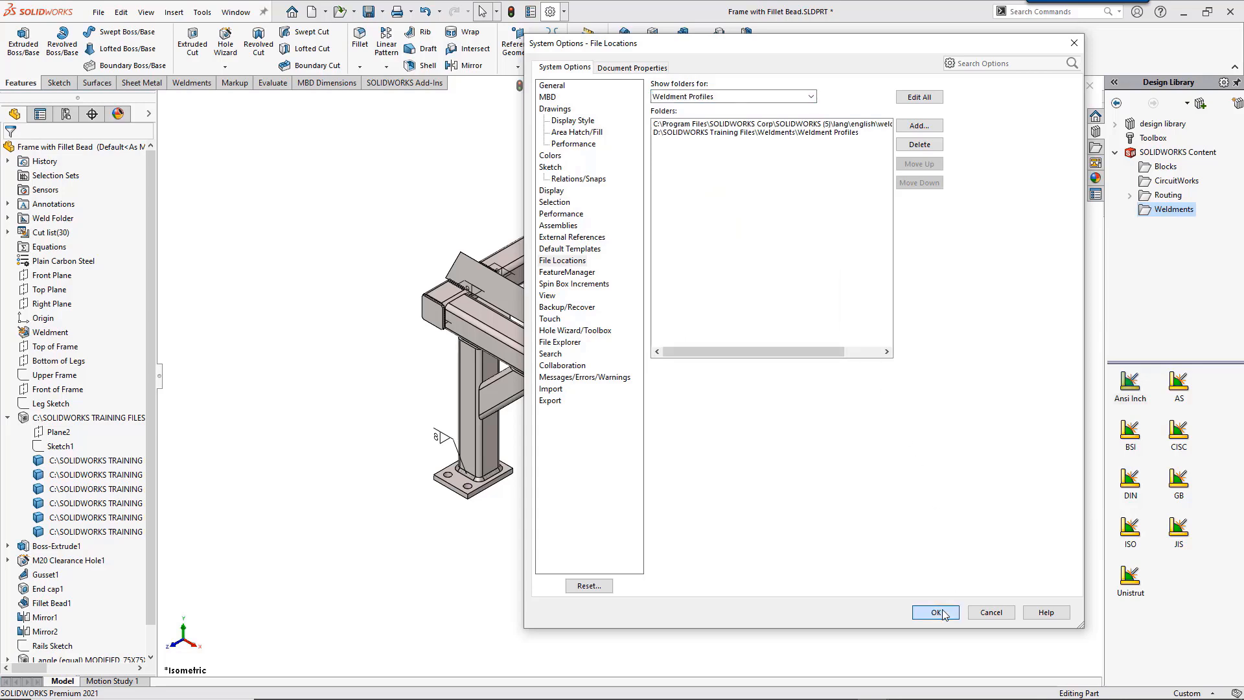
click(936, 611)
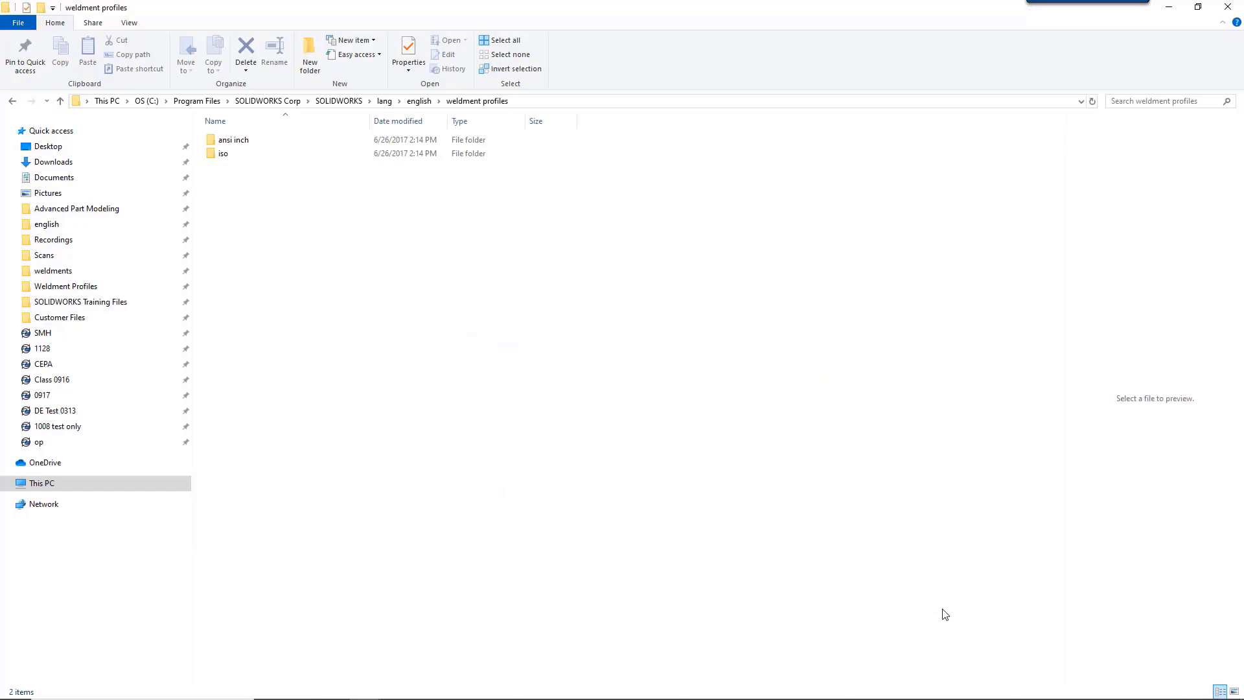
mouse_move(233, 185)
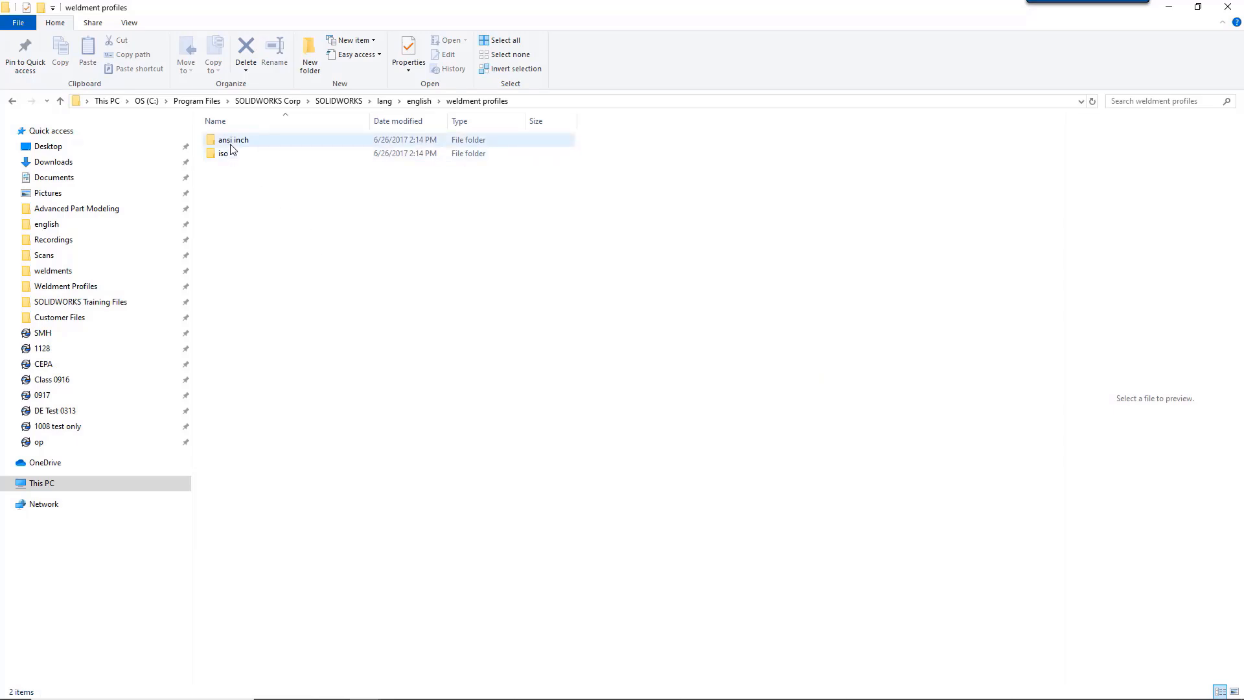
Browse into the ansi inch folder and then its angle iron profile subfolder
double_click(233, 140)
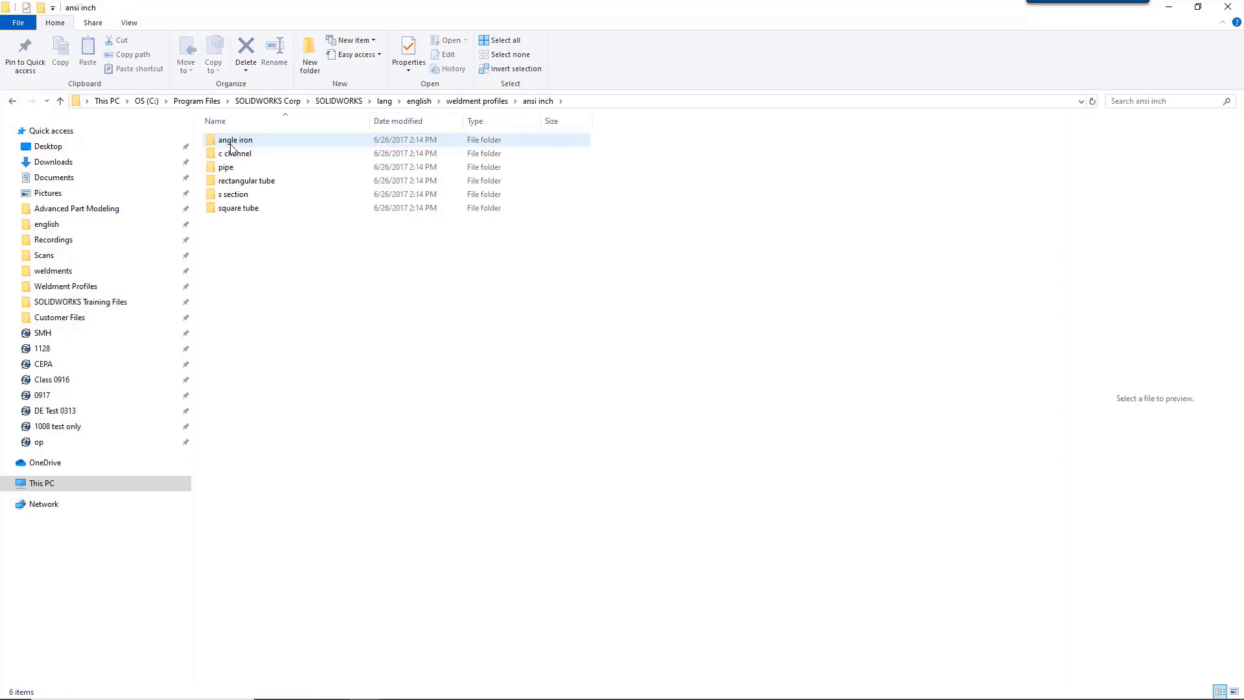
double_click(233, 140)
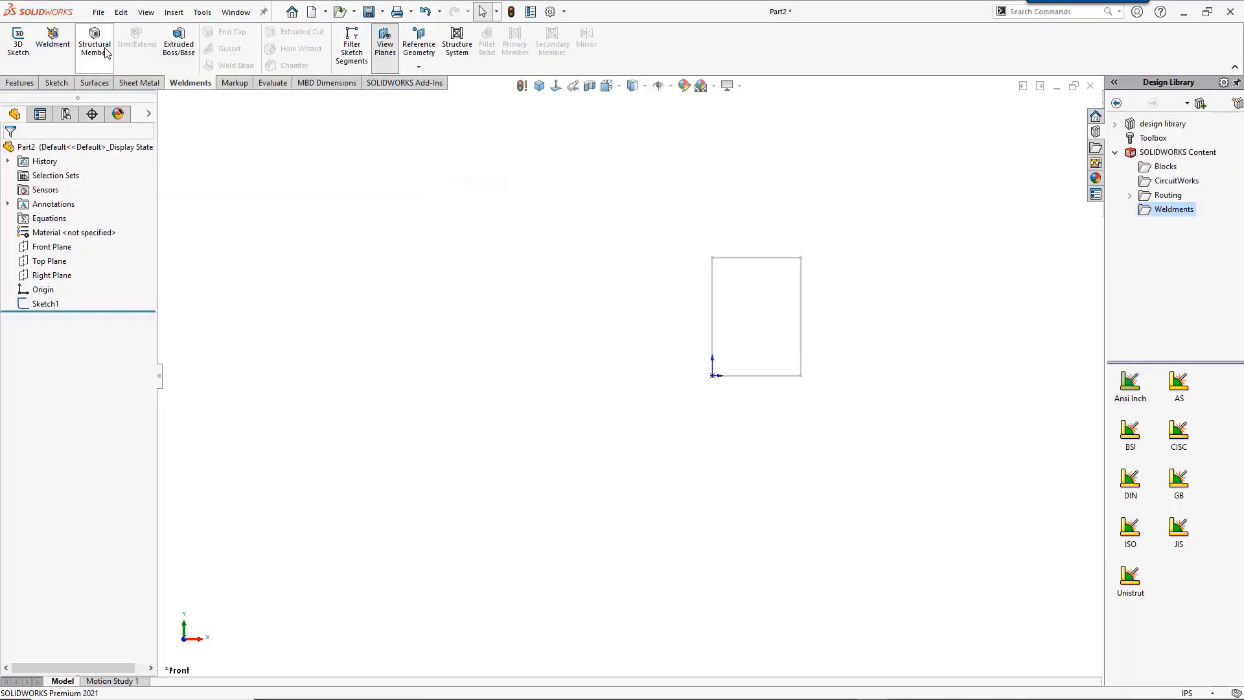
mouse_move(106, 59)
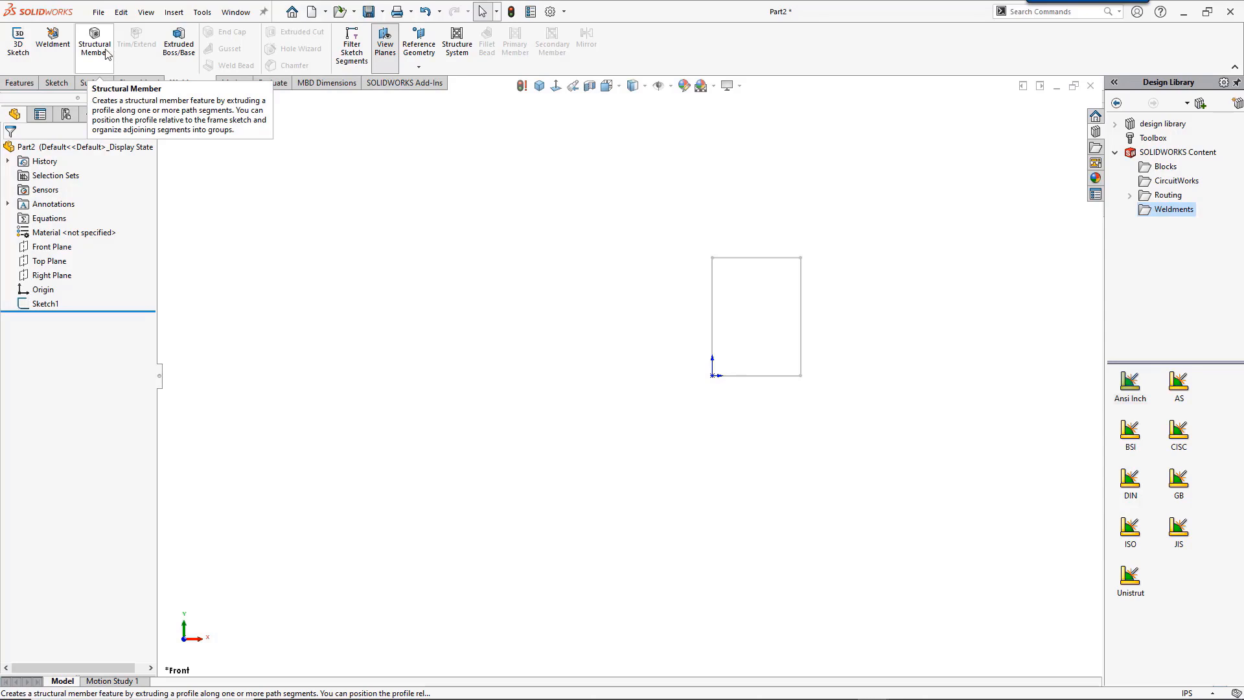
Build a 50 x 30 x 2.6 rectangular tube frame on the four sketch lines, then roll back to the sketch
click(104, 46)
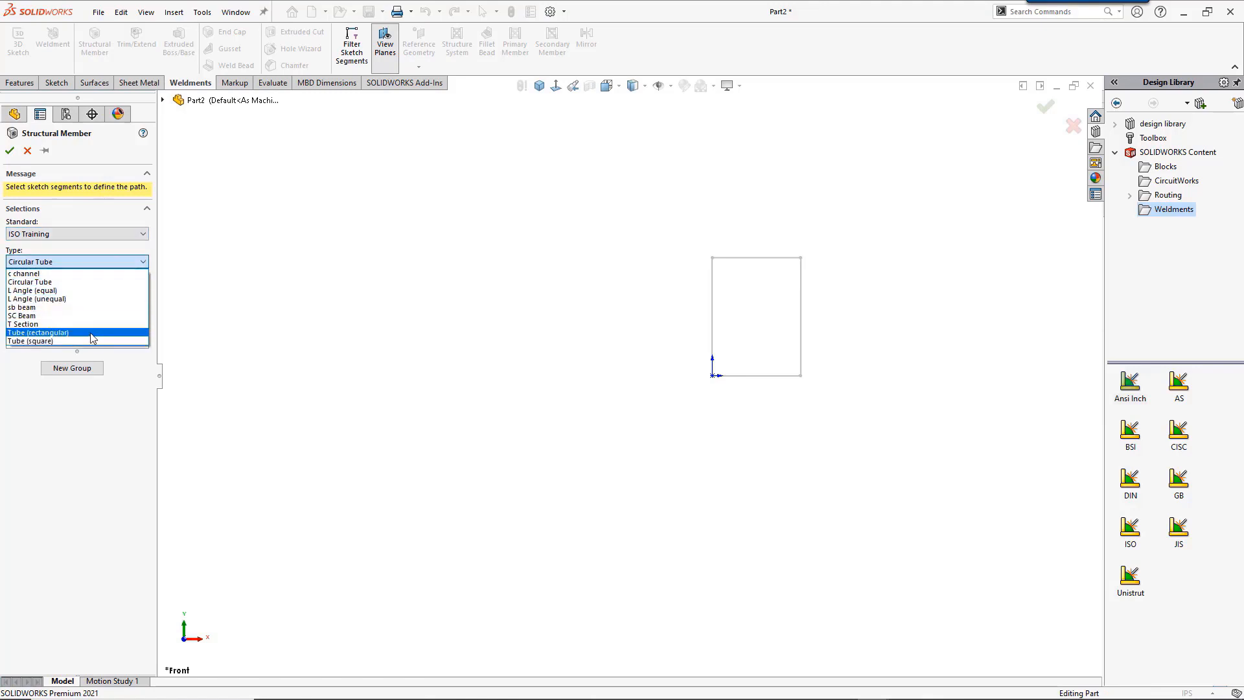
click(36, 332)
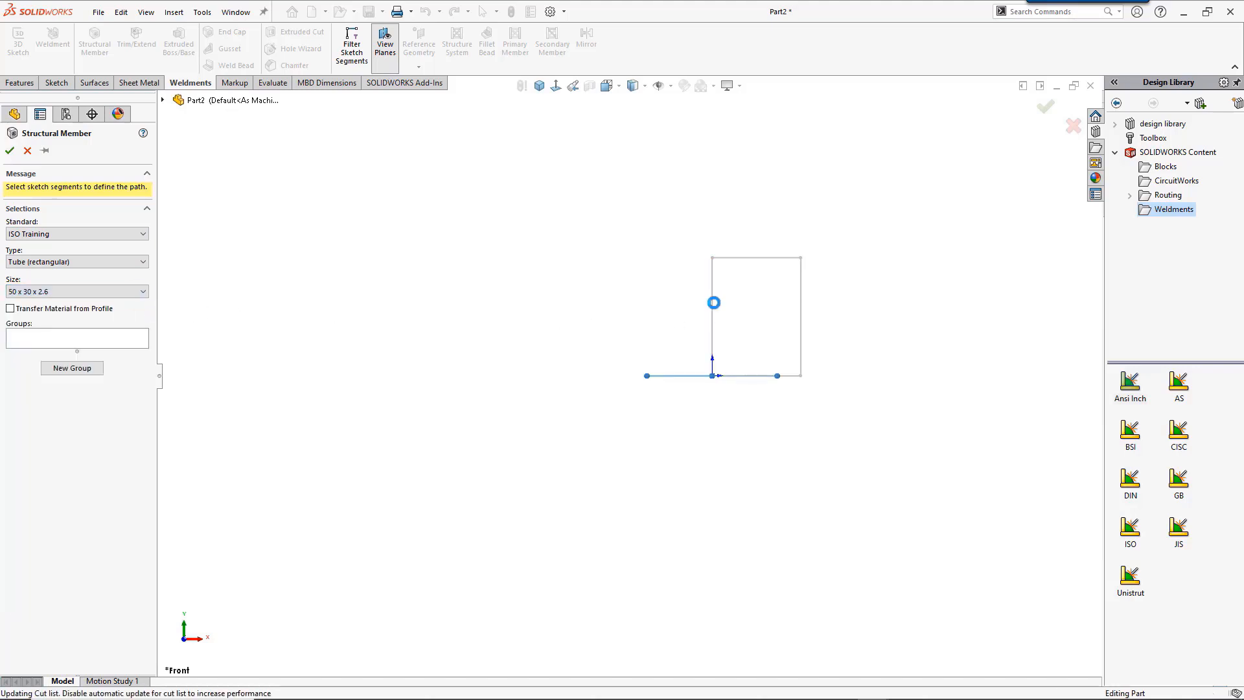
click(711, 316)
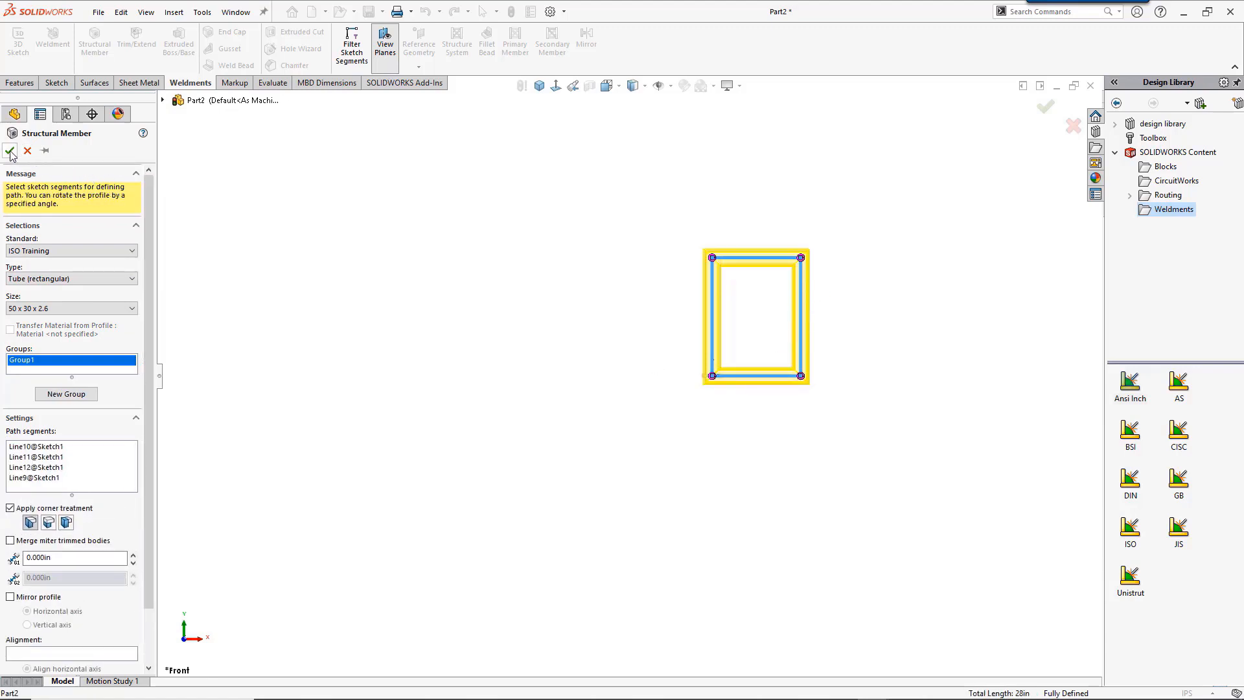
click(10, 150)
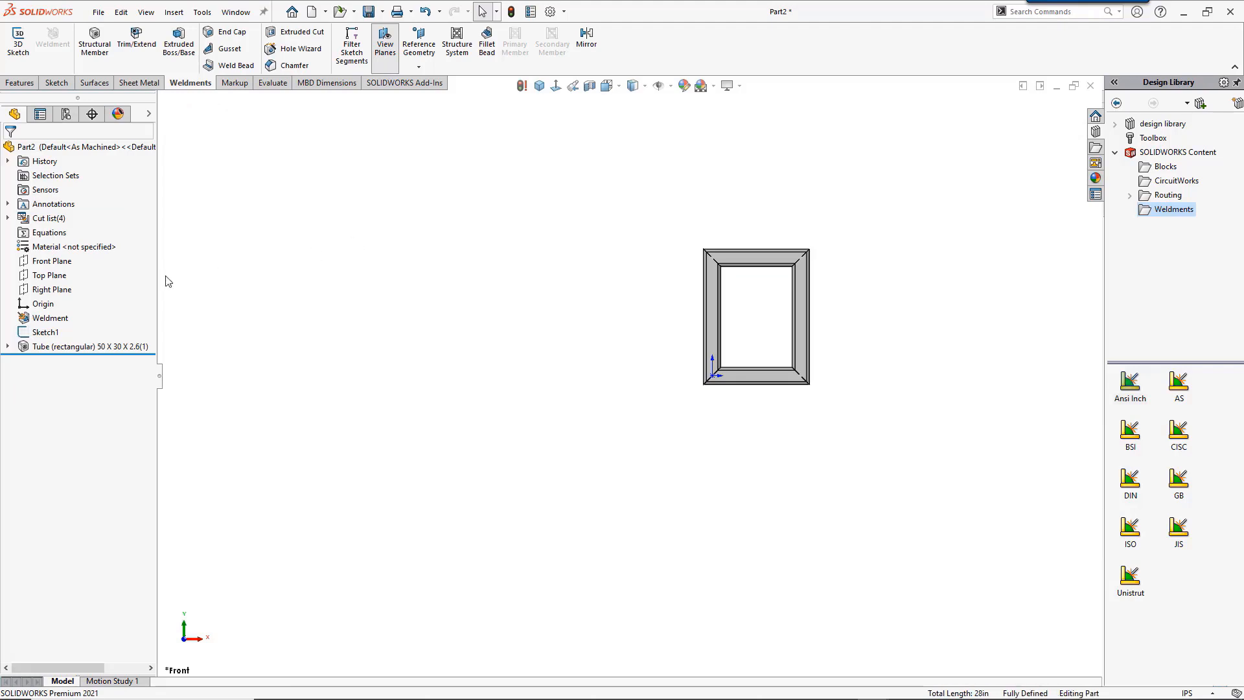
click(71, 346)
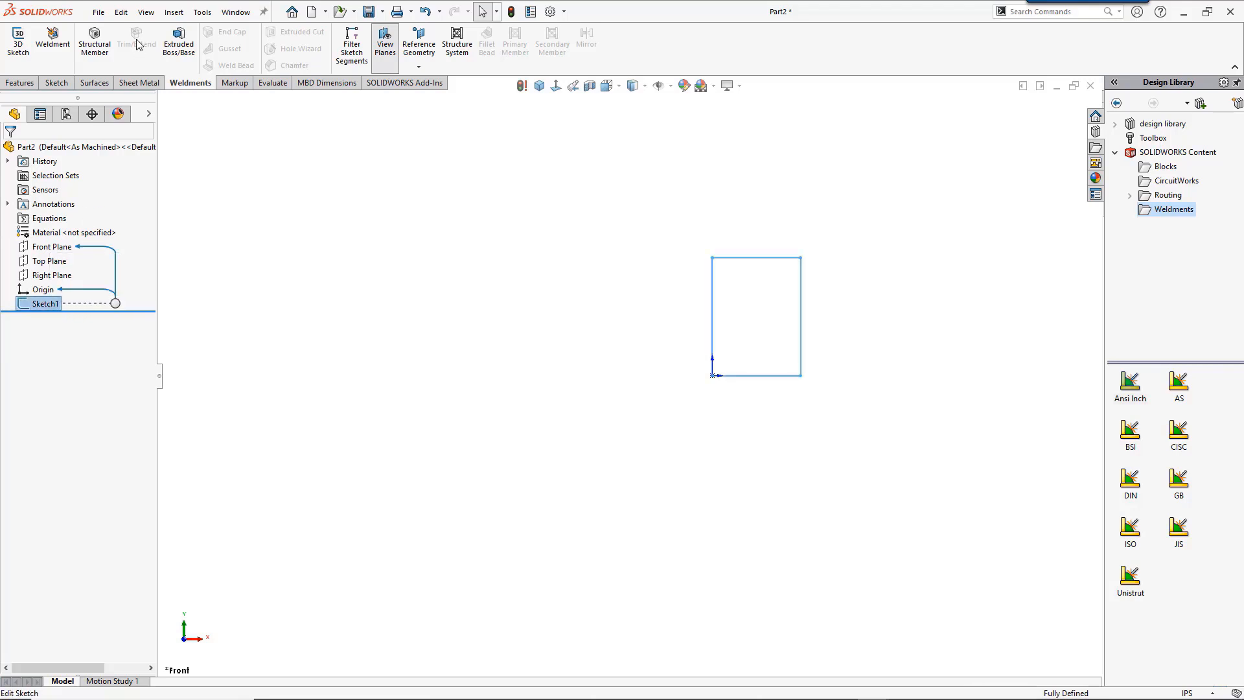
Start saving the sketch as a Lib Feat Part (*.sldlfp) in the Weldment Profiles training folders
click(100, 12)
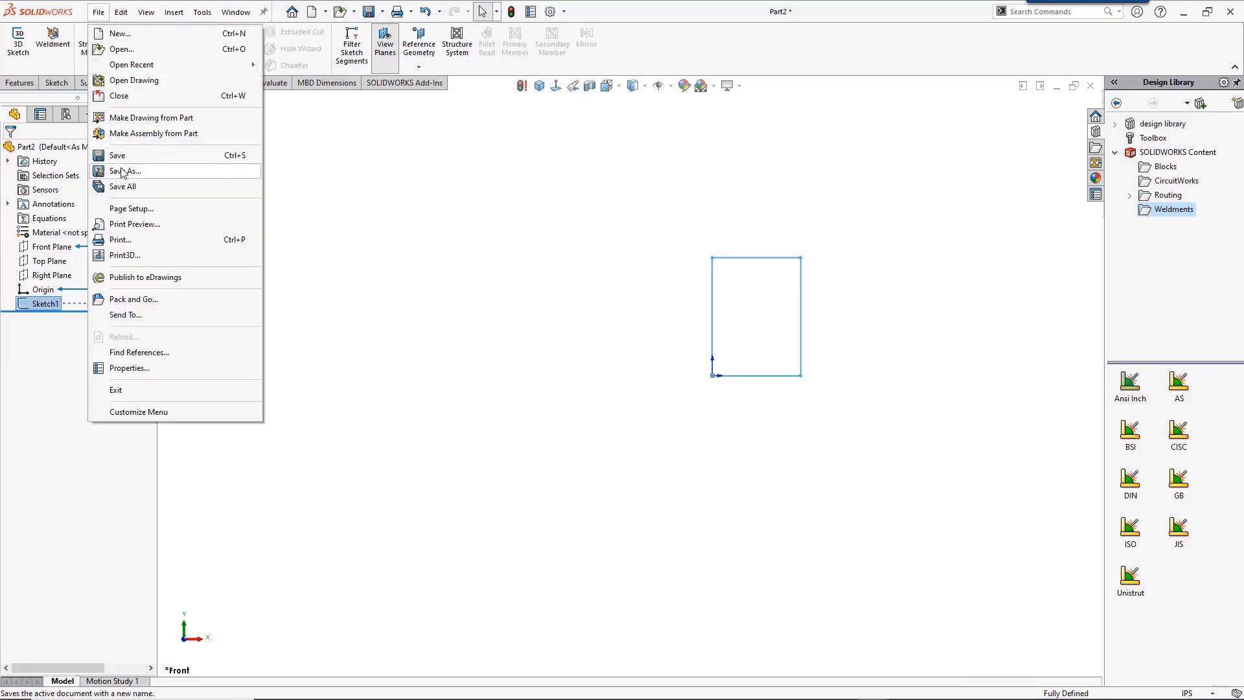
click(124, 171)
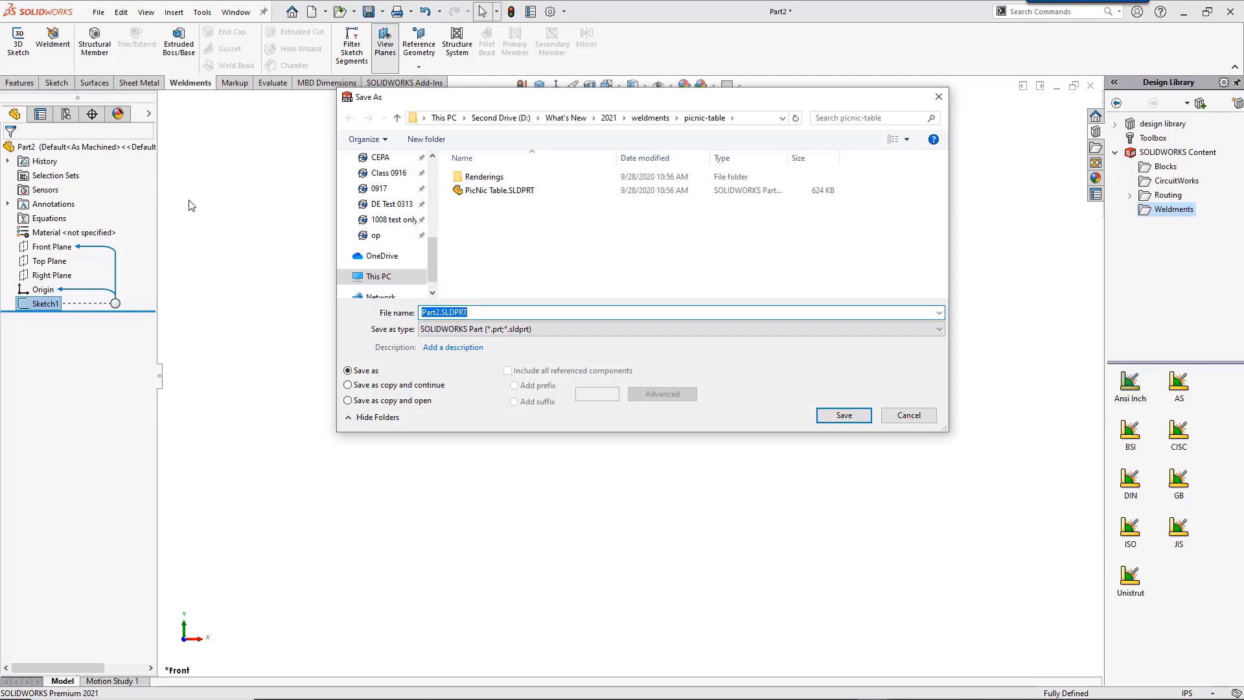
click(937, 329)
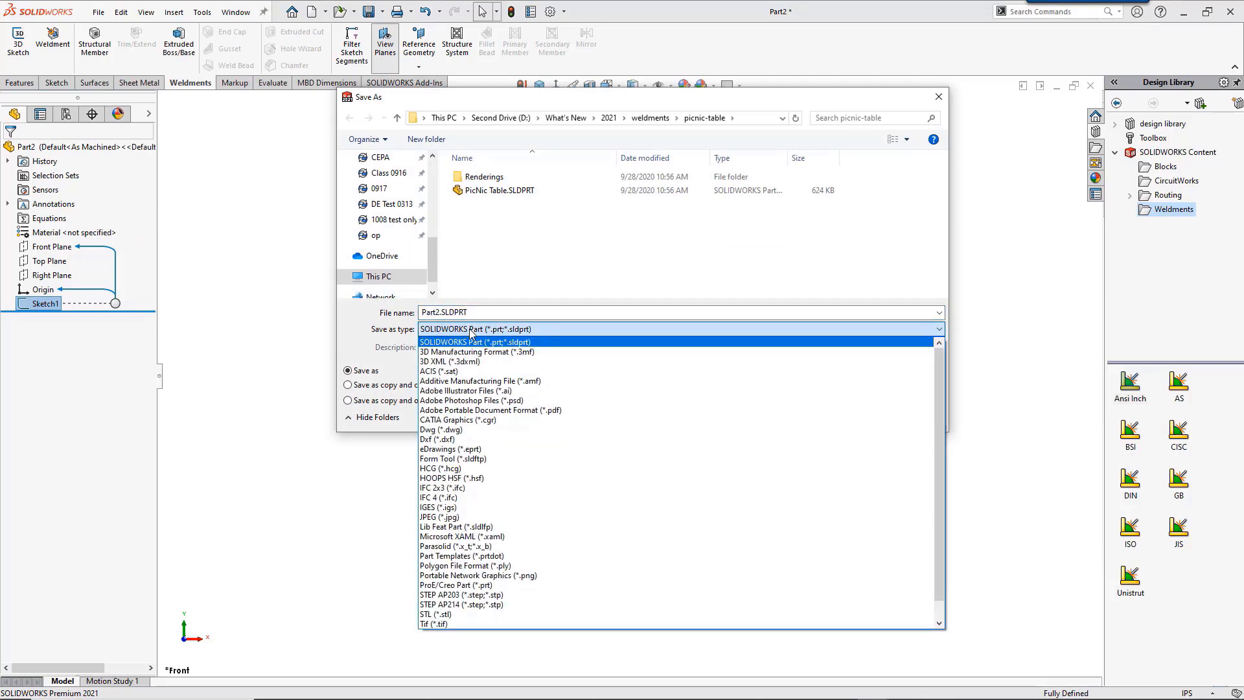
click(453, 526)
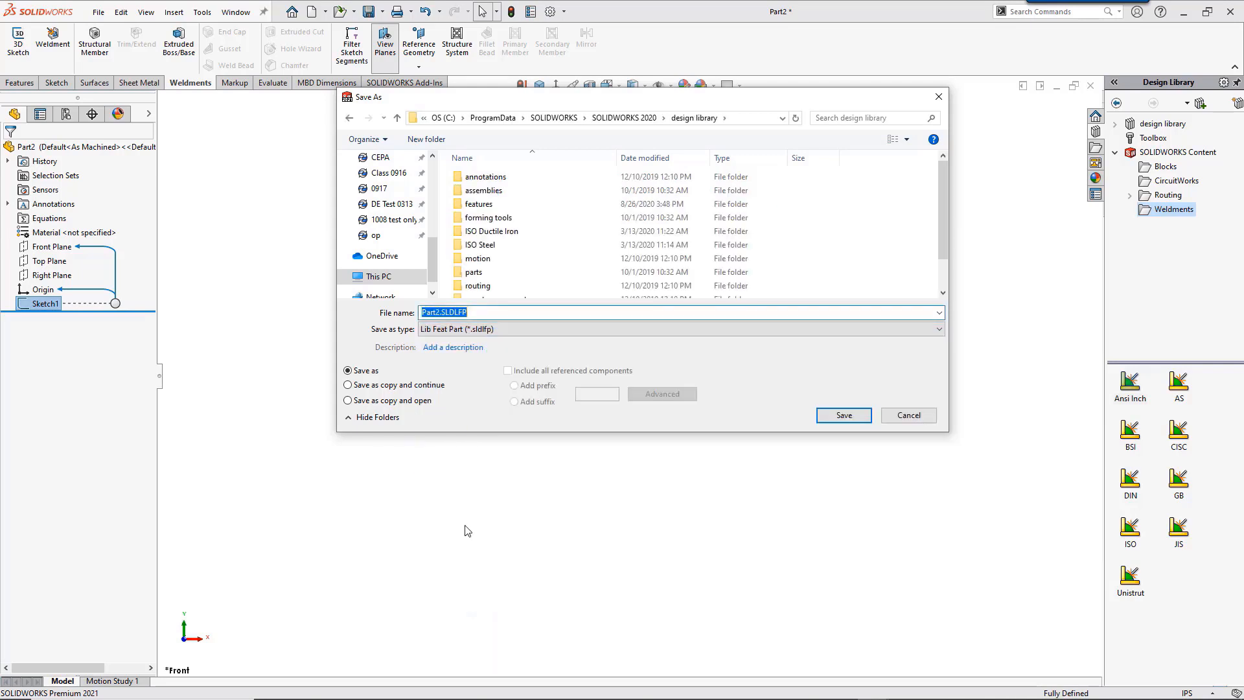
mouse_move(468, 524)
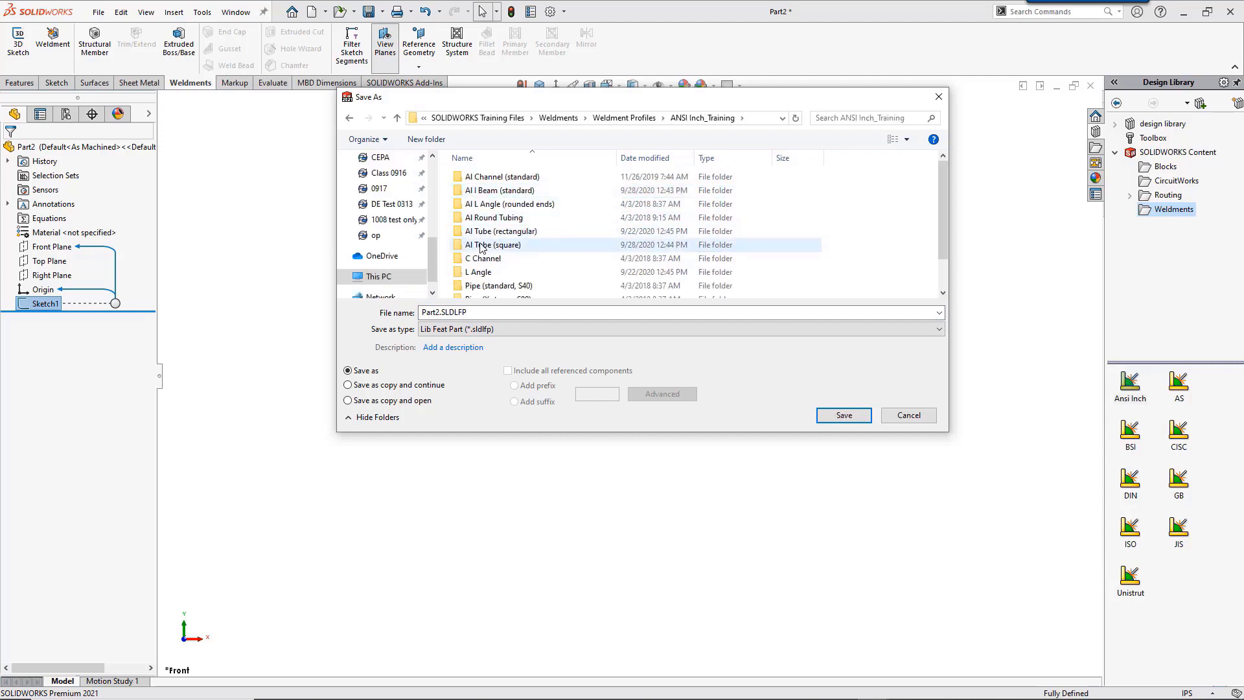
double_click(491, 243)
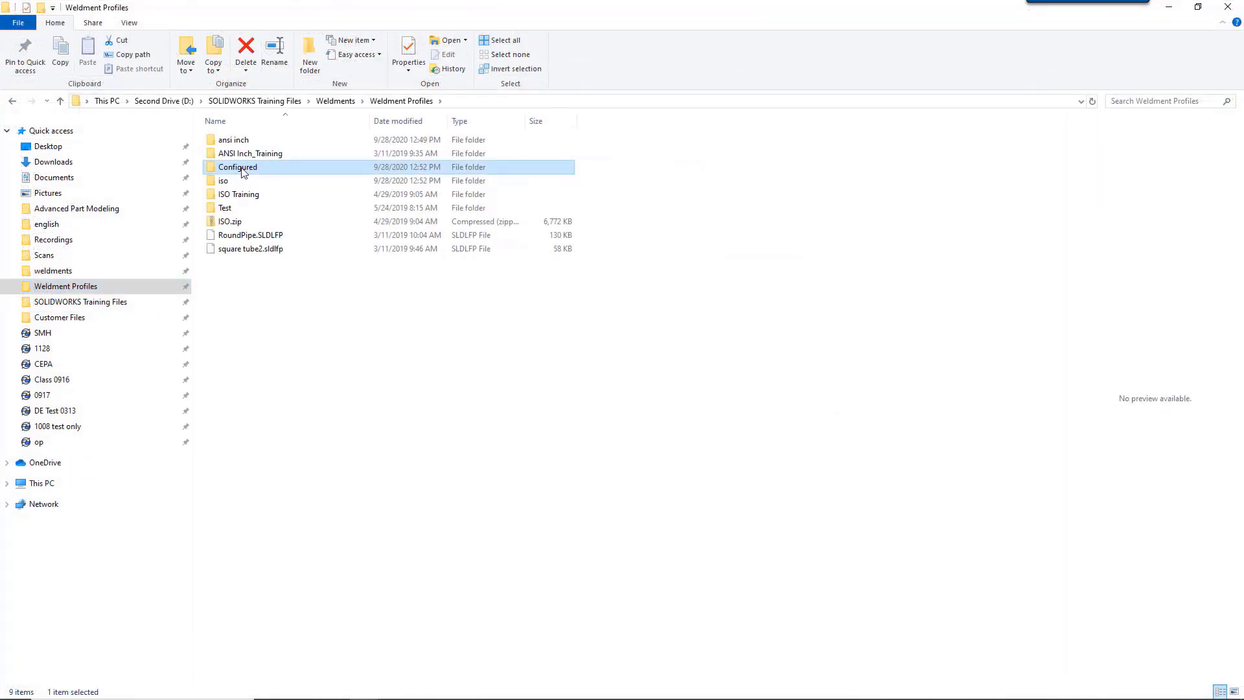
View the Configured folder's sq rect.SLDLFP profile, then return to the Frame with Fillet Bead weldment
double_click(235, 166)
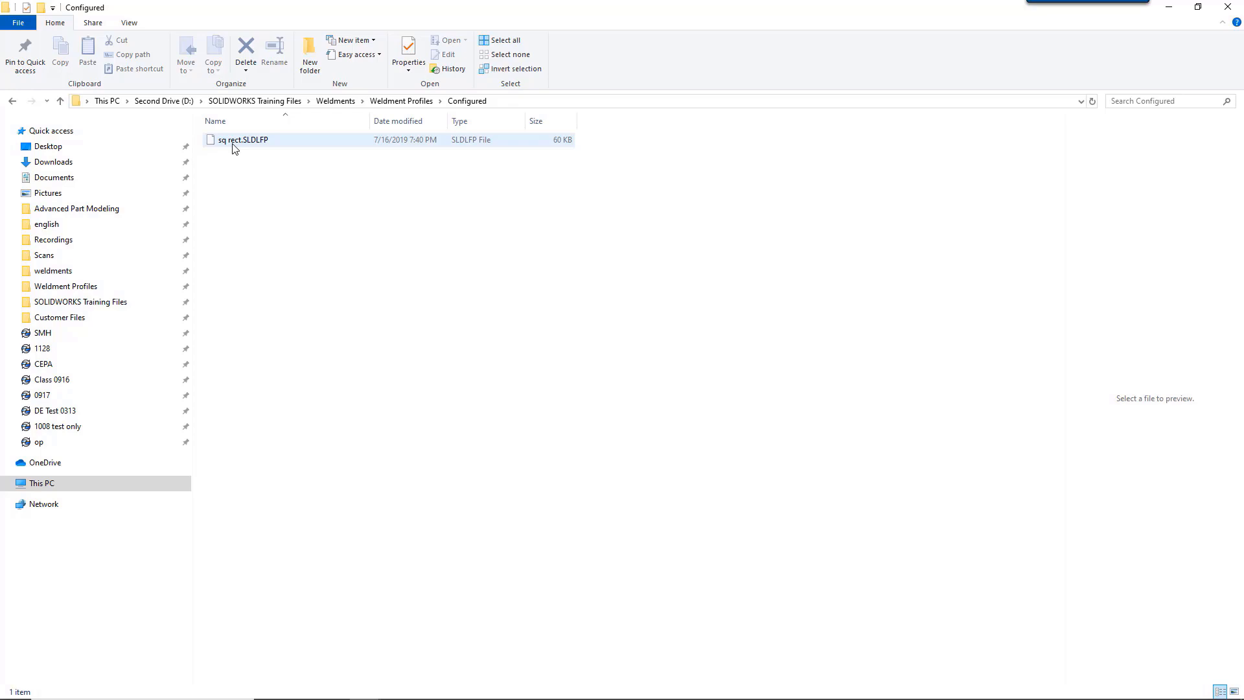
mouse_move(234, 145)
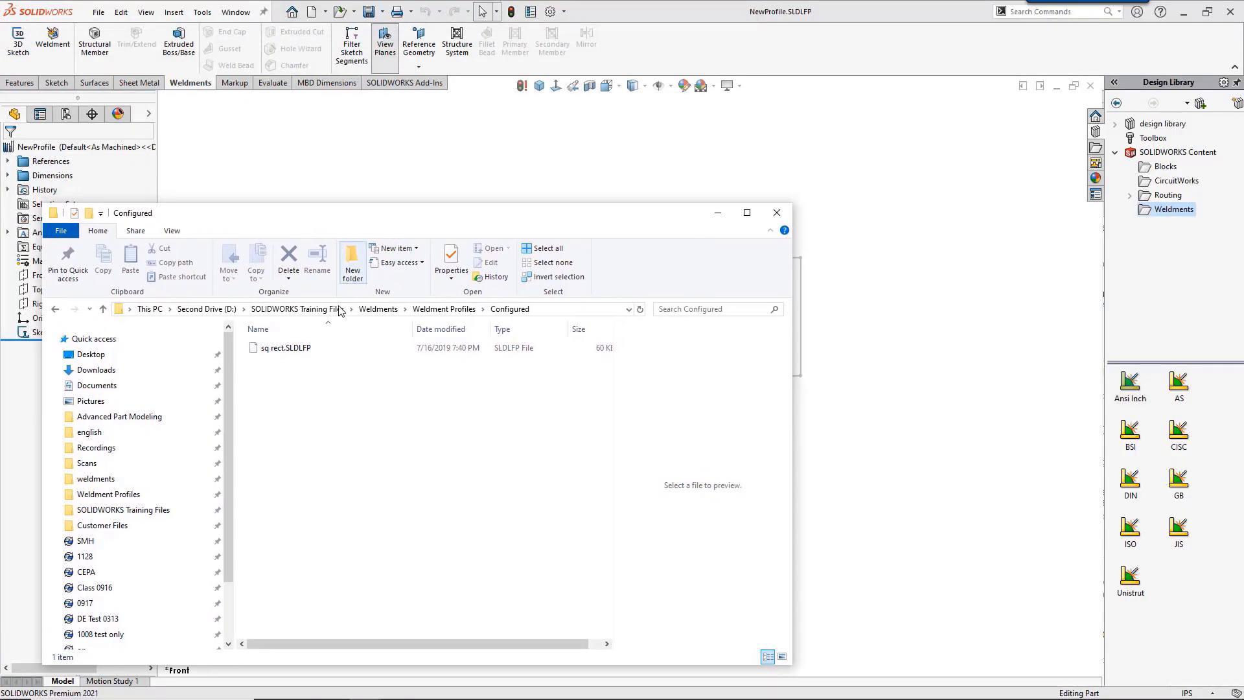
click(285, 347)
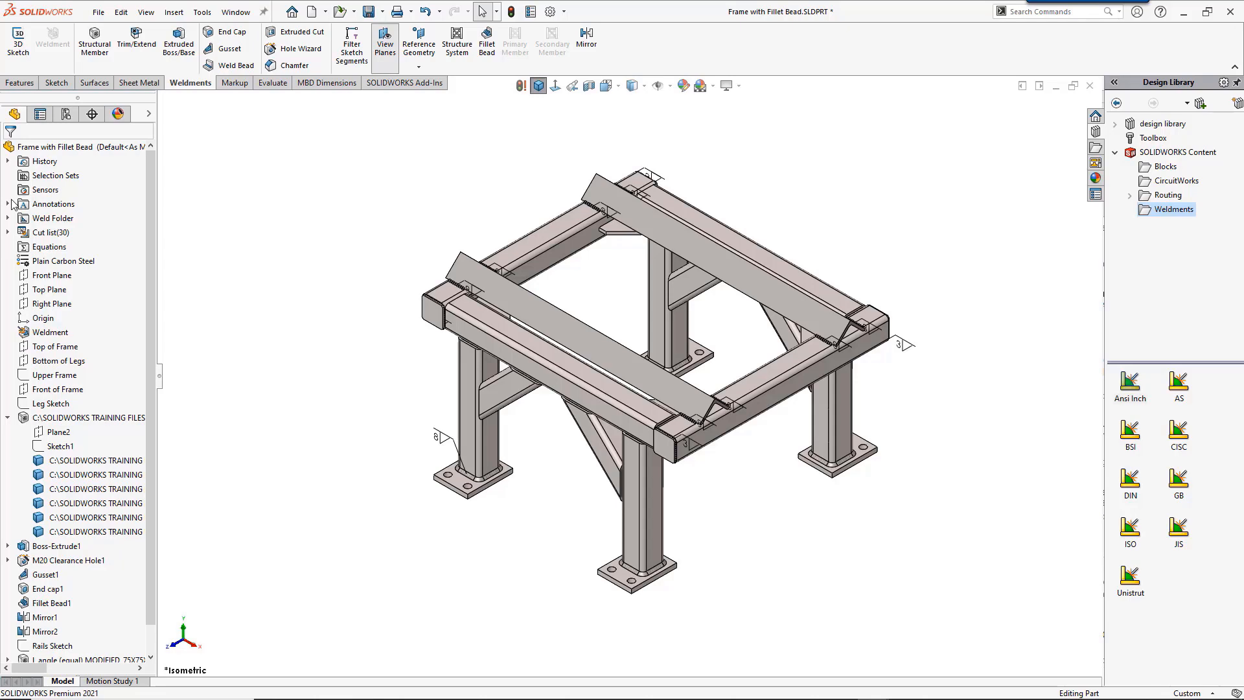
Show the Cut-List Properties of the SIDE TUBES item from the expanded cut list
click(8, 231)
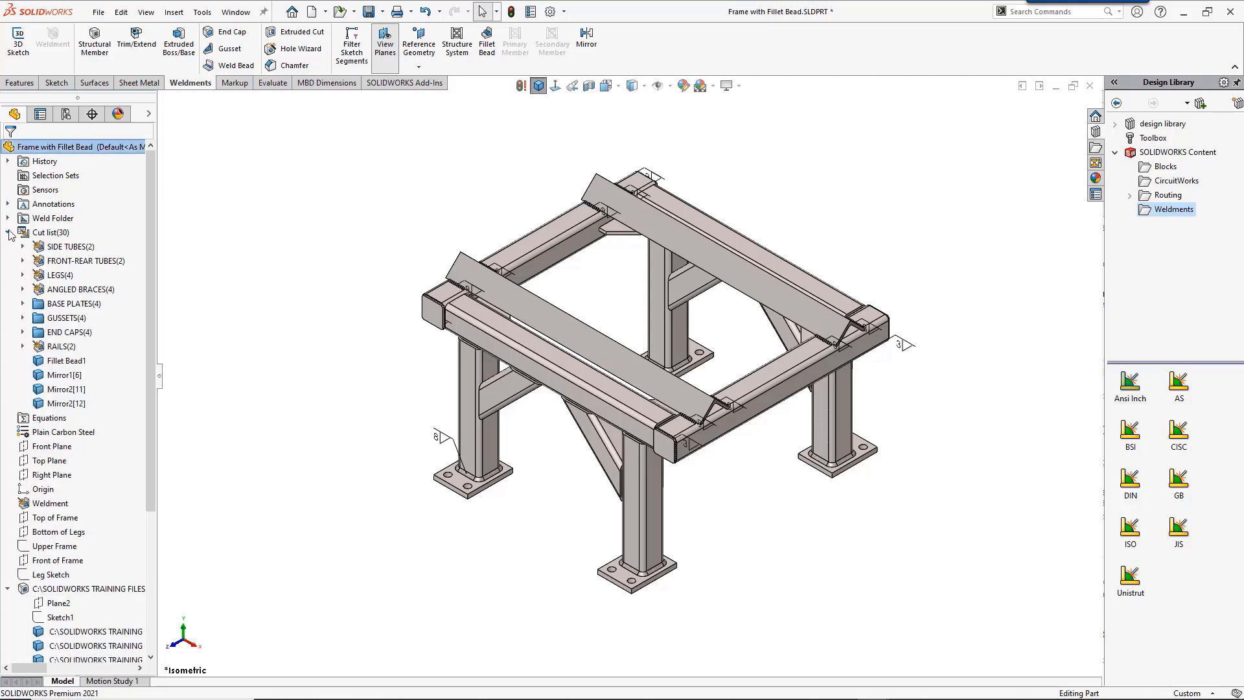
click(65, 246)
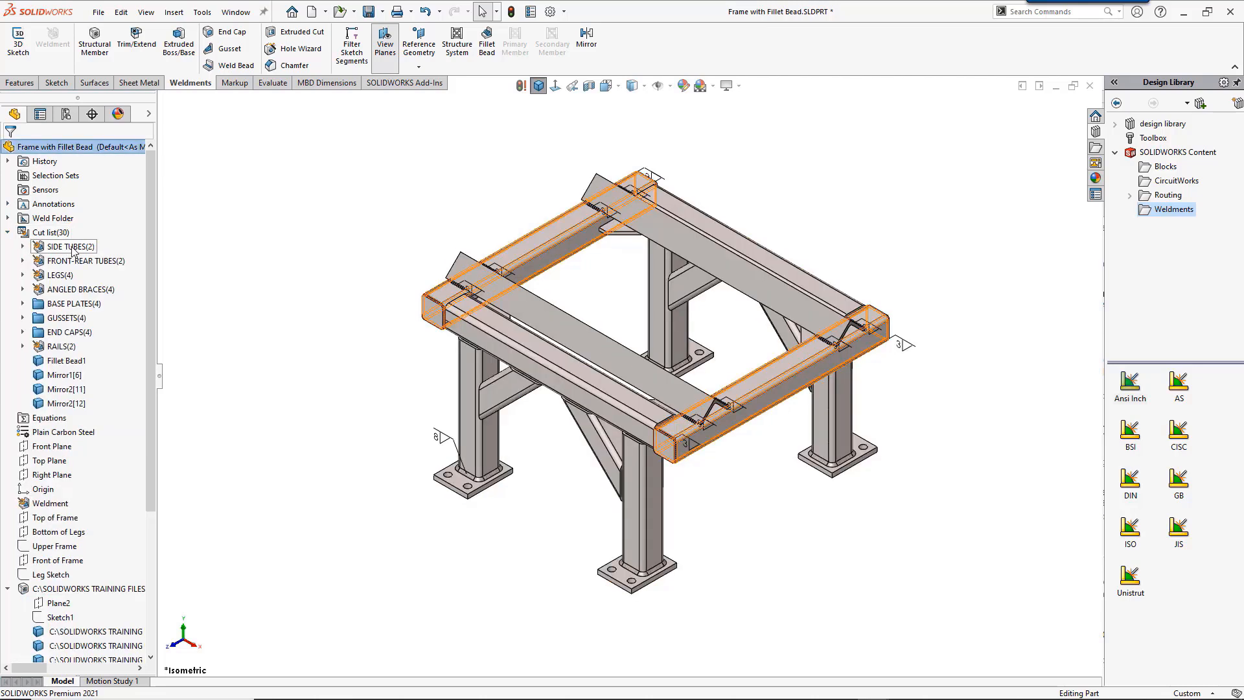
right_click(60, 246)
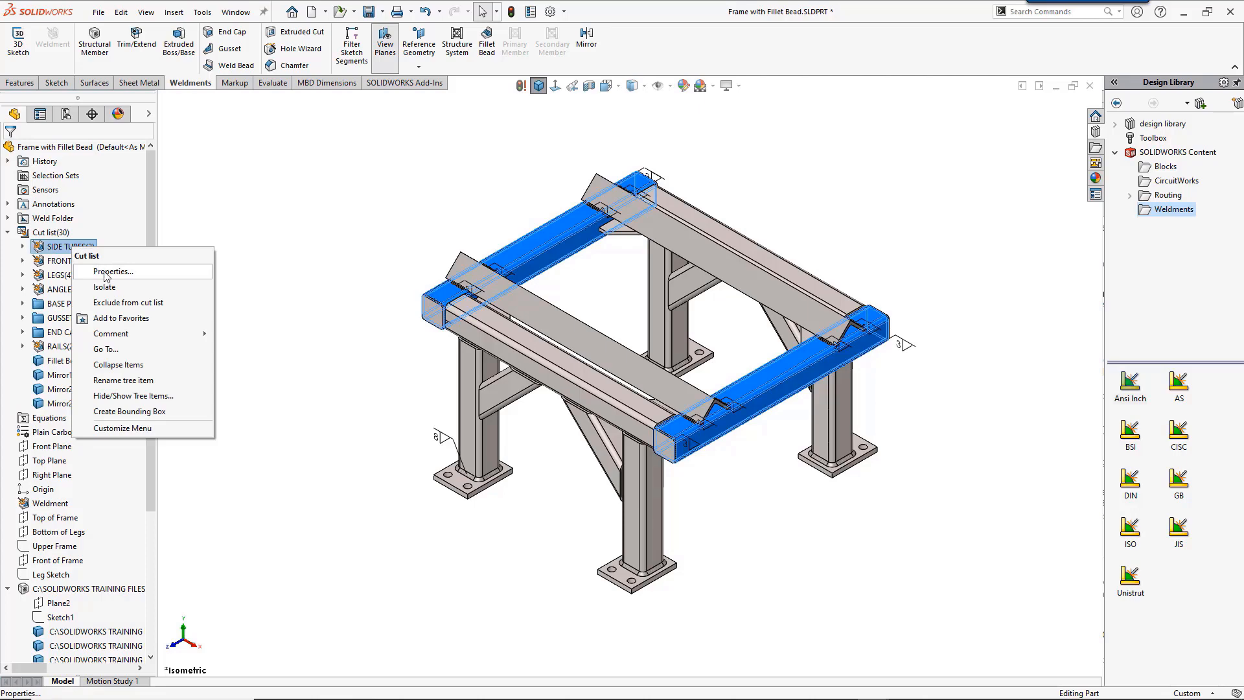
click(112, 272)
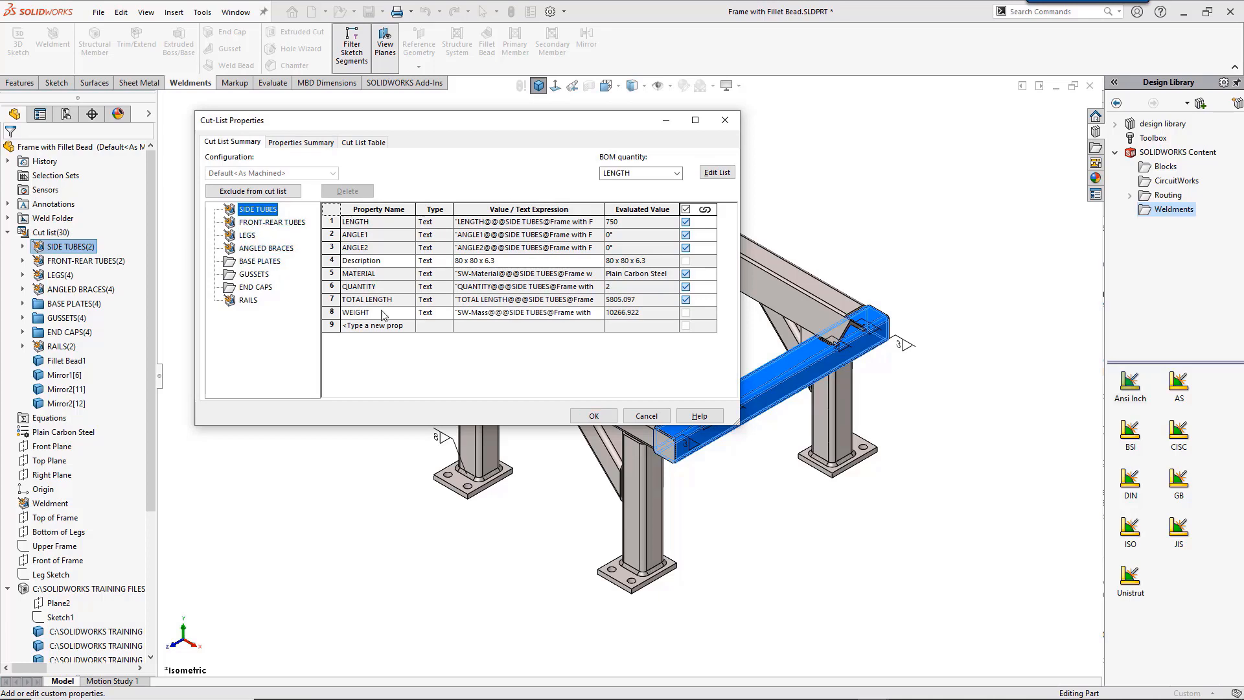
Add a custom 'type whatever' property to SIDE TUBES, review the Cut List Table, and accept
click(377, 325)
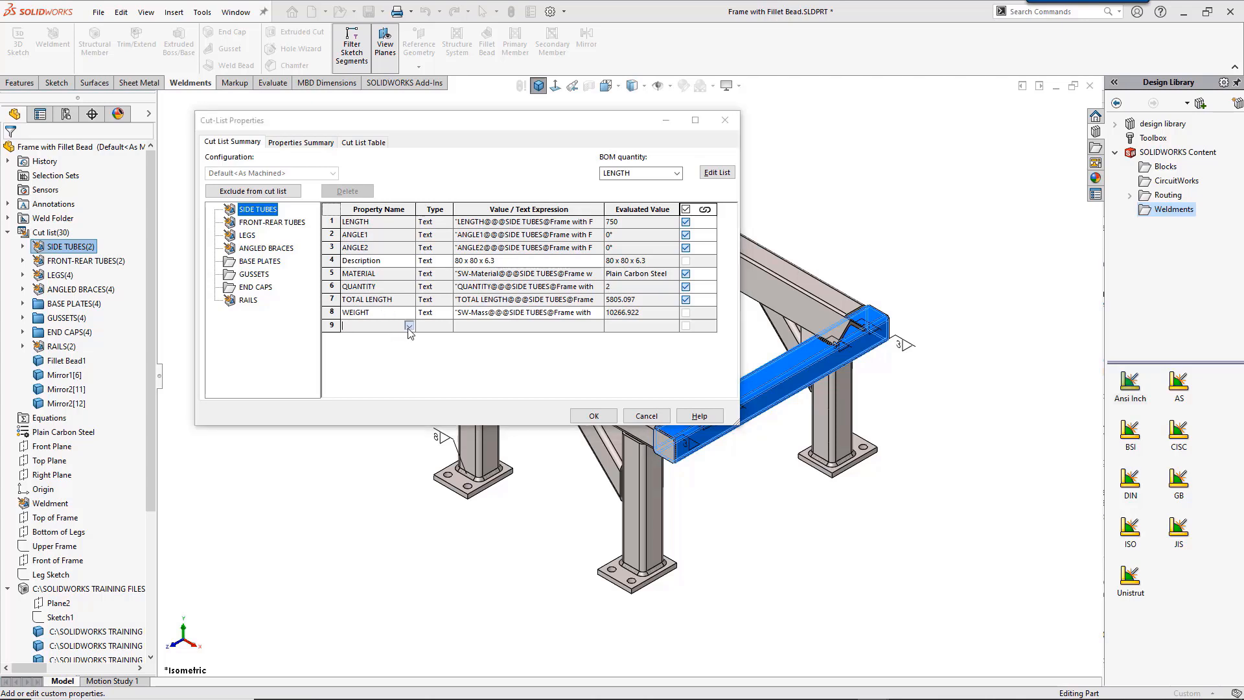
click(410, 325)
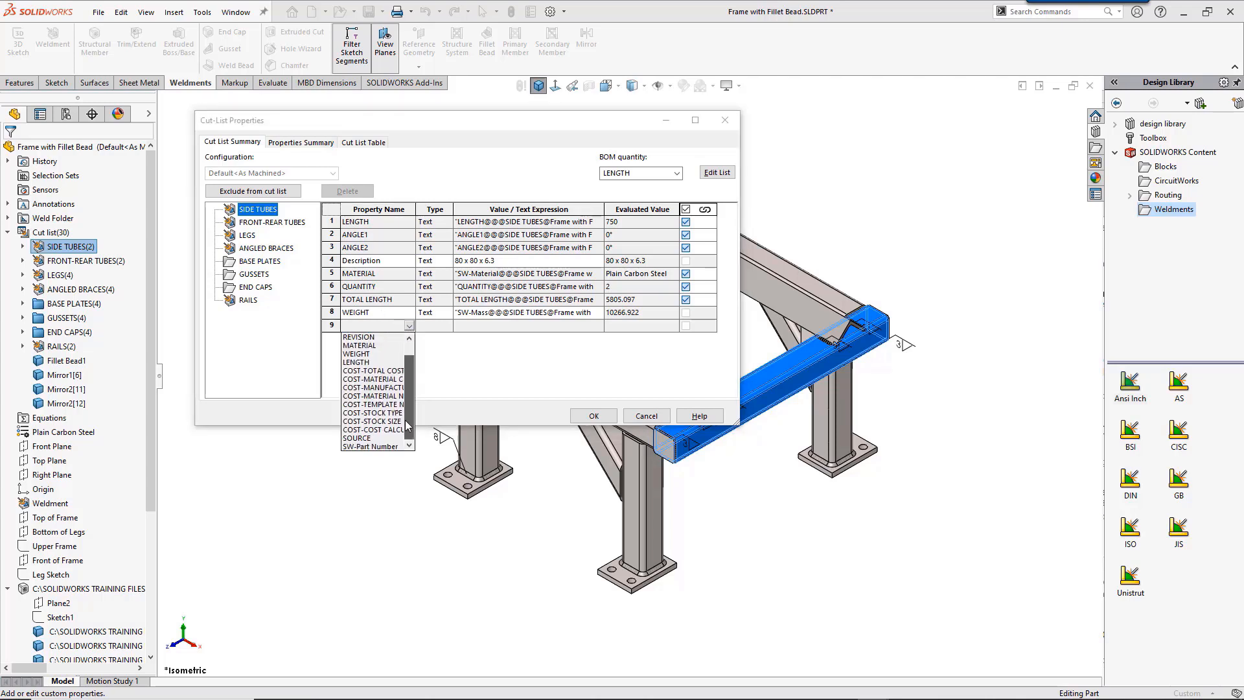
click(373, 325)
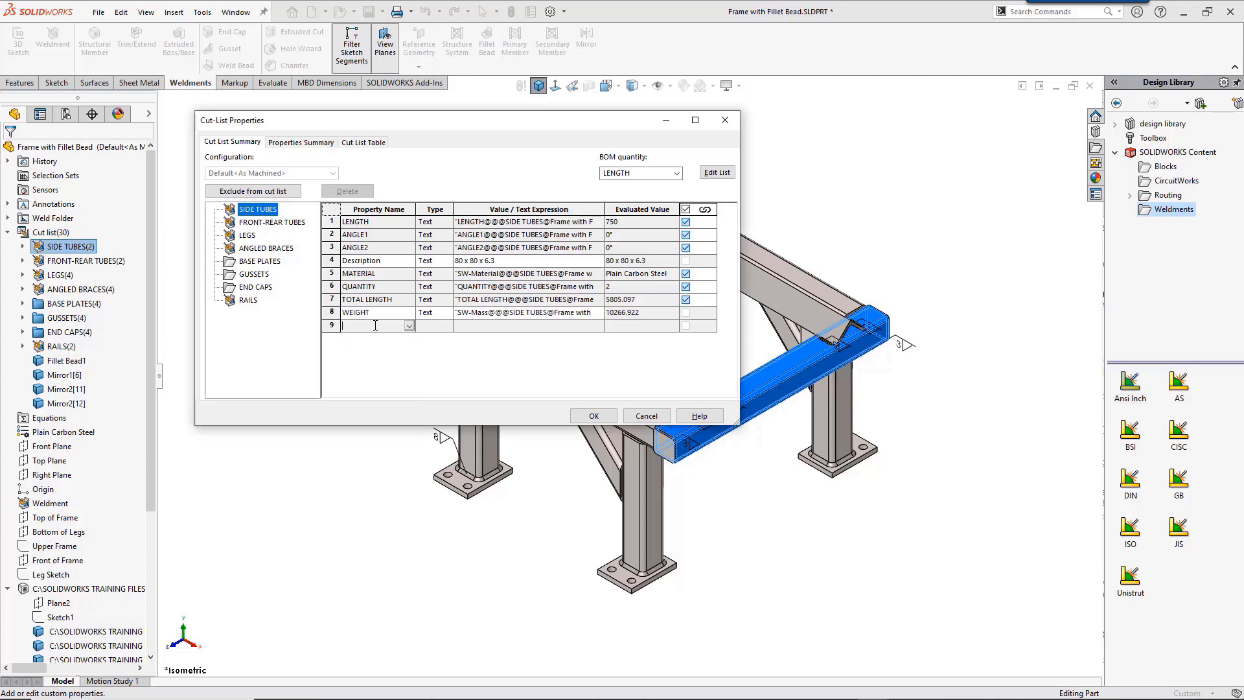
text(type whatever)
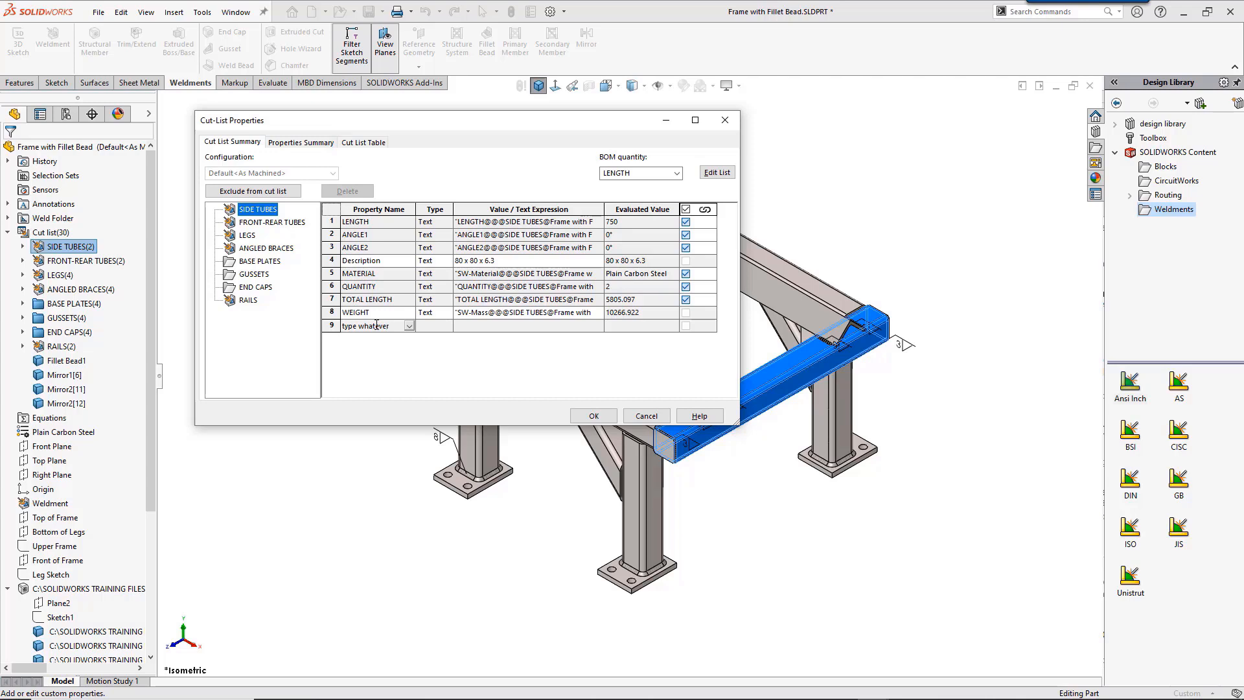
mouse_move(388, 347)
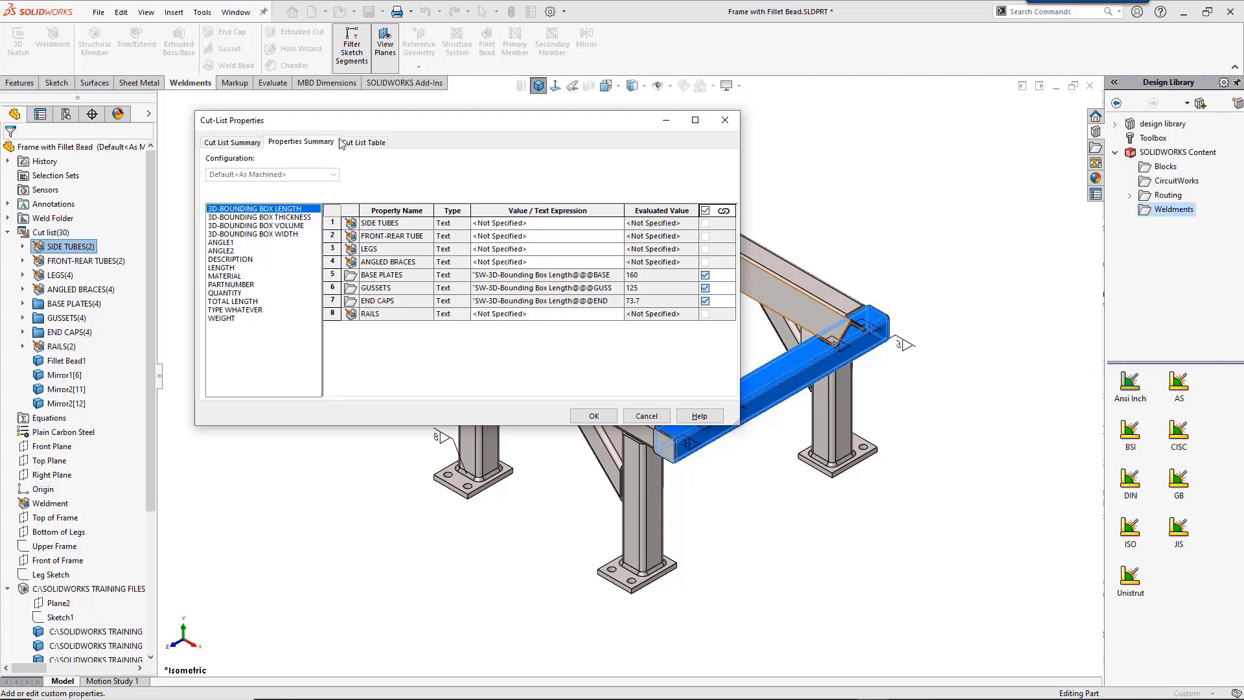
click(363, 143)
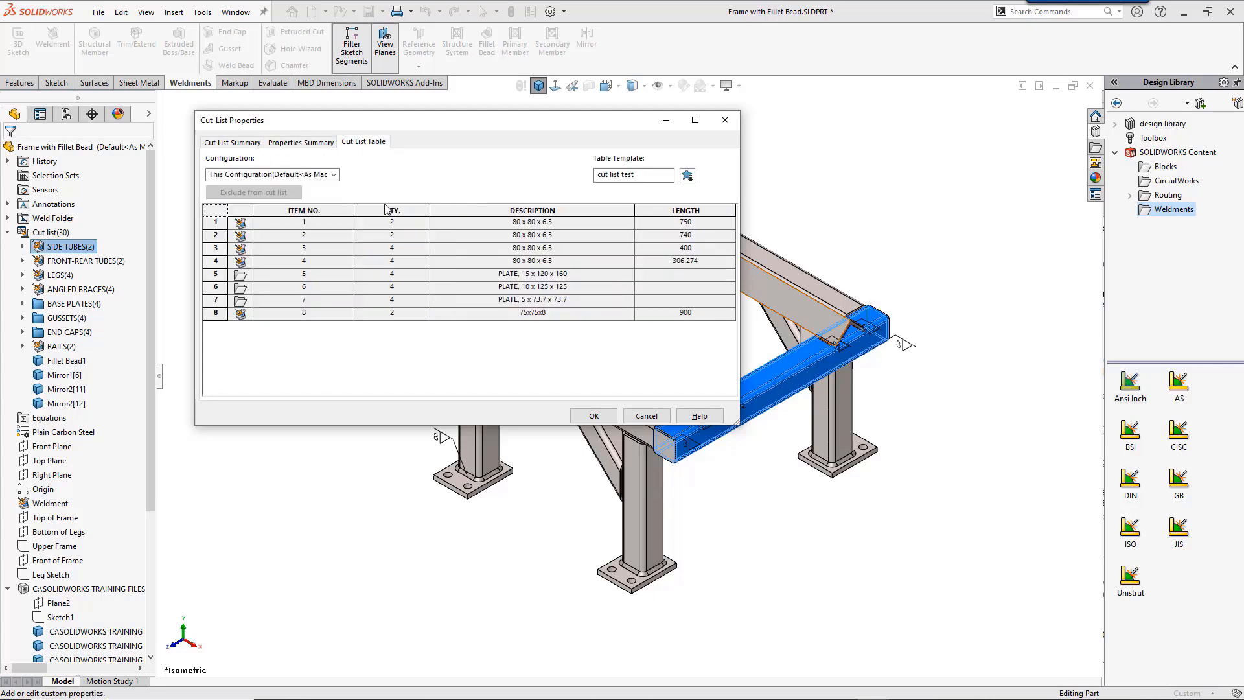
mouse_move(468, 319)
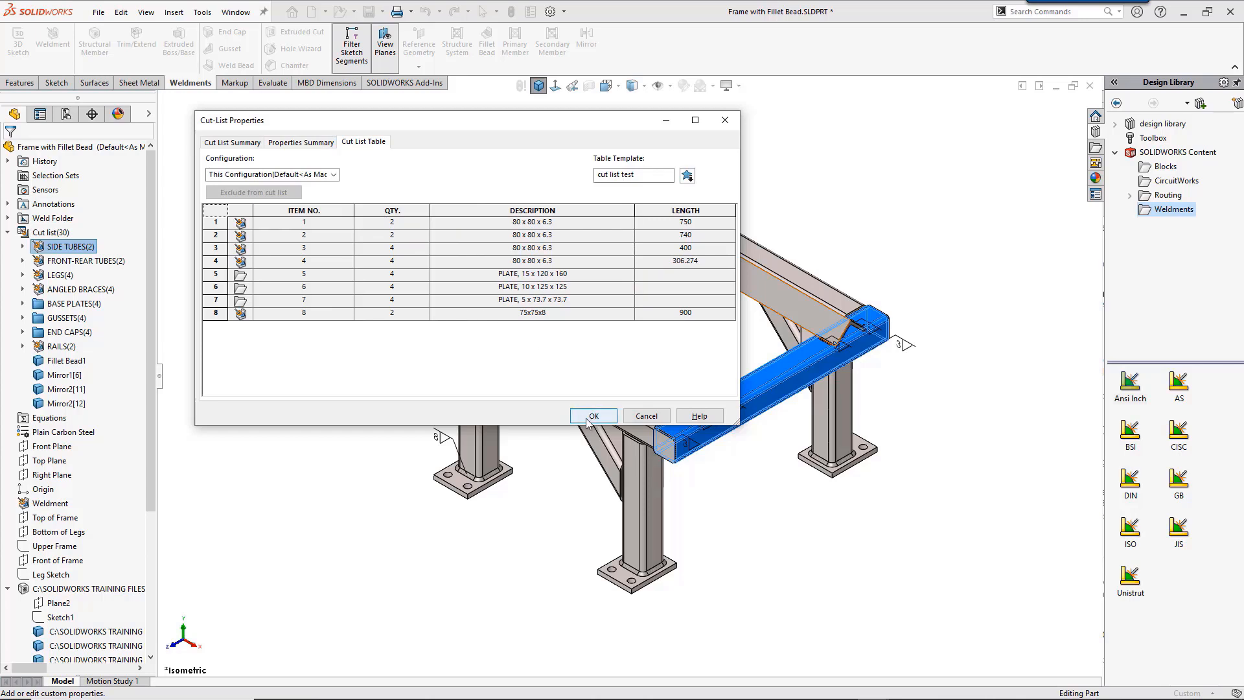
click(593, 415)
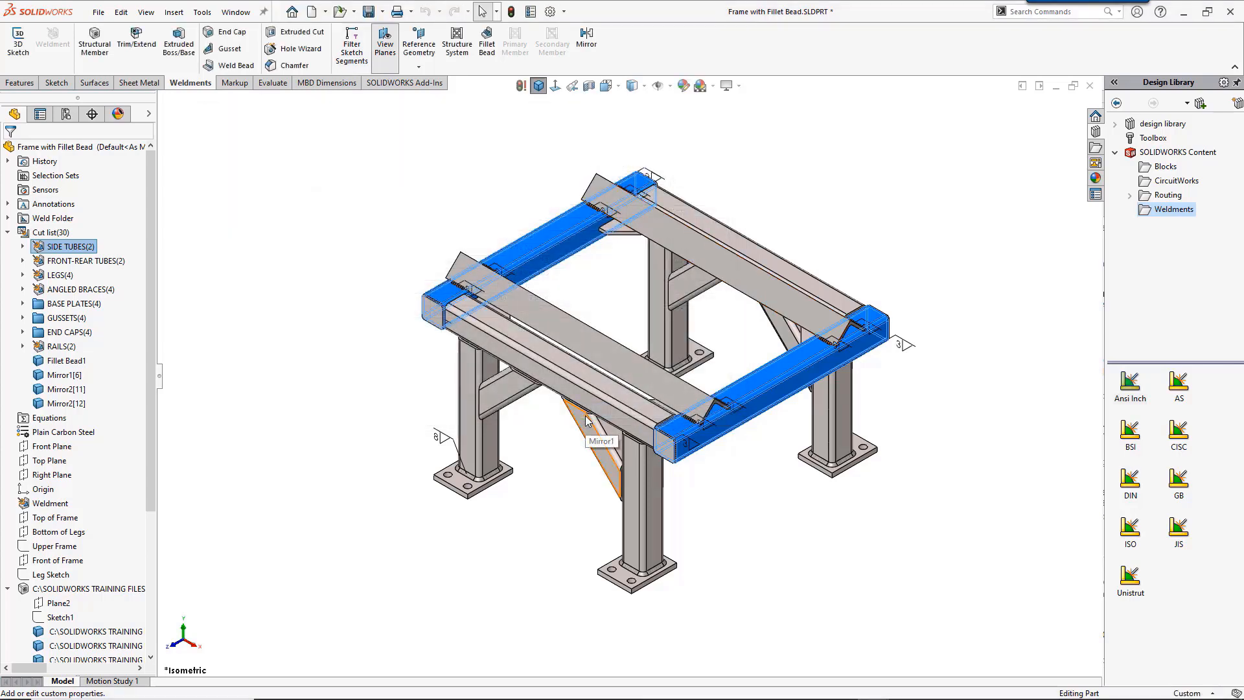
Show the Weldment Property File folder in File Locations and reach the weldmentproperties.txt file
click(527, 192)
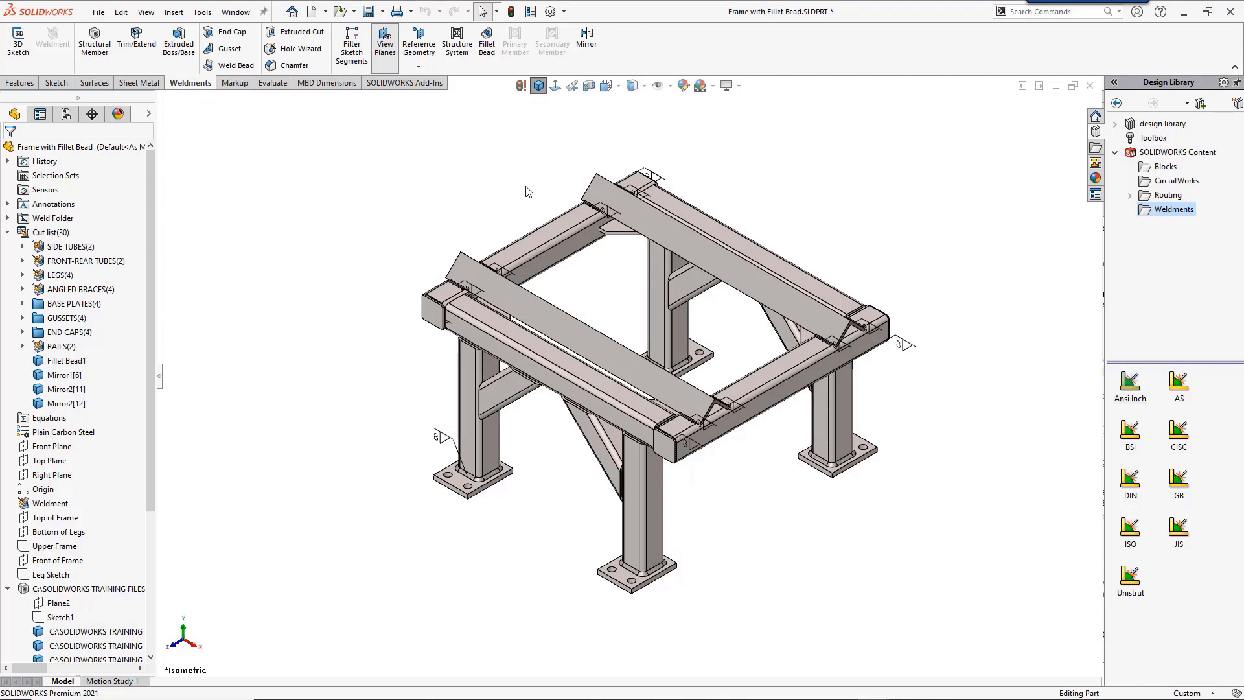
click(549, 11)
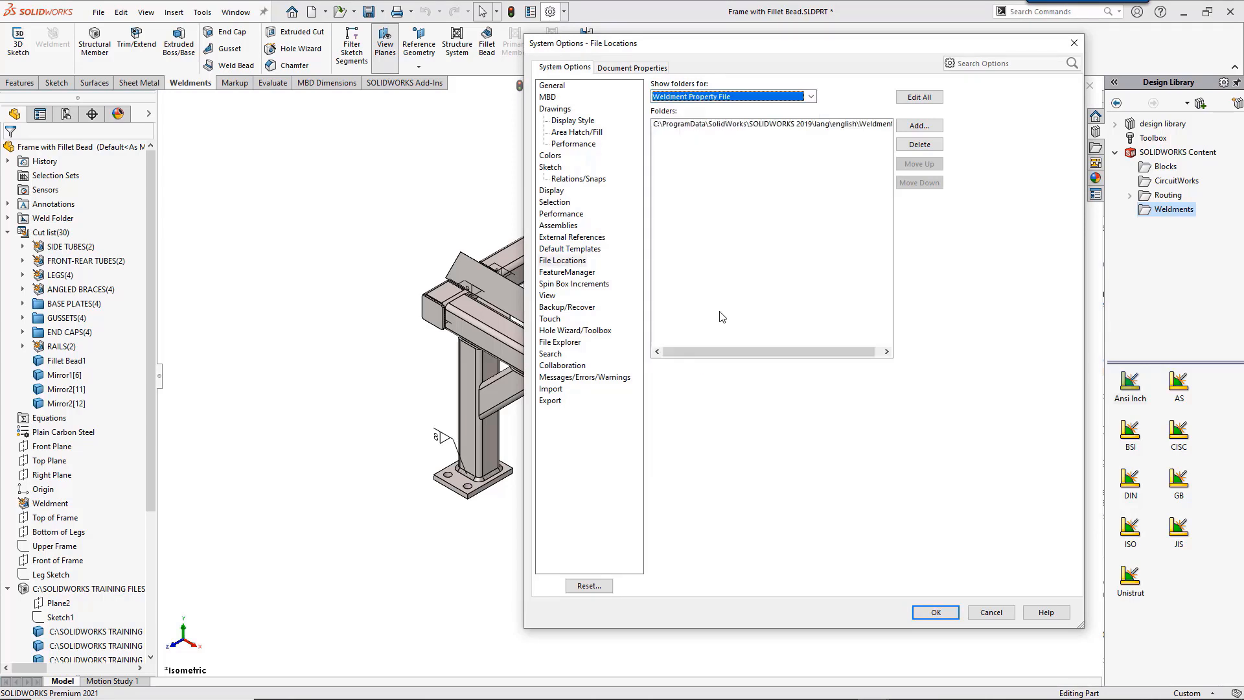
click(935, 612)
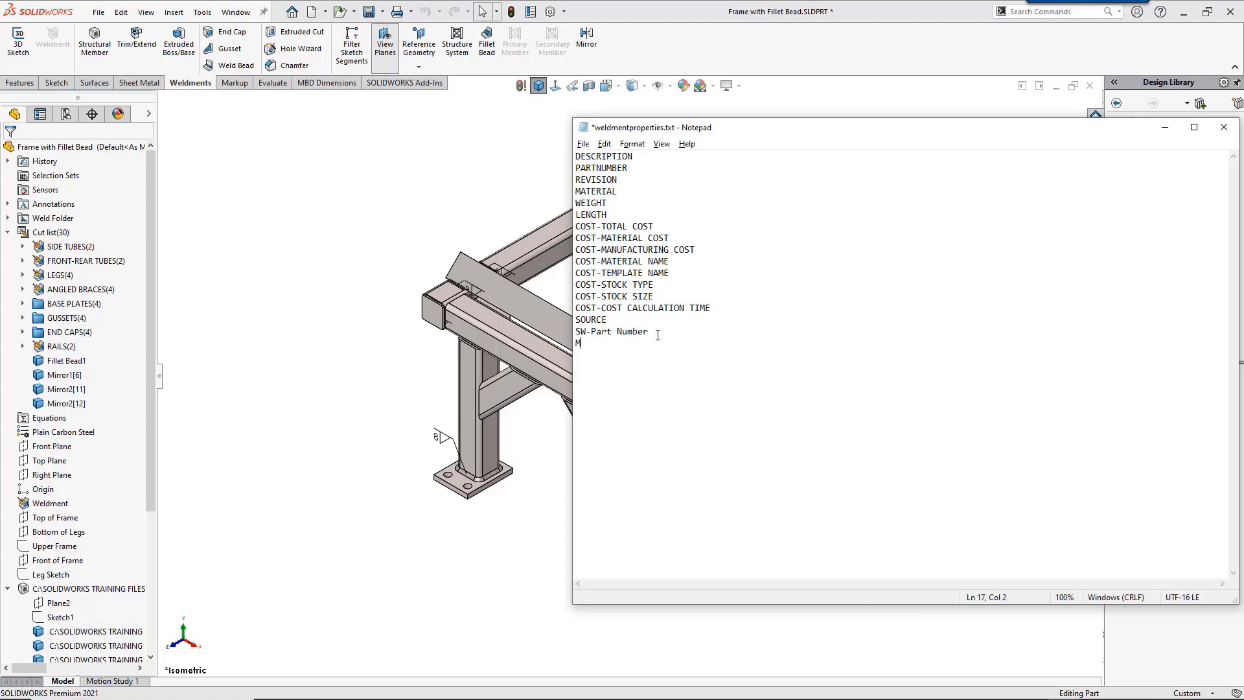
Add a new line 'My New Property Here' below SW-Part Number in weldmentproperties.txt
text(My New Propert)
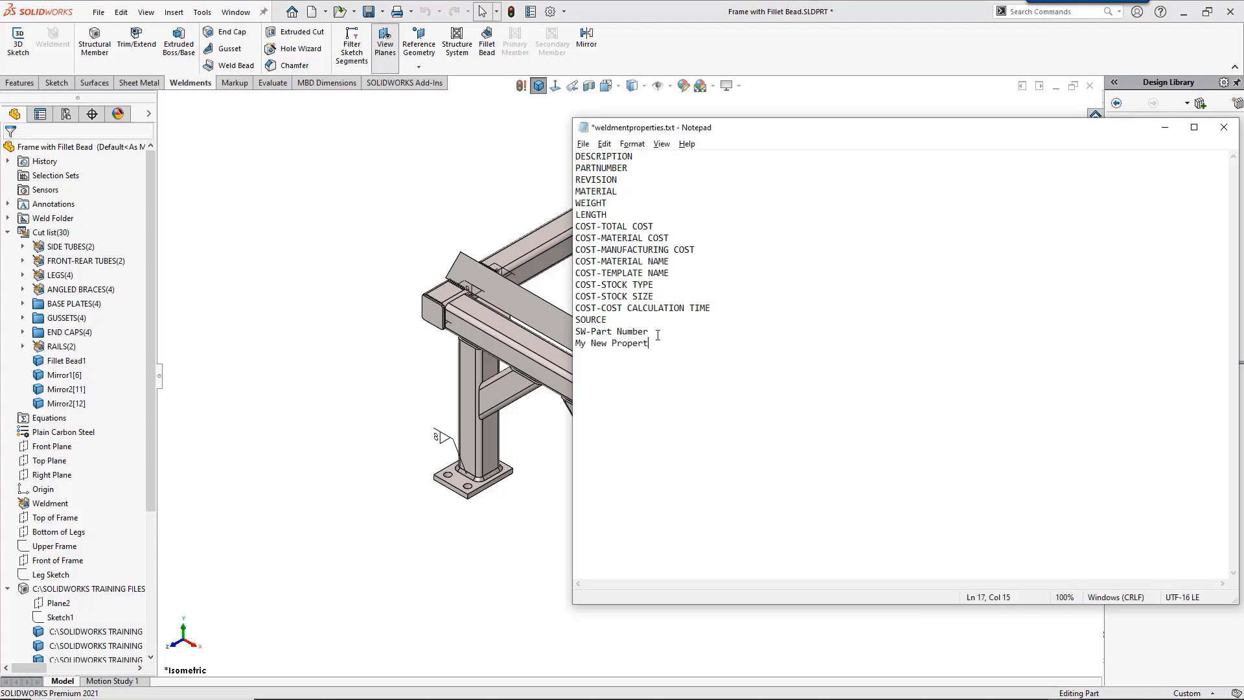
text(Here)
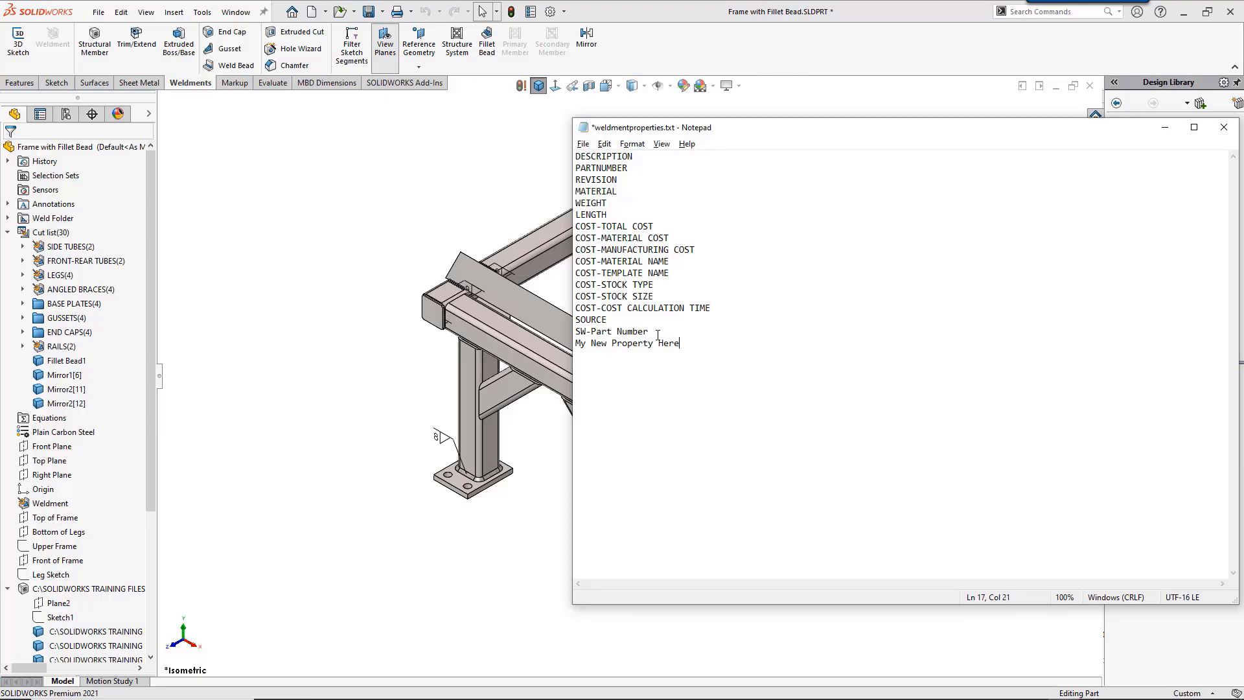